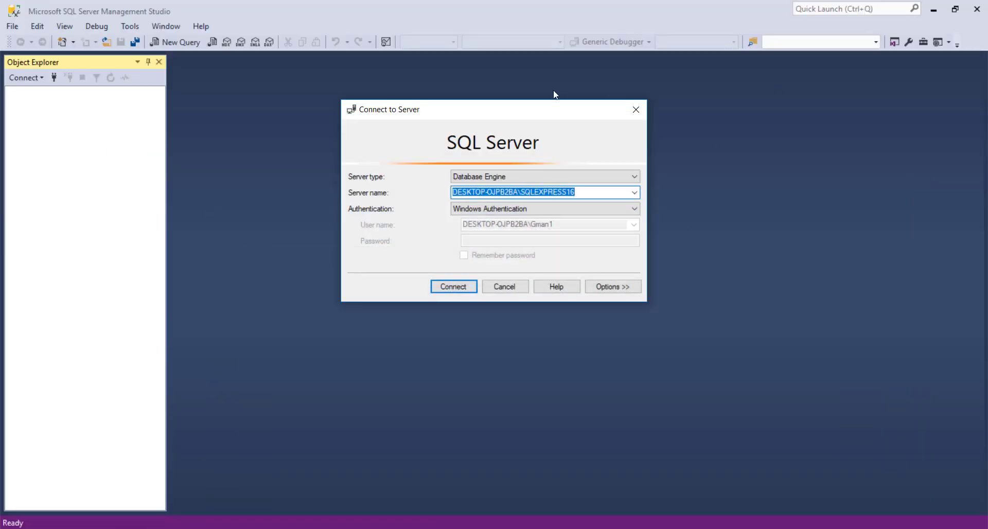
pyautogui.moveTo(434, 95)
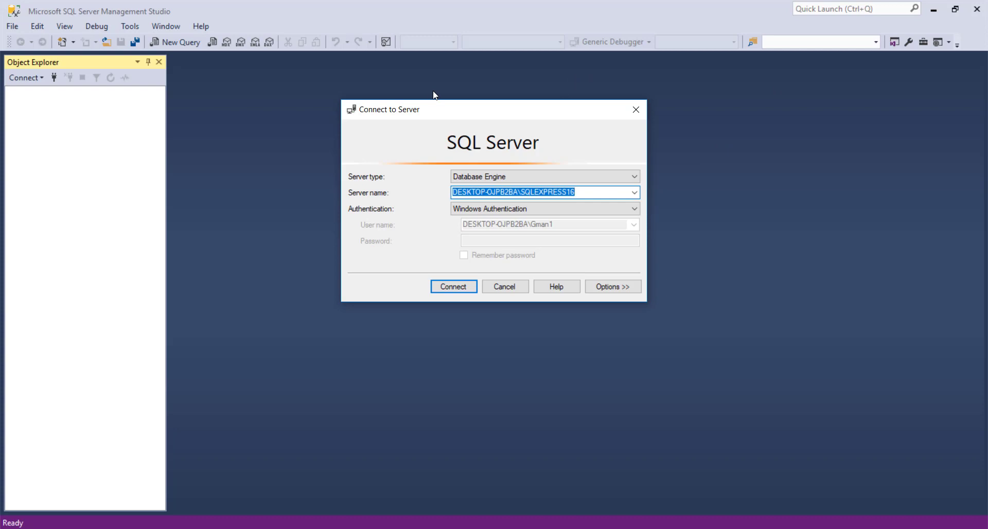
pyautogui.moveTo(458, 220)
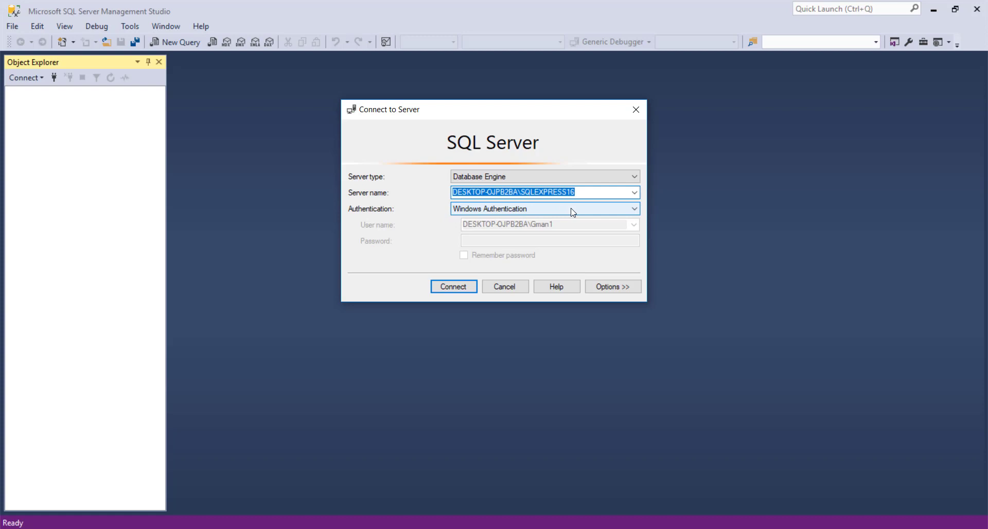
pyautogui.moveTo(577, 213)
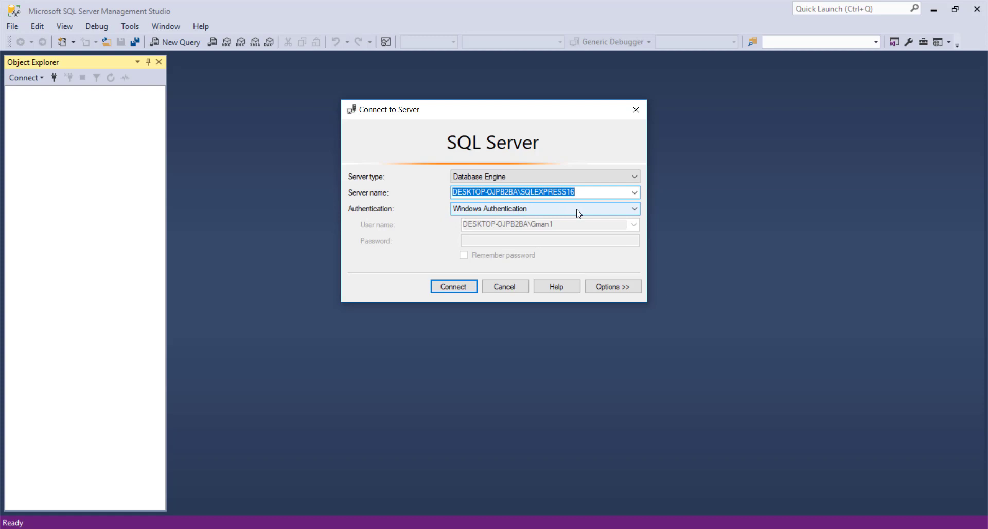
pyautogui.moveTo(612, 213)
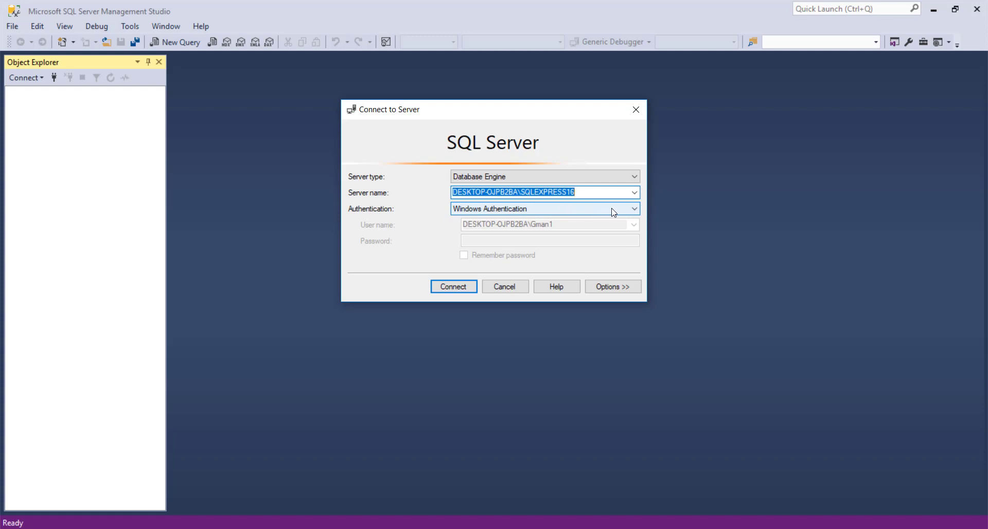
# Connect to the local SQL Express server using Windows Authentication.
pyautogui.click(634, 209)
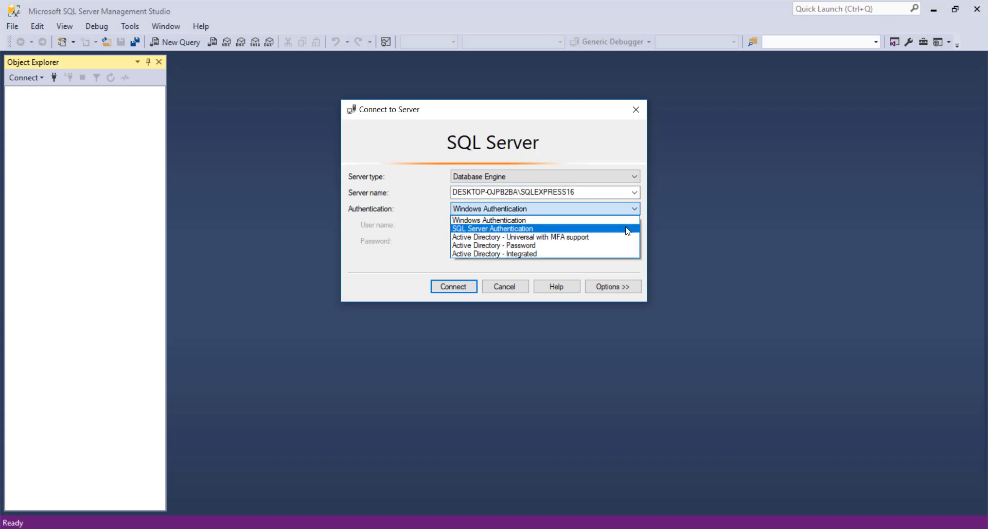
pyautogui.click(489, 220)
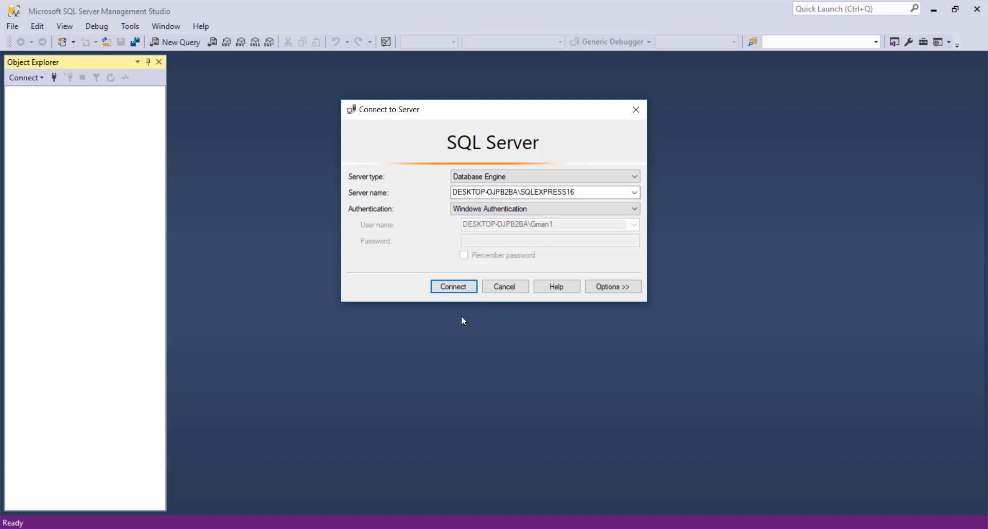
pyautogui.click(453, 287)
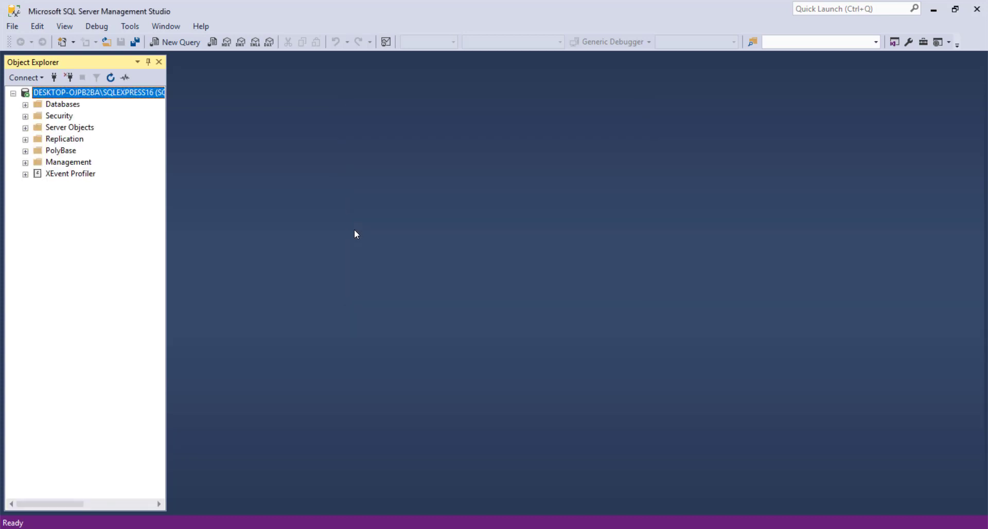
pyautogui.moveTo(159, 241)
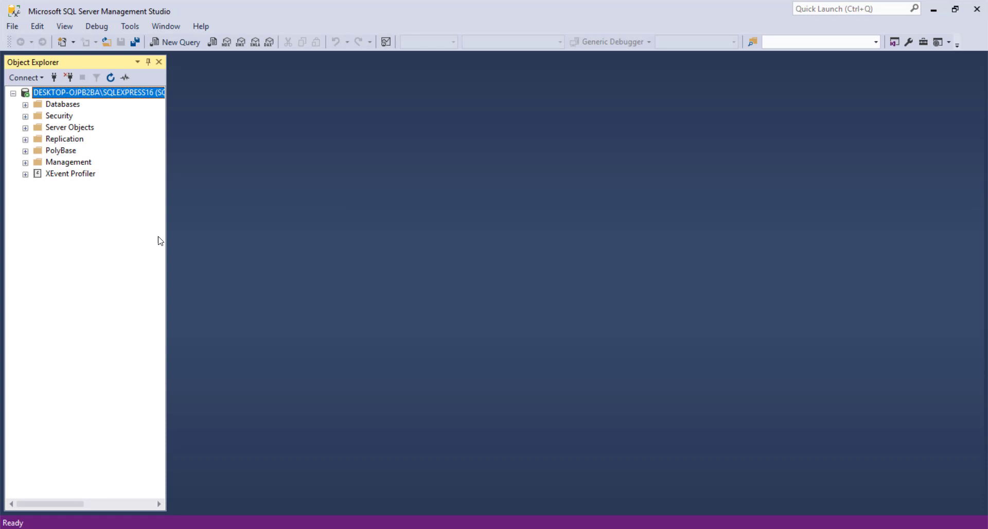
pyautogui.moveTo(30, 152)
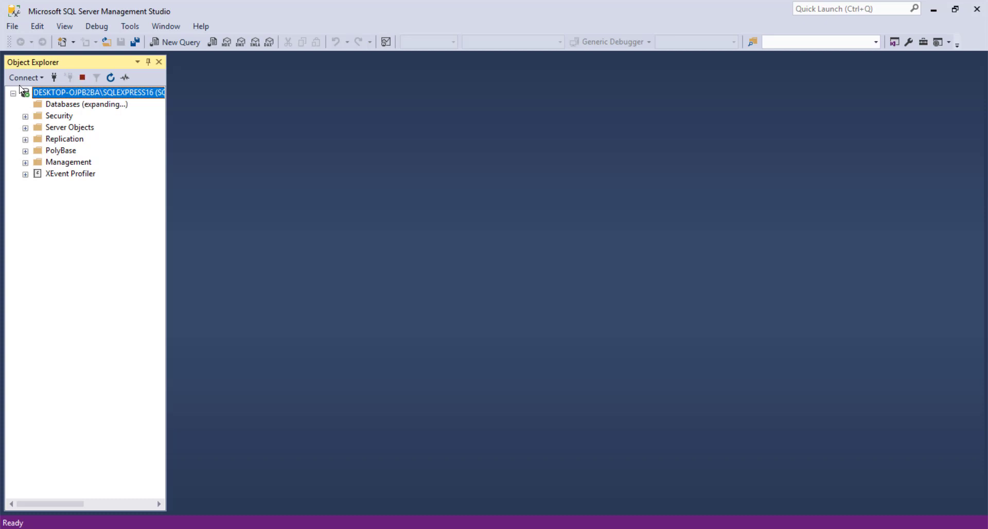
# Expand the Databases list in Object Explorer, briefly expanding and collapsing Security.
pyautogui.click(25, 104)
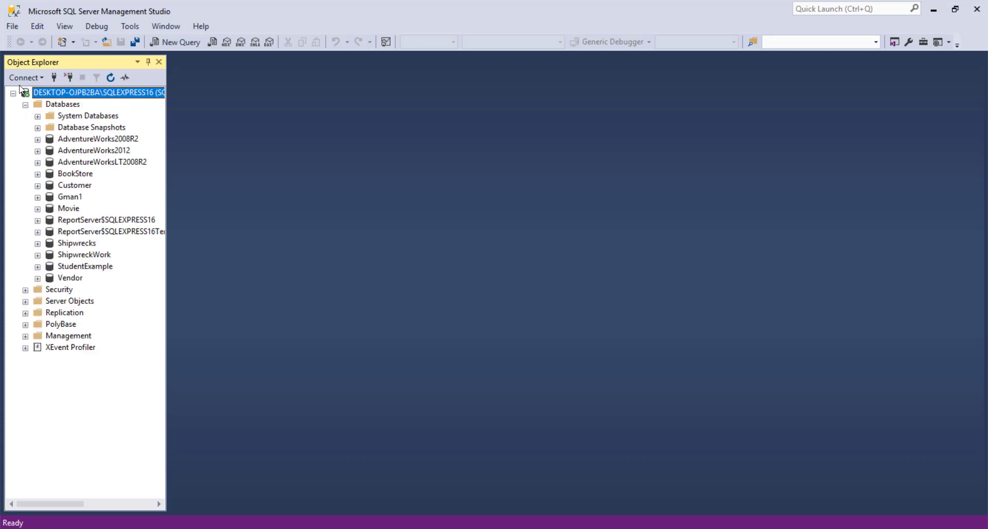
pyautogui.click(26, 289)
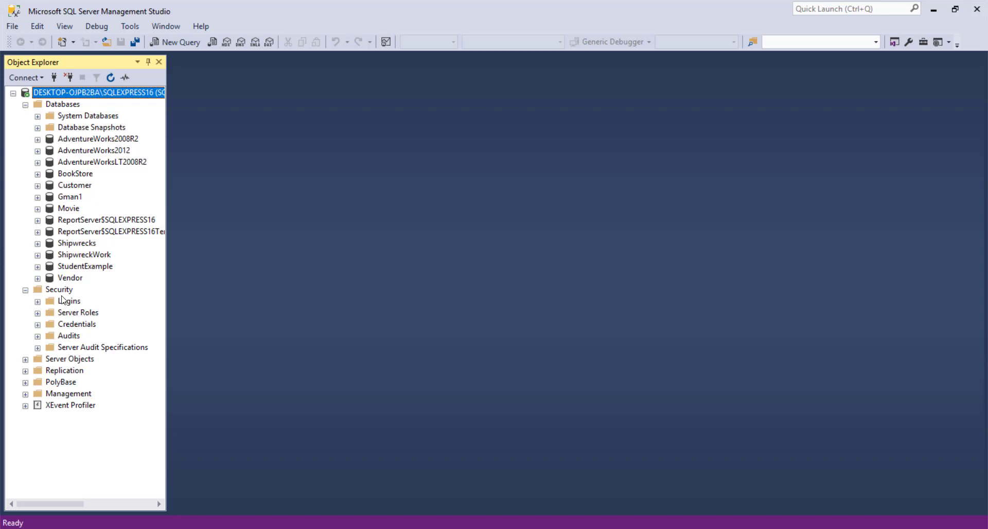
pyautogui.moveTo(72, 307)
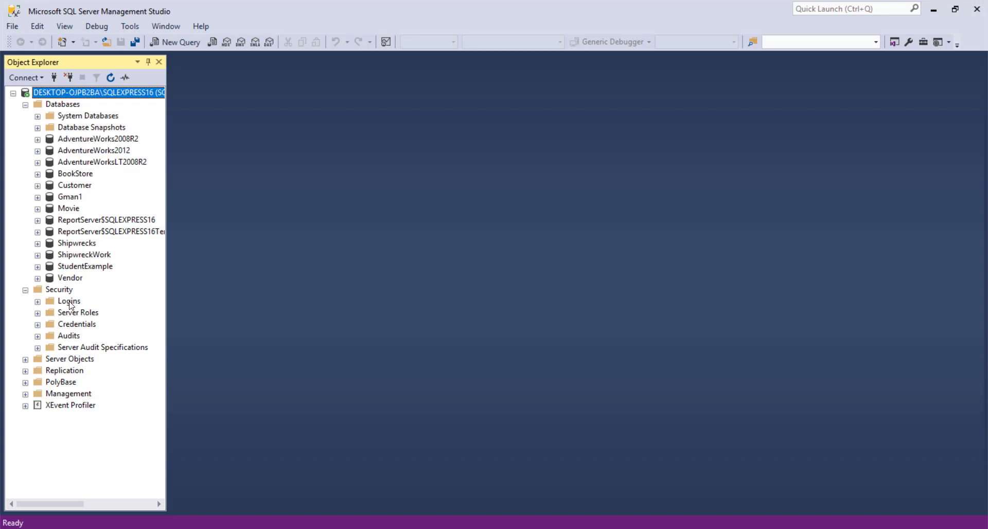
pyautogui.moveTo(21, 194)
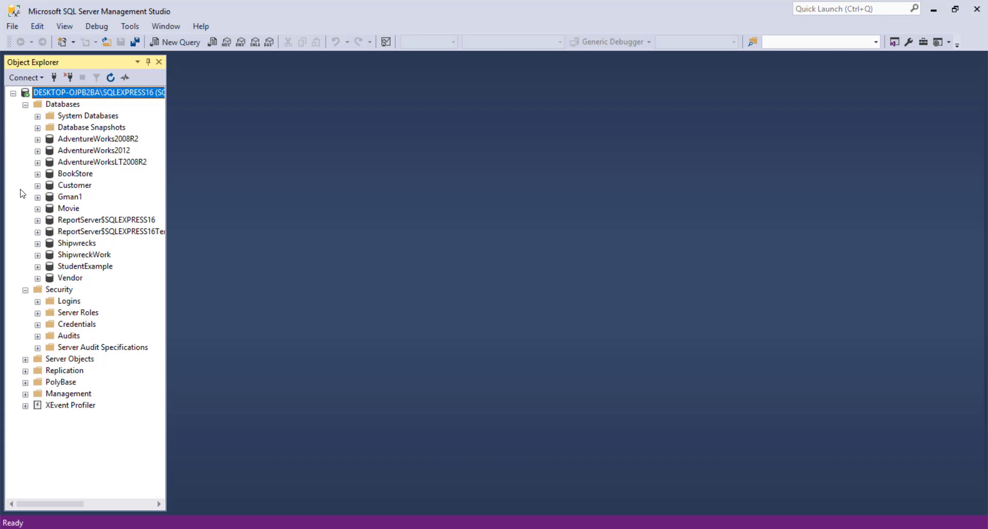
pyautogui.click(25, 289)
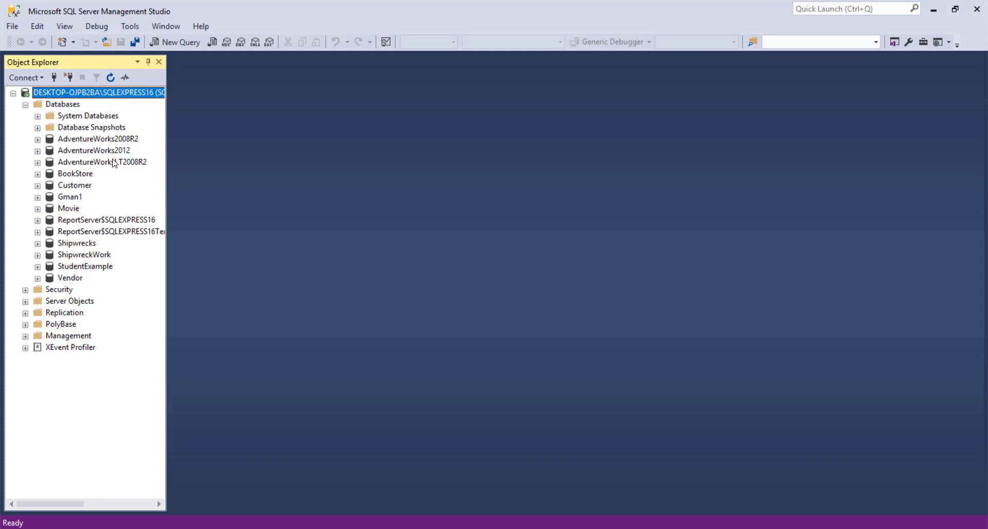
pyautogui.moveTo(67, 105)
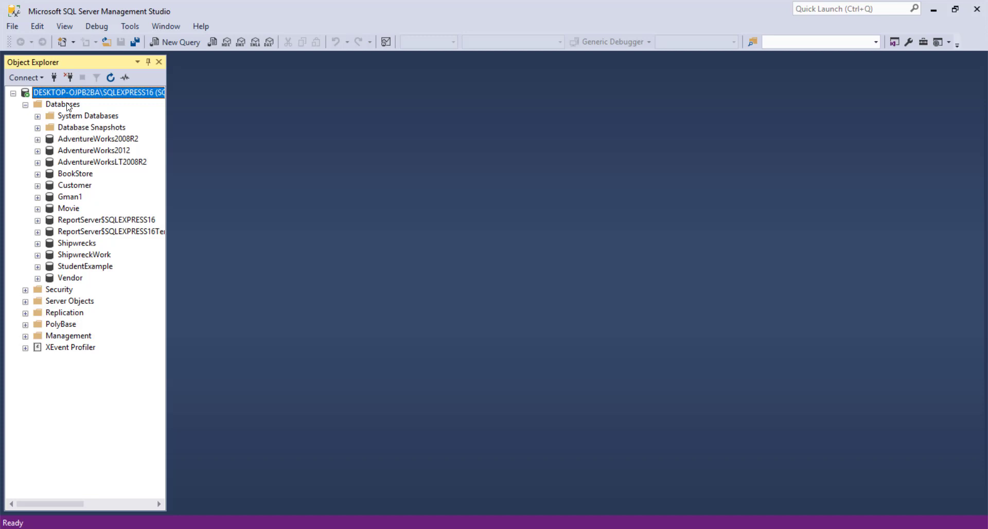
# Start a new database from the Databases folder and name it Students.
pyautogui.rightClick(62, 104)
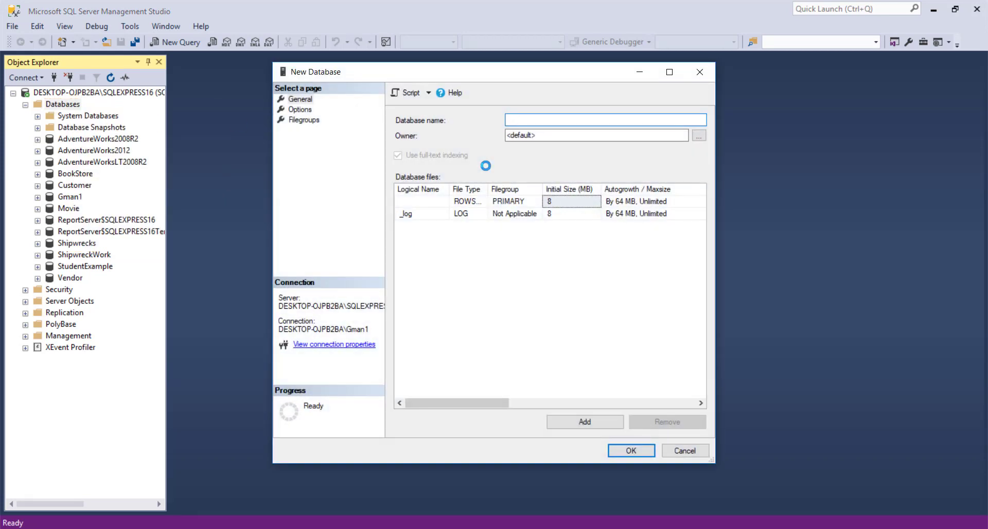
pyautogui.write('Students')
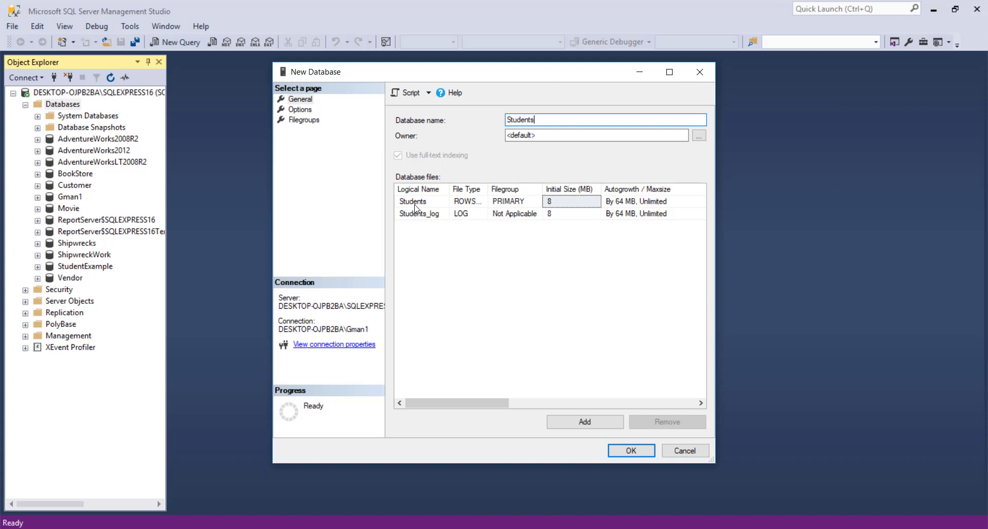
pyautogui.click(413, 201)
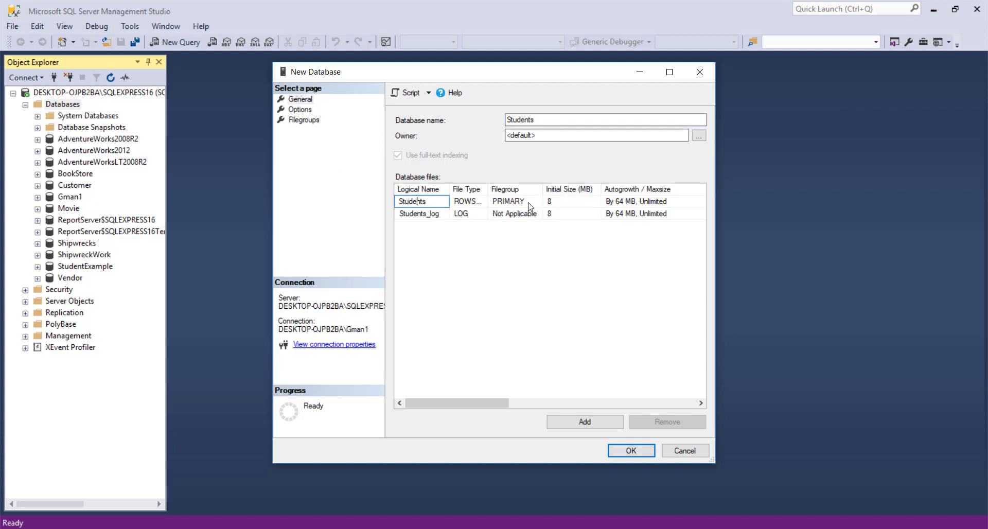
pyautogui.click(568, 200)
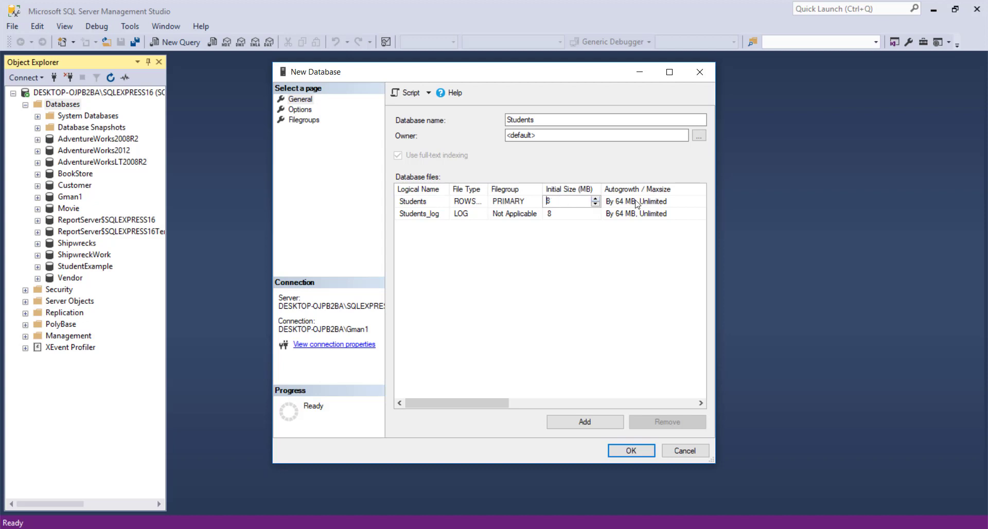
pyautogui.moveTo(645, 206)
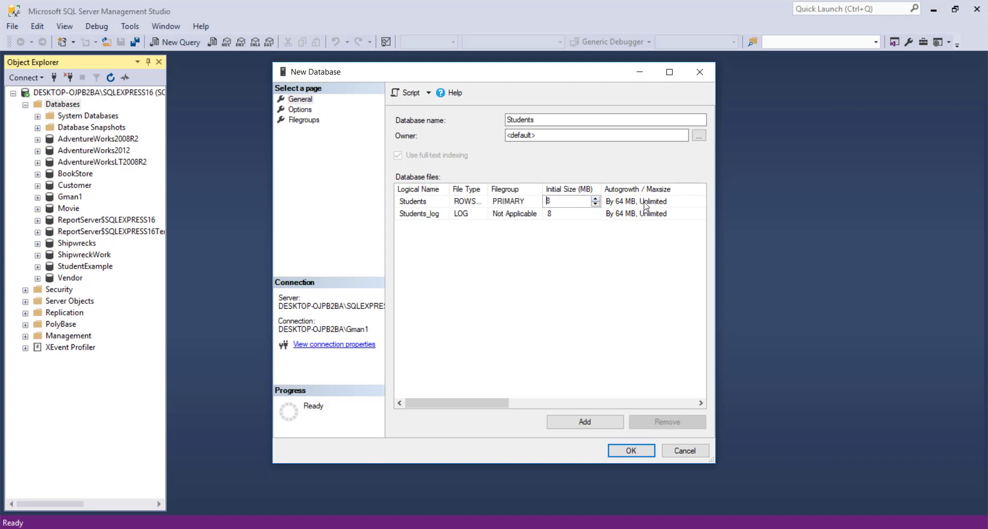
# Set the data file's initial size to 50 MB and move to the log file size.
pyautogui.click(567, 201)
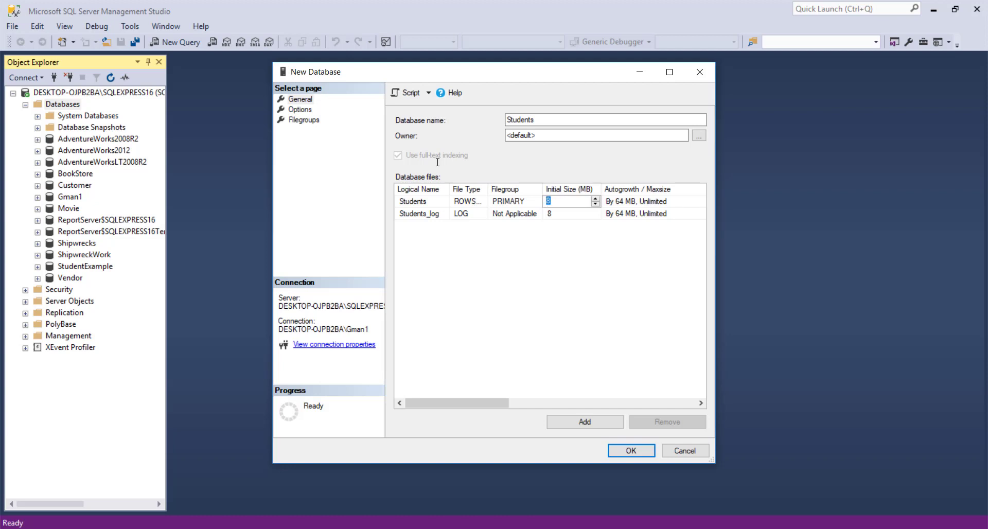
pyautogui.write('50')
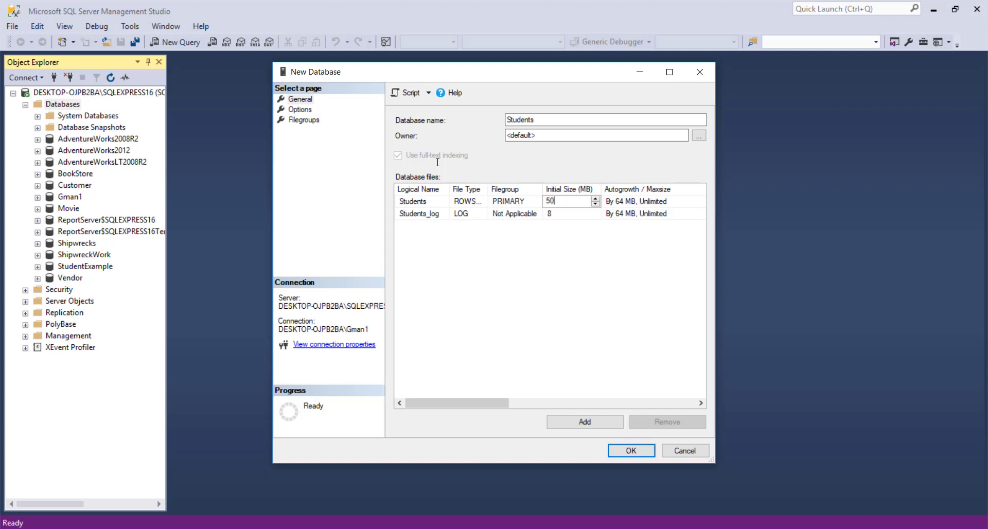
pyautogui.moveTo(477, 216)
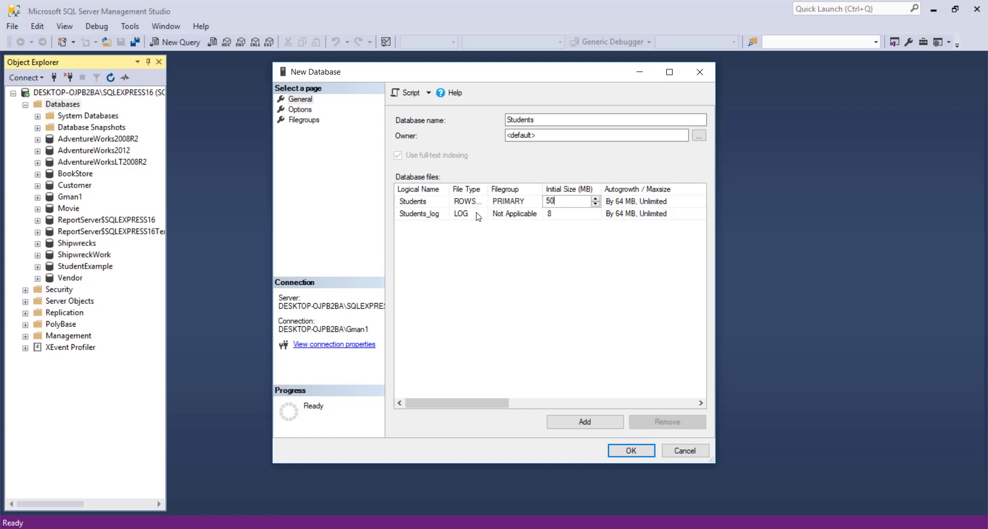
pyautogui.click(567, 213)
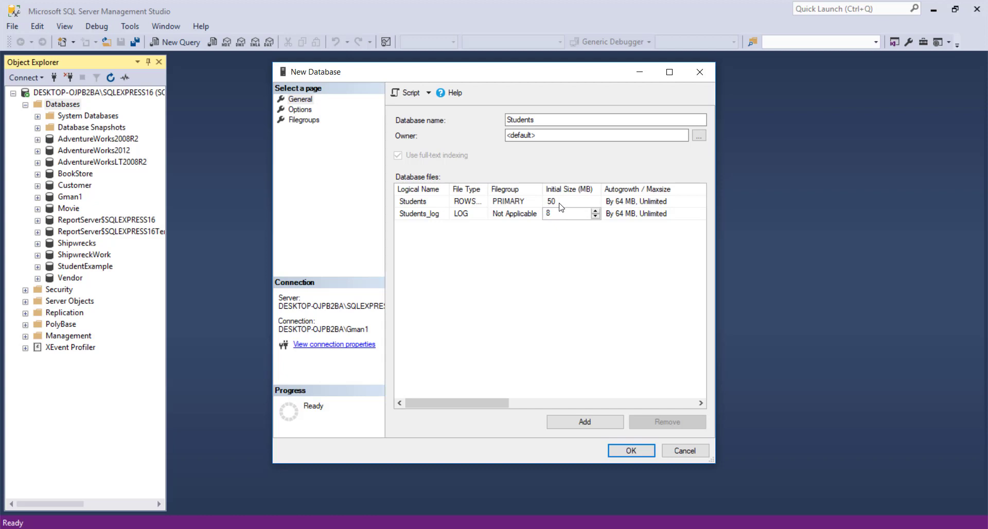
pyautogui.click(566, 214)
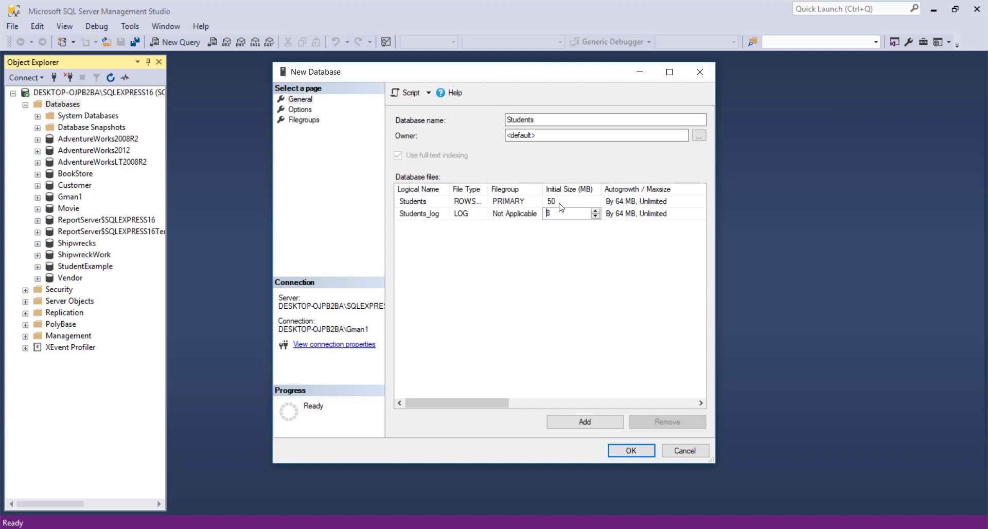
pyautogui.moveTo(371, 168)
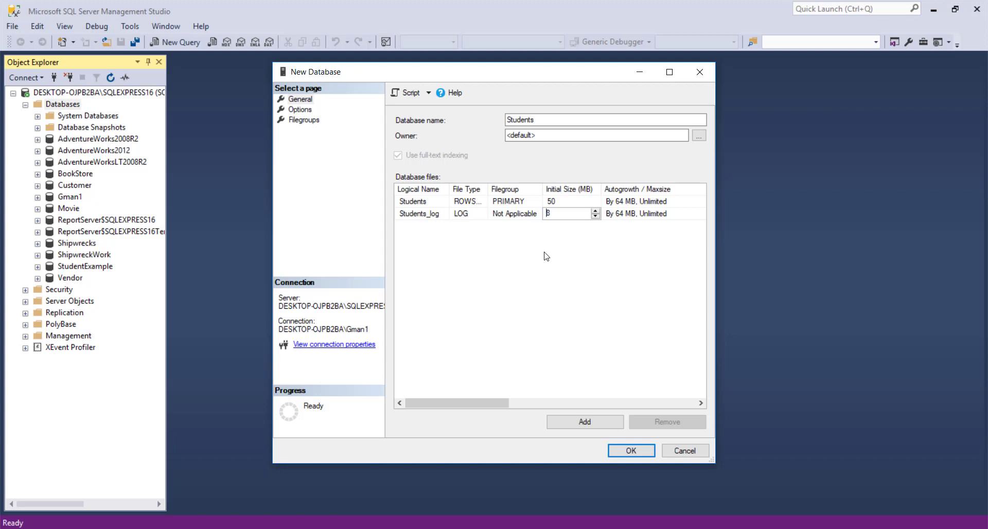
pyautogui.moveTo(328, 113)
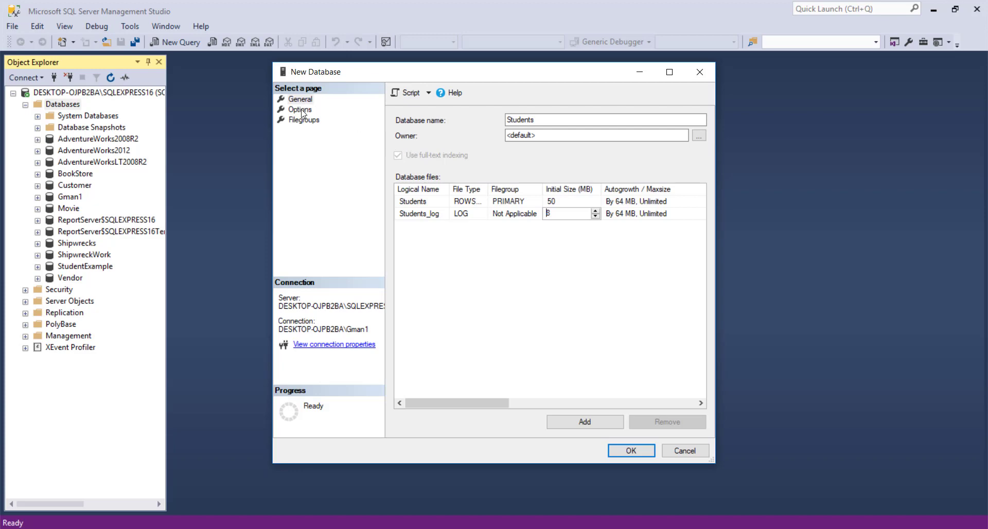
pyautogui.click(300, 109)
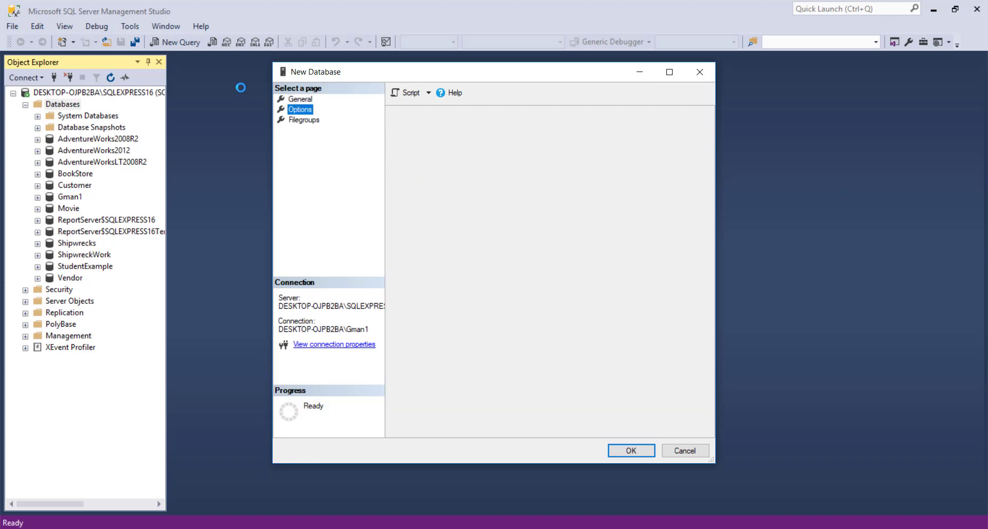
pyautogui.click(300, 109)
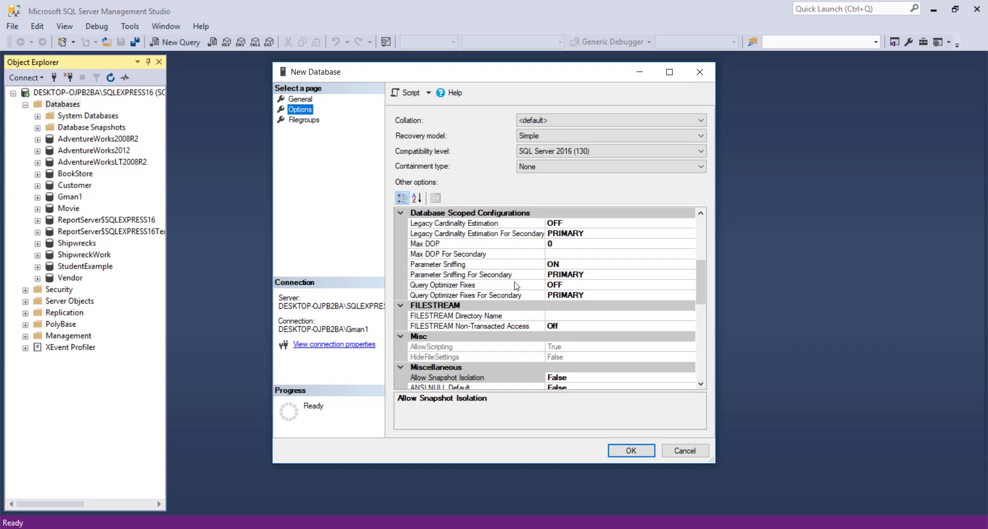
pyautogui.moveTo(517, 296)
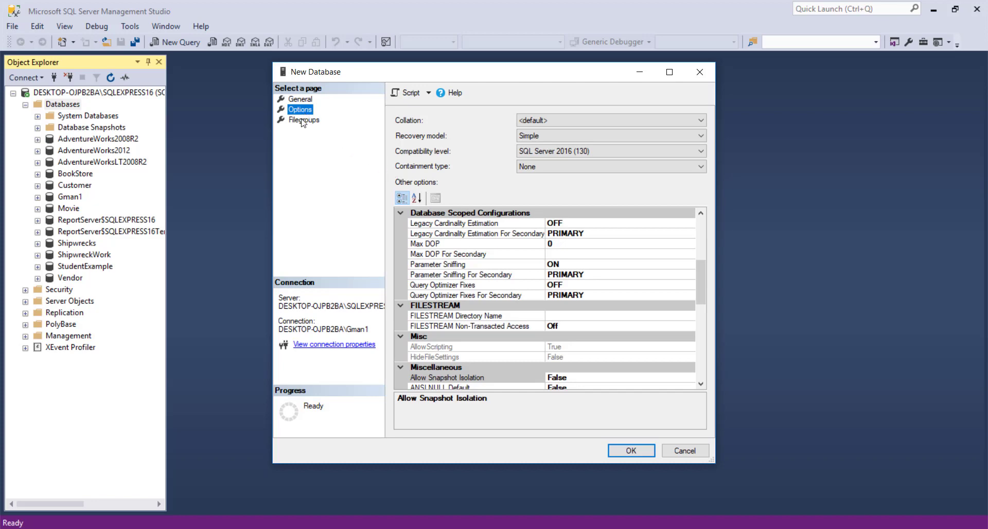
pyautogui.click(303, 120)
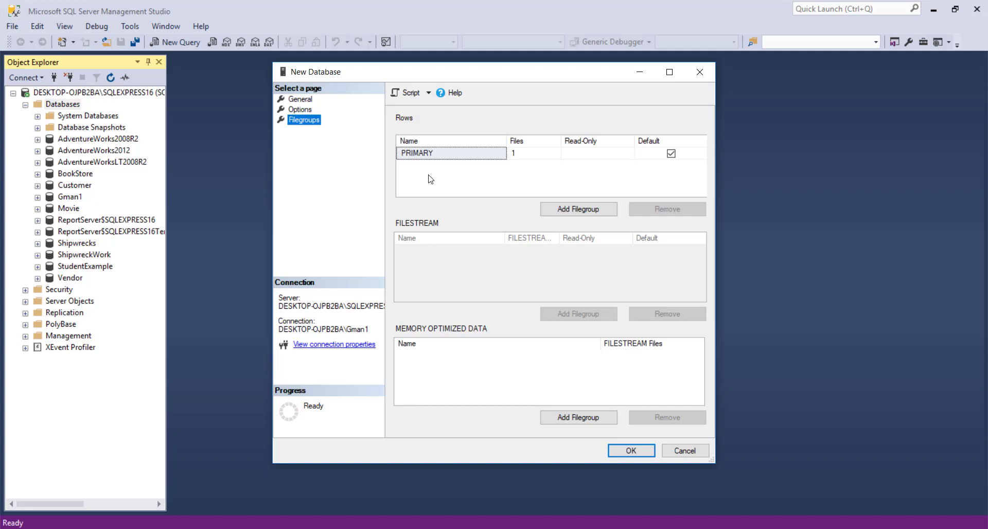
pyautogui.click(300, 99)
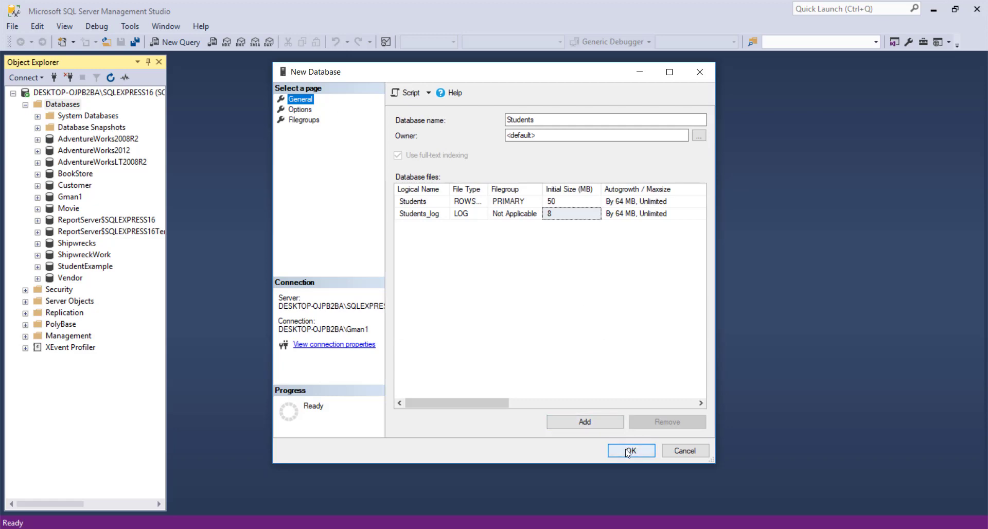
# Create the Students database and glance at the system databases list.
pyautogui.click(630, 451)
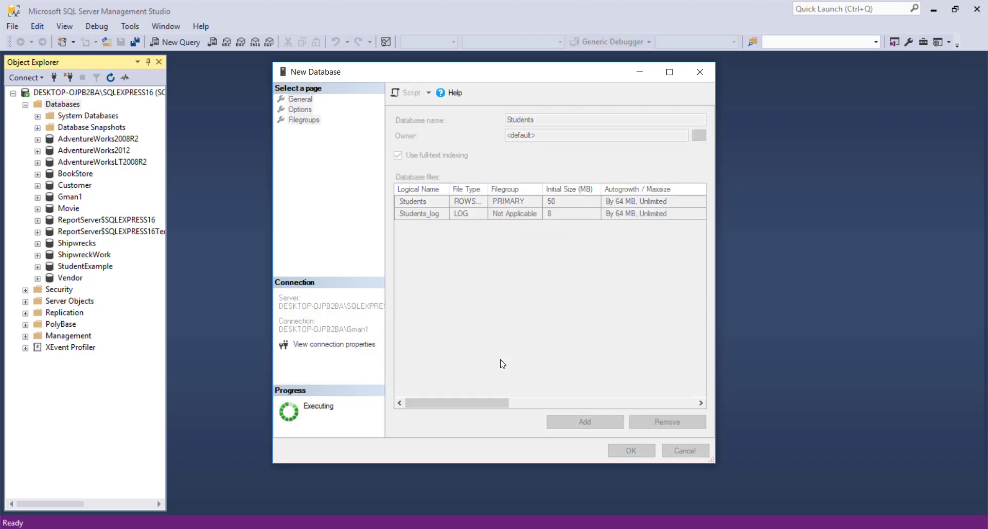
pyautogui.click(630, 451)
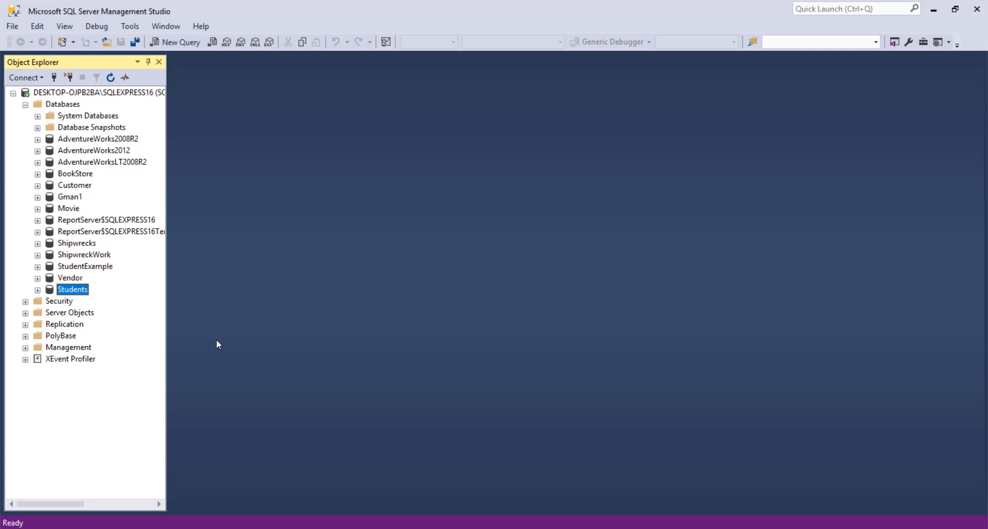
pyautogui.moveTo(91, 300)
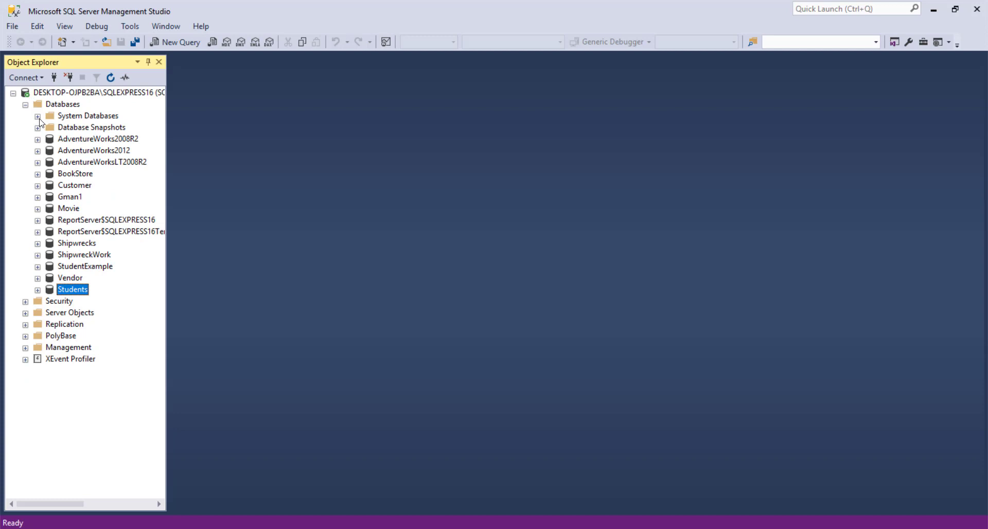
pyautogui.click(38, 116)
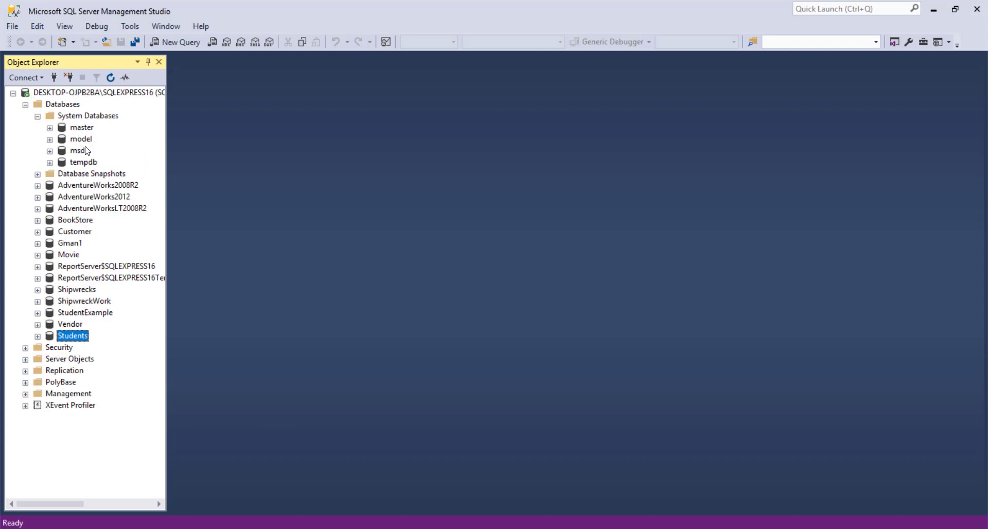
pyautogui.moveTo(88, 159)
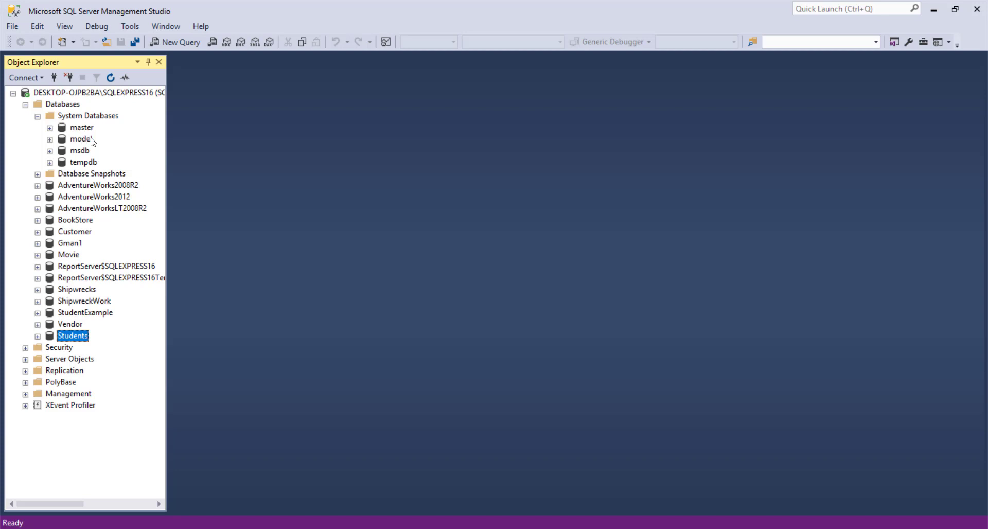
pyautogui.moveTo(79, 132)
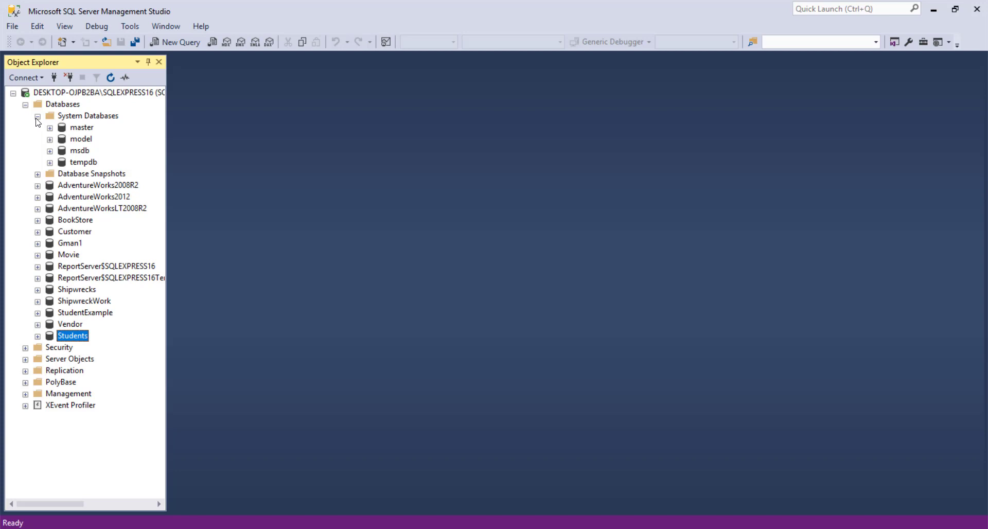
pyautogui.click(38, 119)
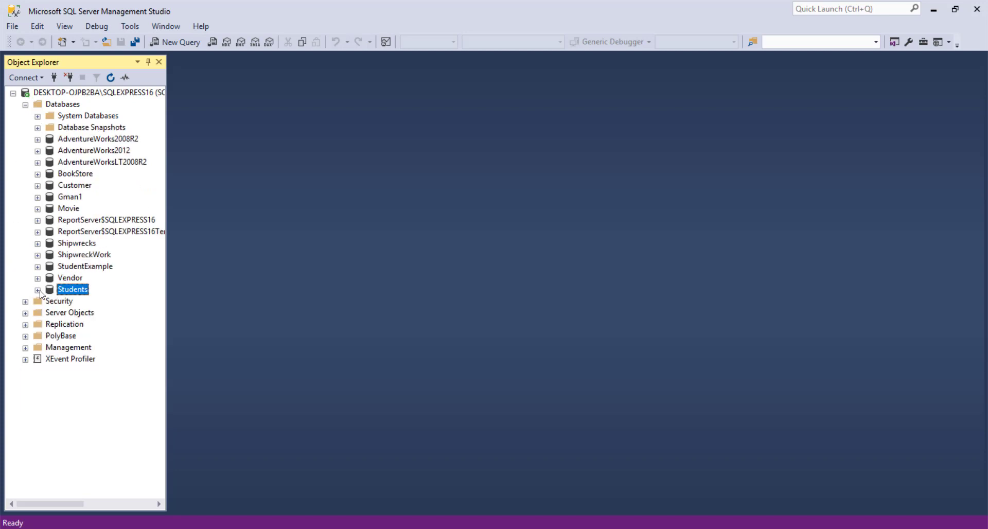
# Expand Students to its Tables folder and bring up the folder's actions.
pyautogui.click(37, 290)
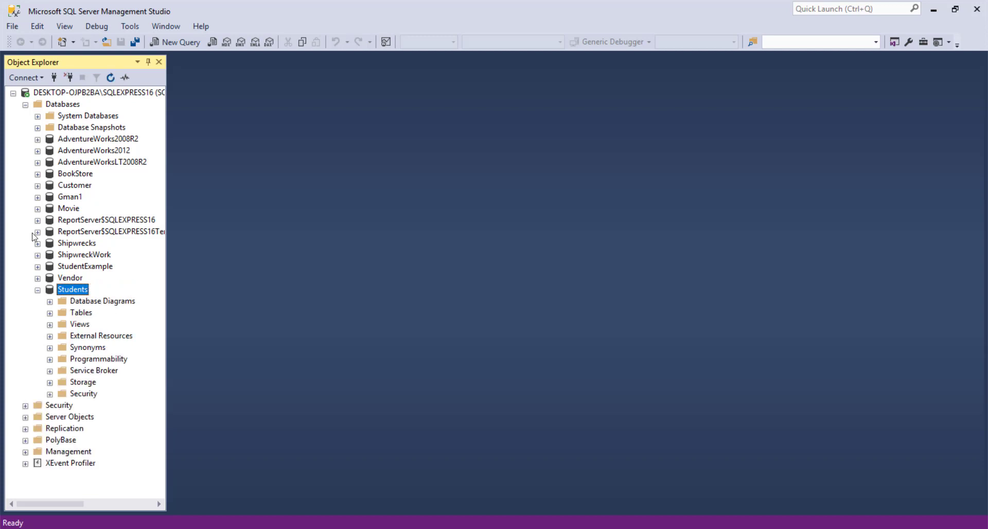
pyautogui.click(49, 313)
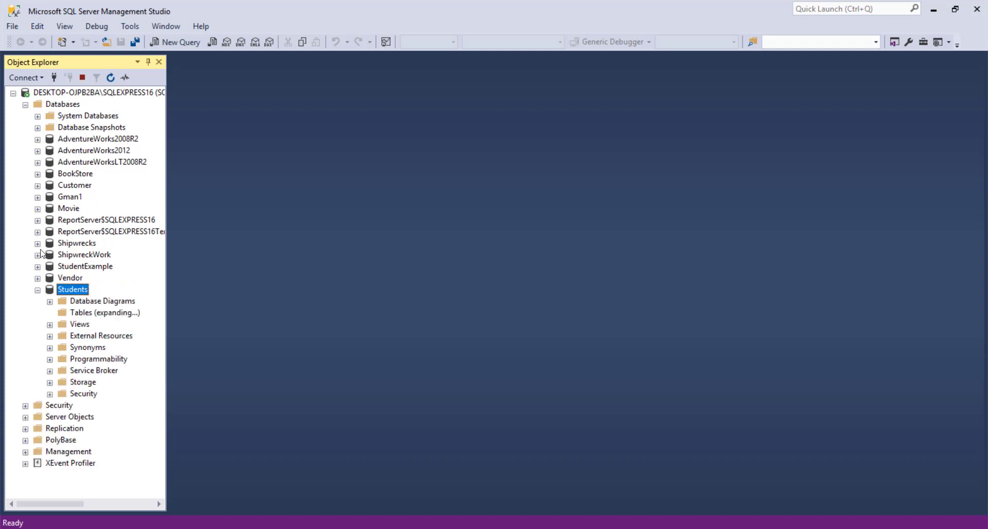
pyautogui.click(49, 313)
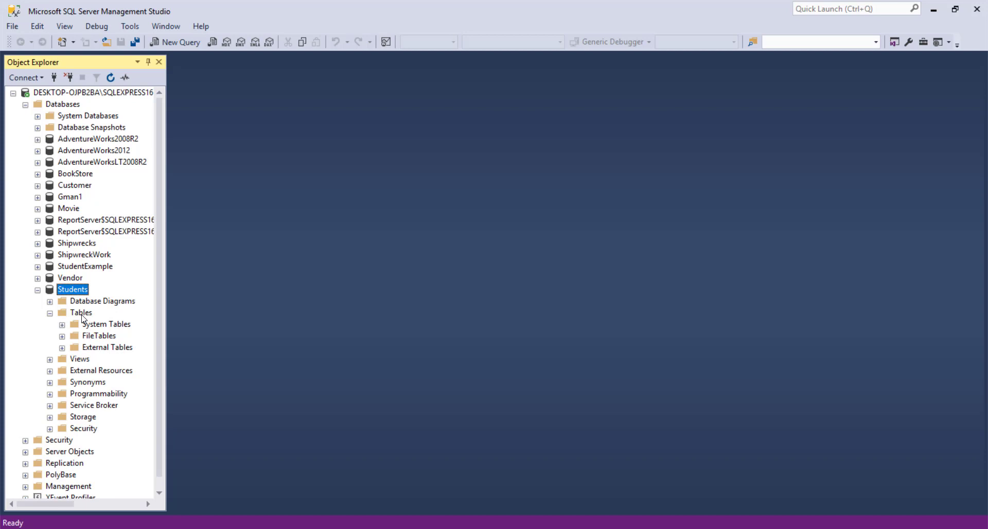
pyautogui.moveTo(86, 318)
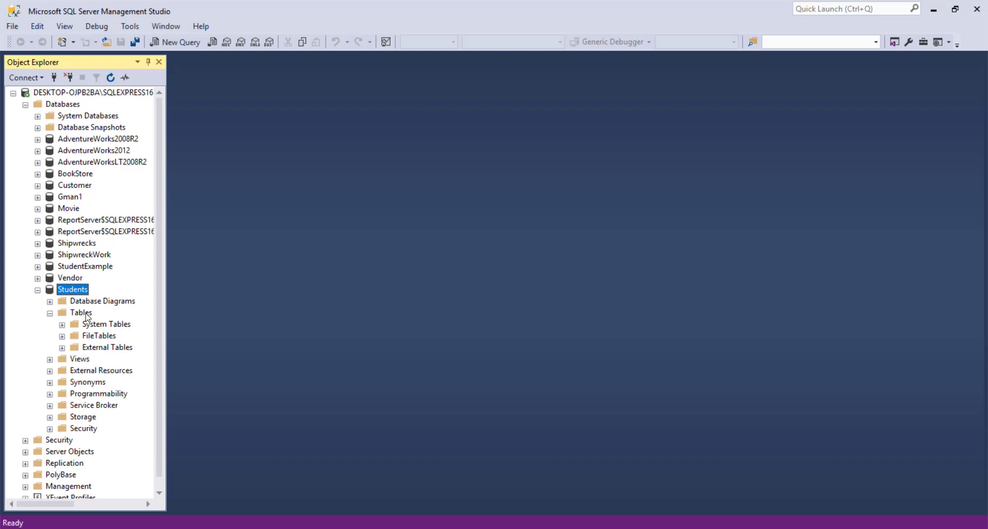
pyautogui.rightClick(80, 313)
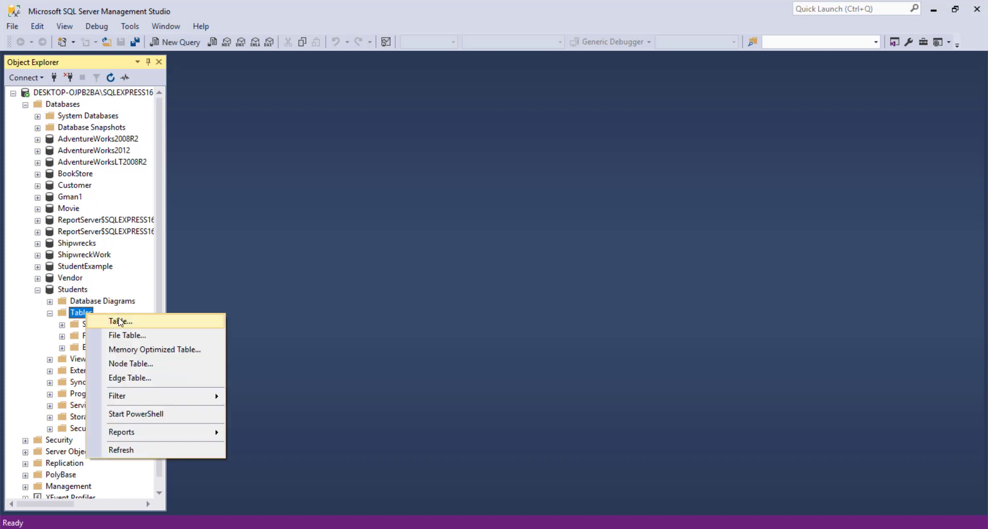
pyautogui.moveTo(120, 325)
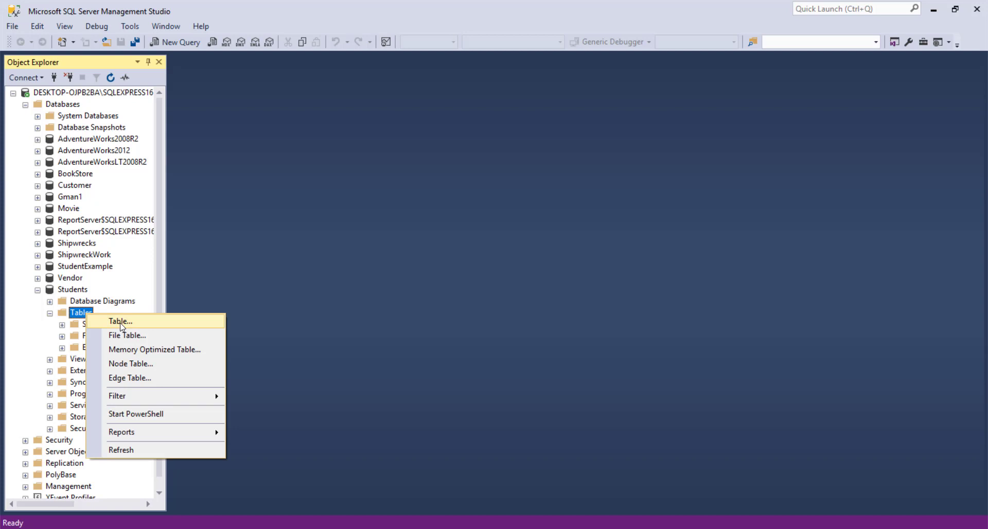
# Begin a new table with first column StudentID of type int, not allowing nulls.
pyautogui.click(120, 321)
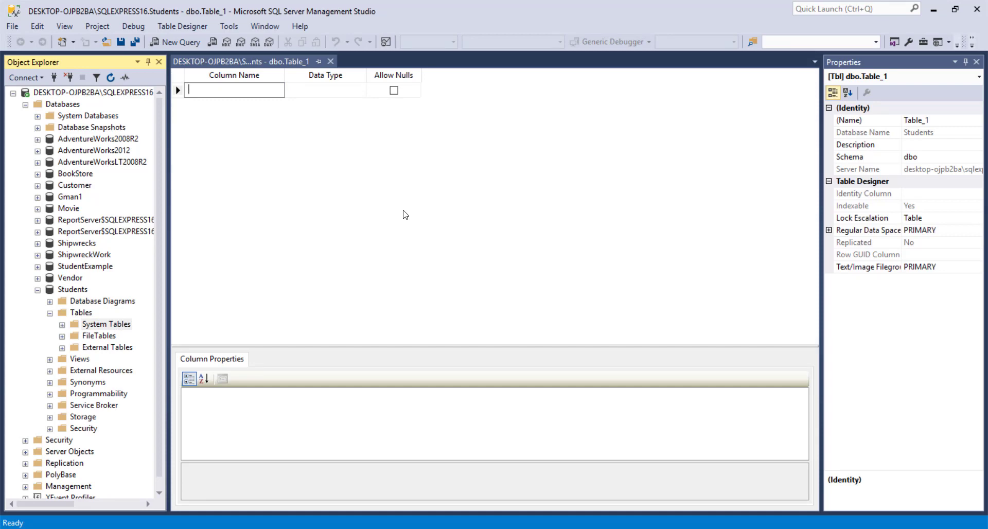
pyautogui.write('StudentID')
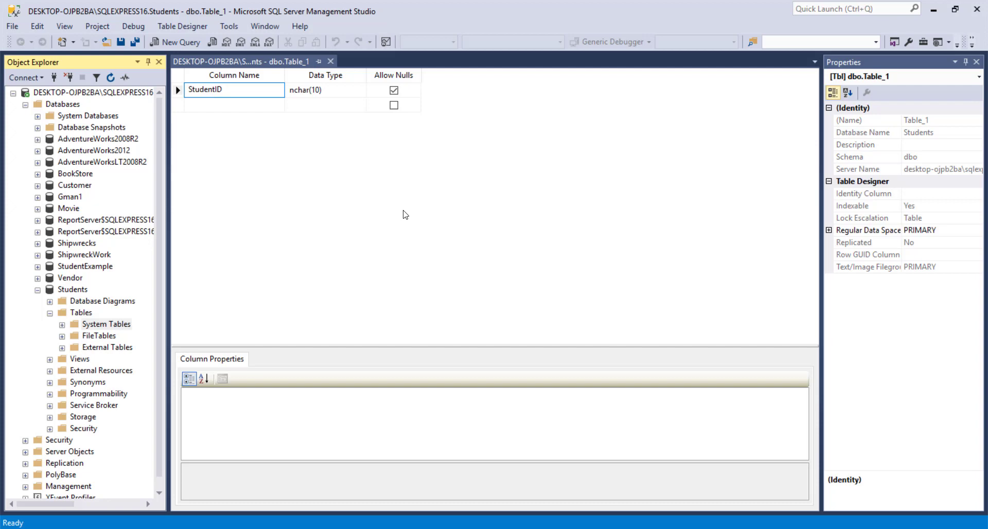
pyautogui.click(325, 90)
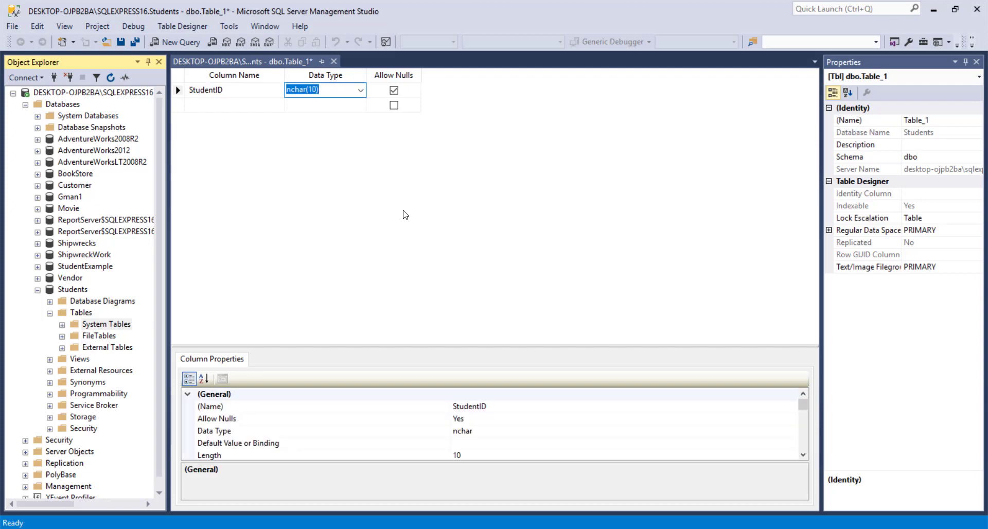
pyautogui.write('image')
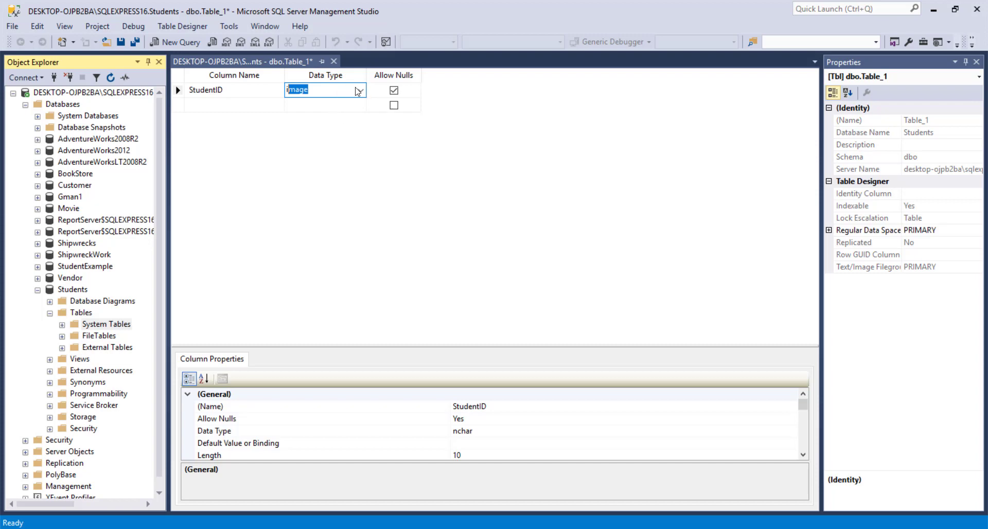
pyautogui.write('int')
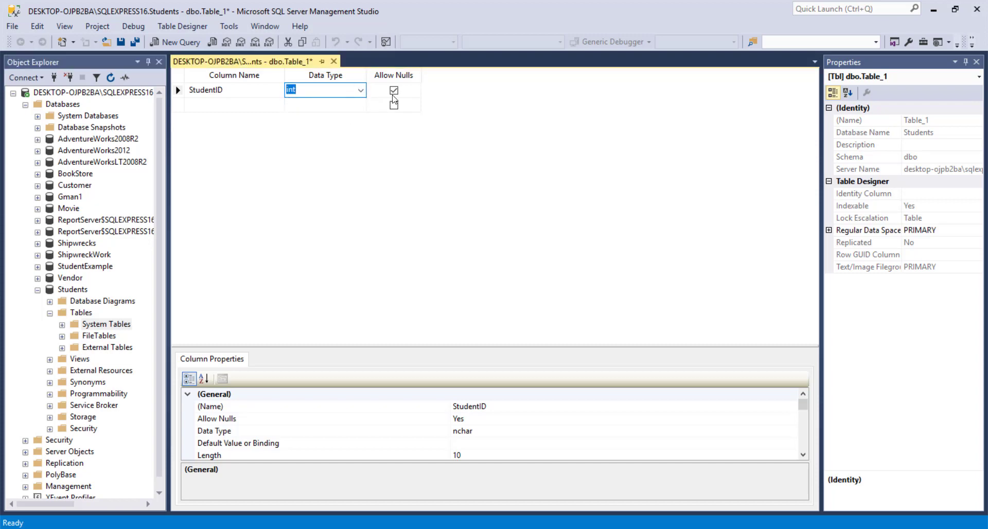
pyautogui.click(394, 90)
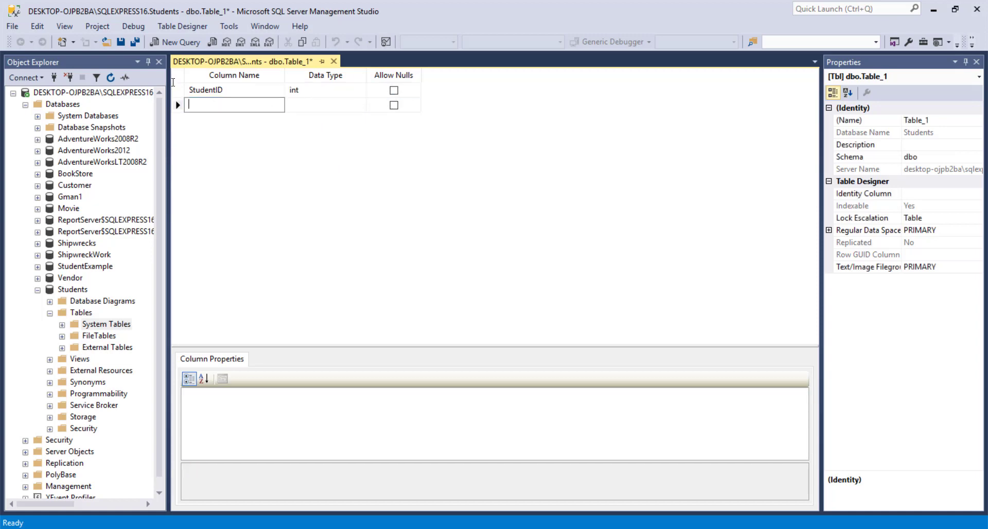
# Add column LName as nvarchar(50).
pyautogui.write('LName')
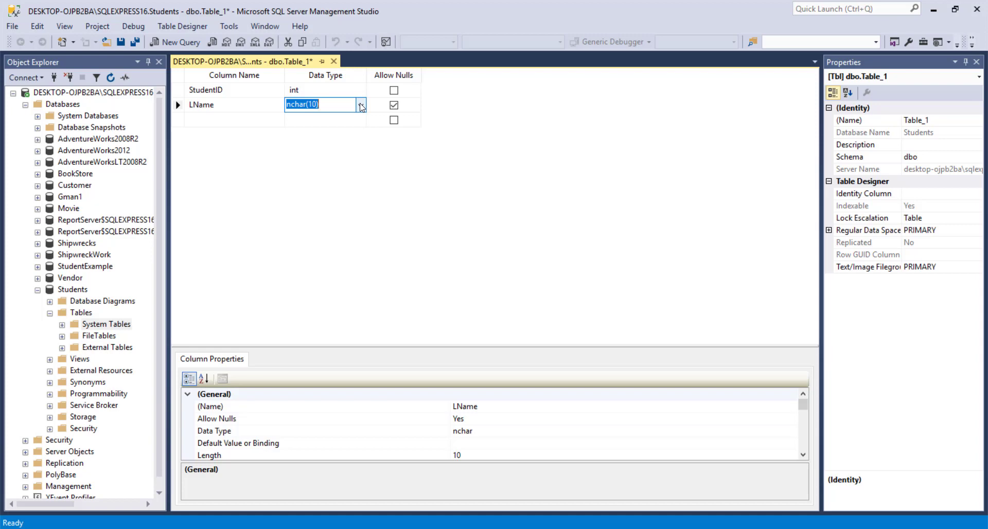
pyautogui.click(361, 104)
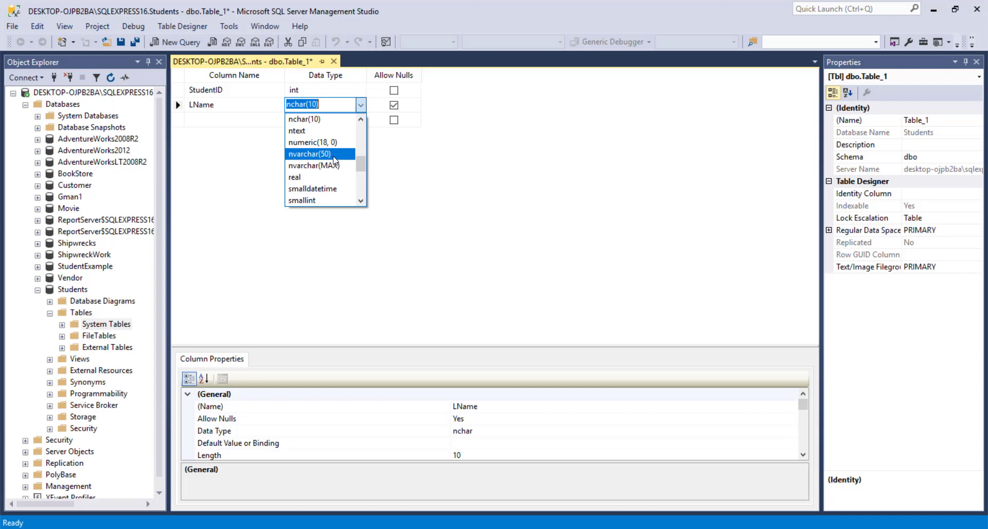
pyautogui.click(308, 153)
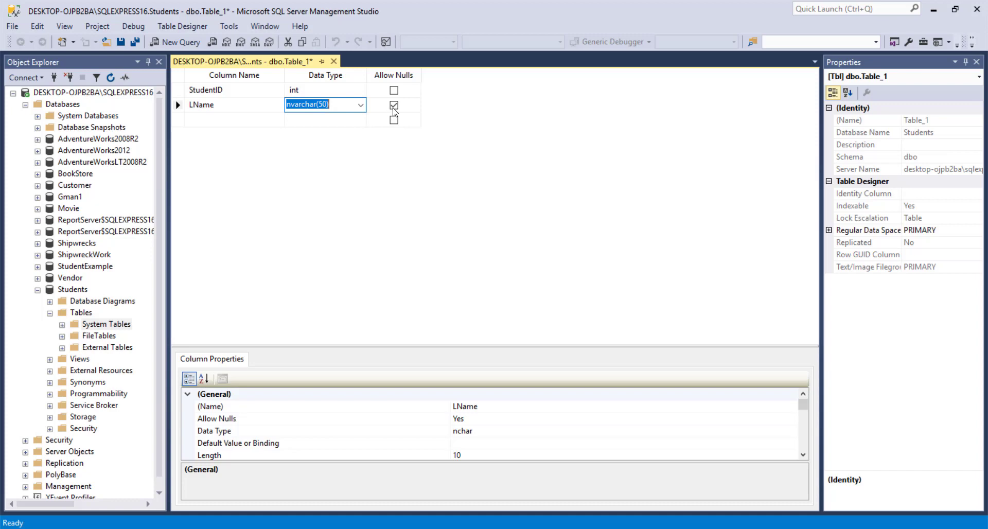
pyautogui.moveTo(395, 108)
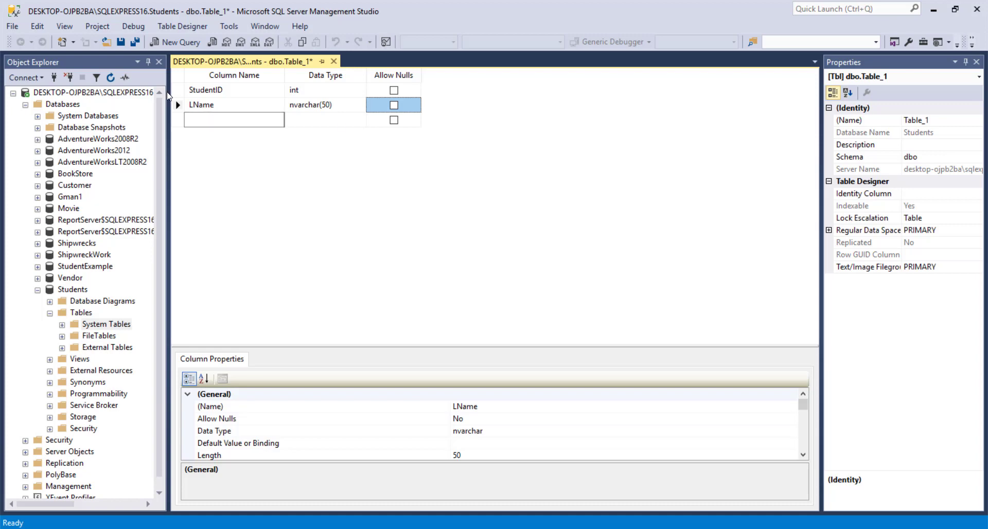
# Add column FName as nvarchar(20), not allowing nulls.
pyautogui.write('FName')
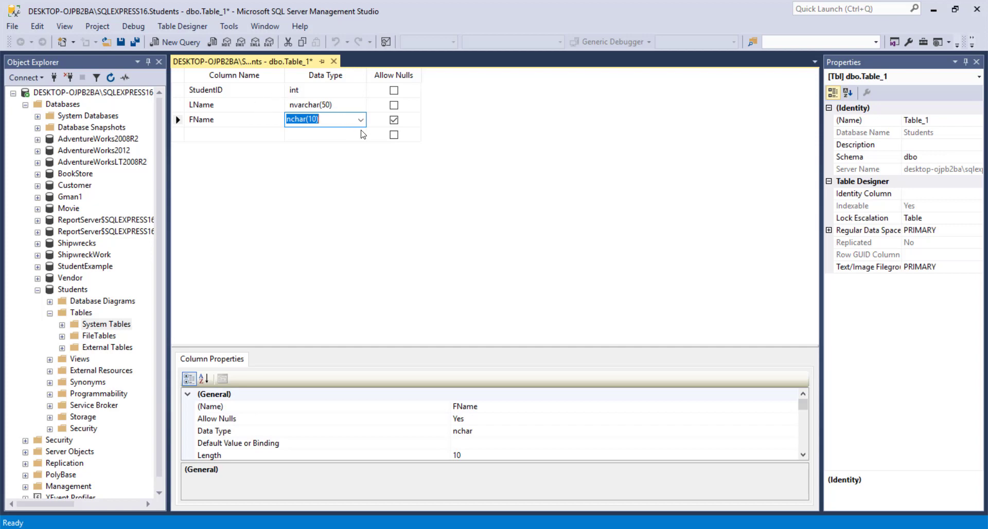
pyautogui.click(360, 119)
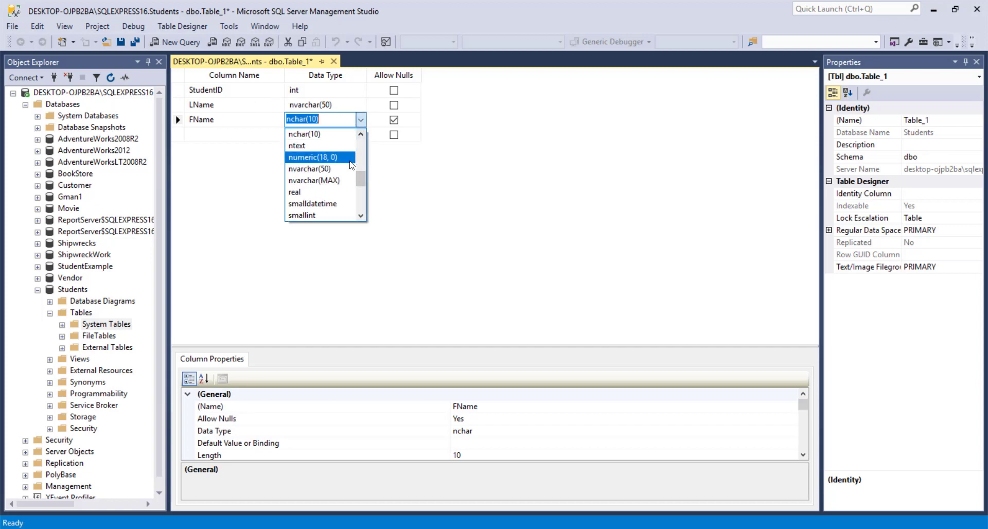
pyautogui.click(309, 168)
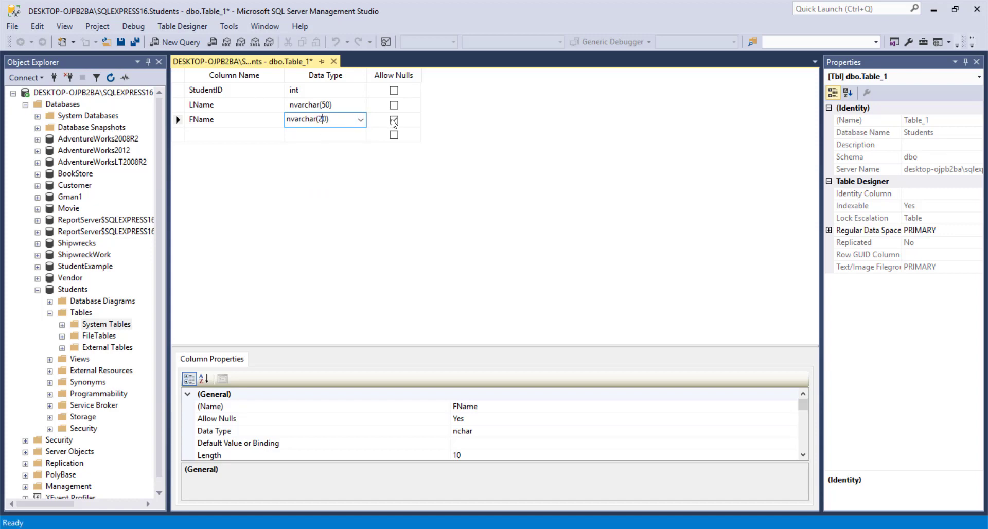
pyautogui.click(394, 120)
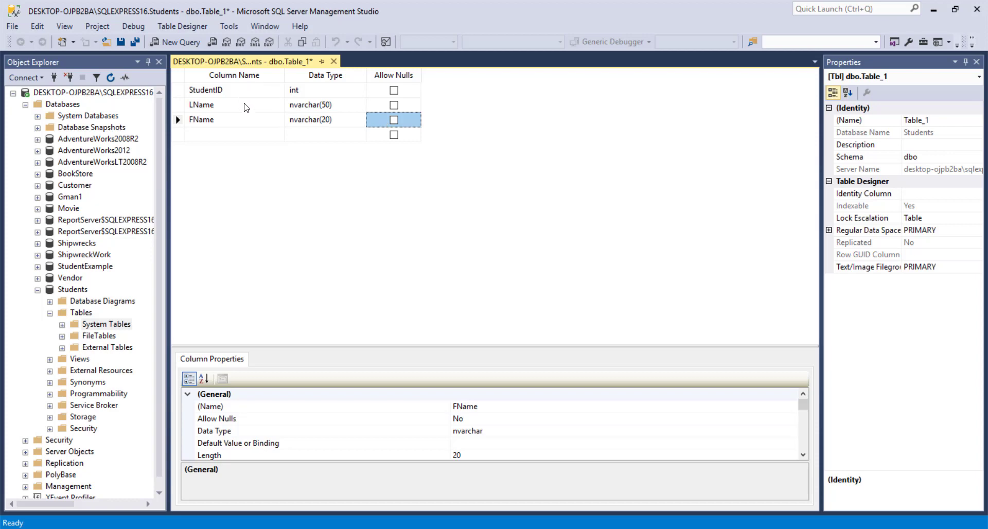
pyautogui.moveTo(230, 99)
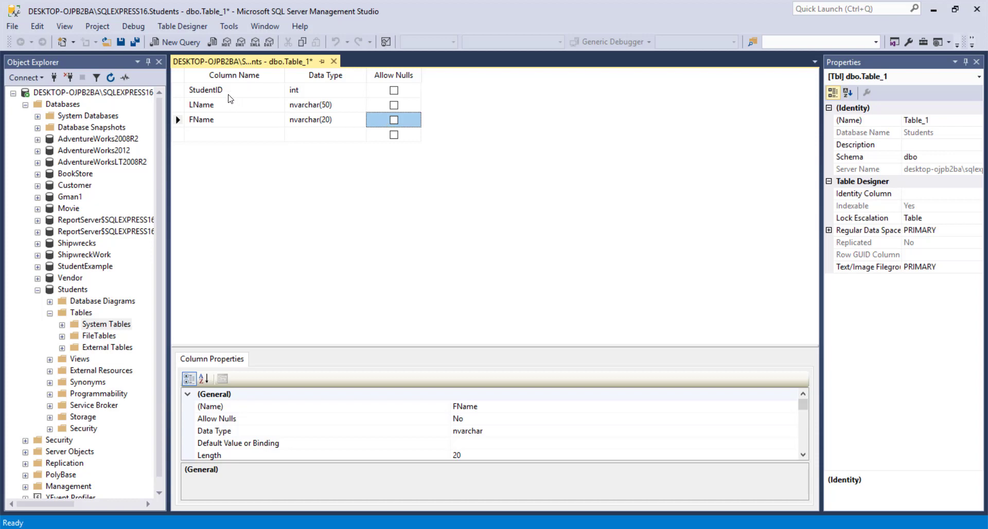
pyautogui.moveTo(223, 115)
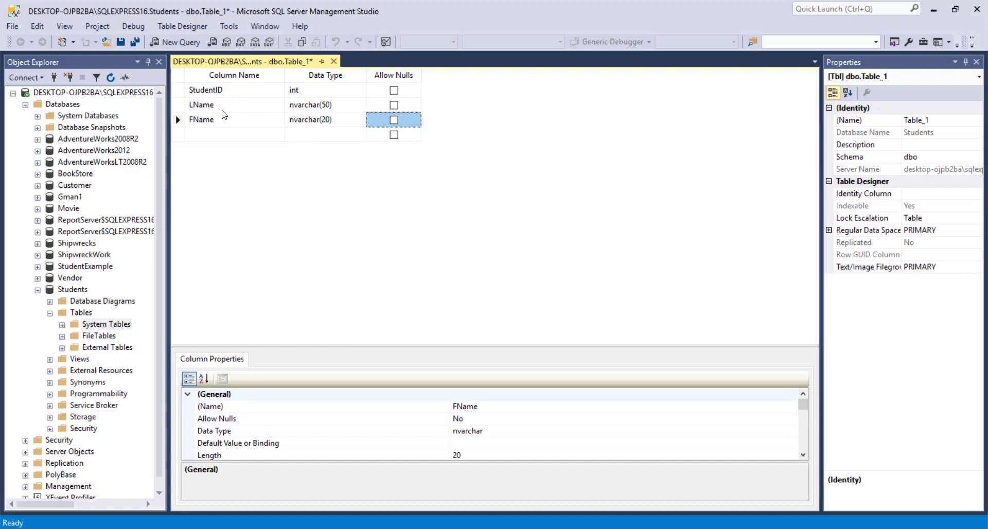
pyautogui.moveTo(335, 137)
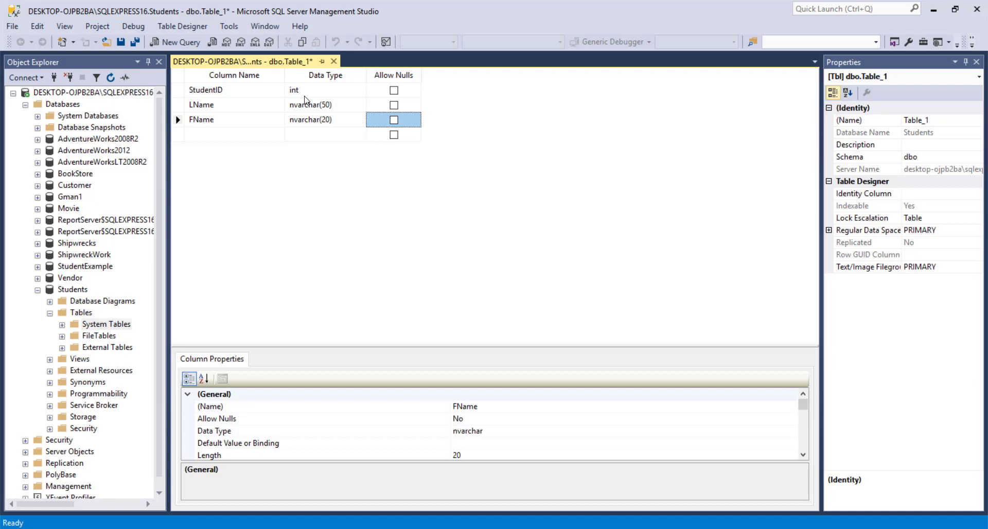
pyautogui.click(325, 105)
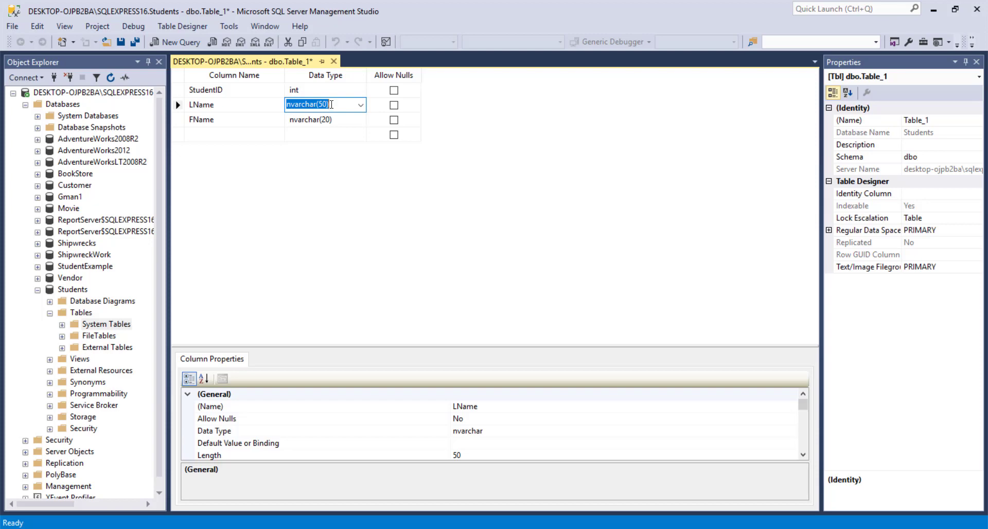
pyautogui.moveTo(334, 61)
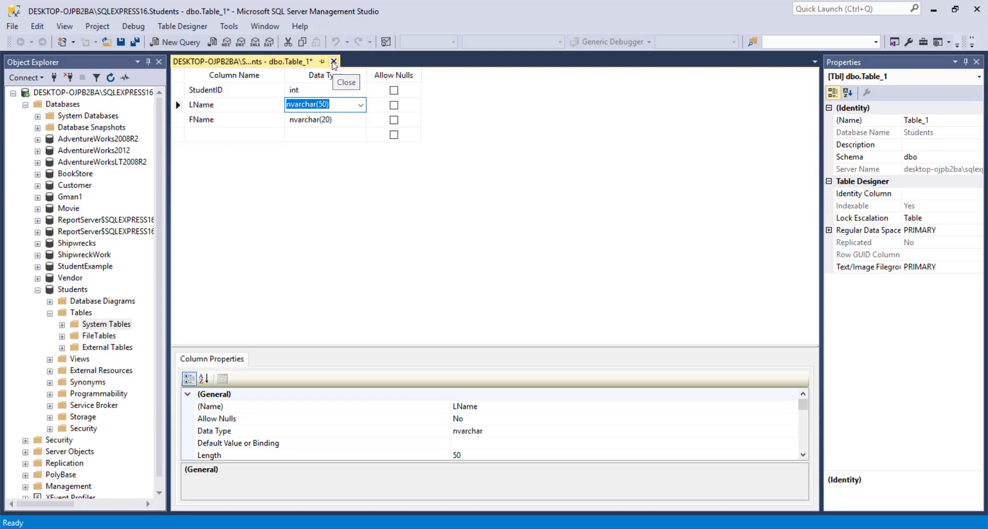
pyautogui.moveTo(266, 53)
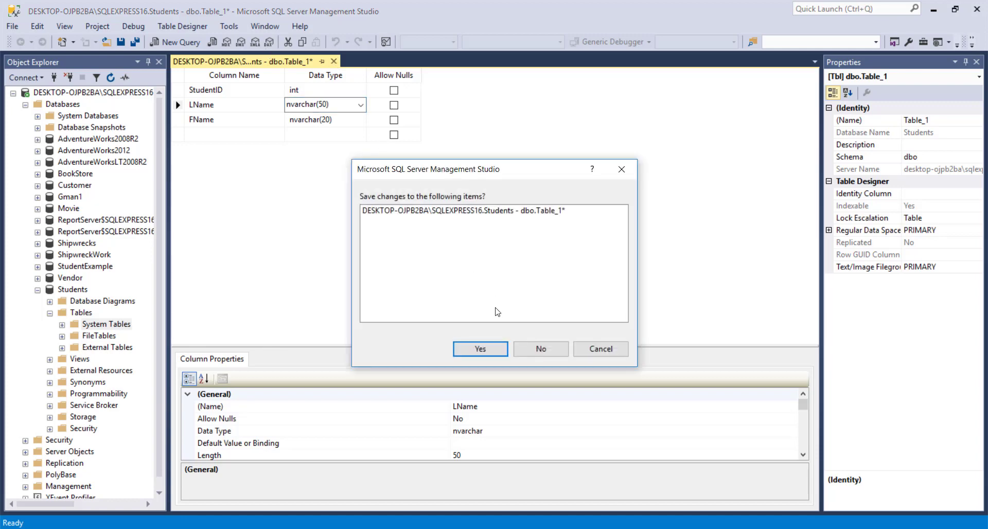
# Save the new three-column table under the name Student and close its design.
pyautogui.click(480, 349)
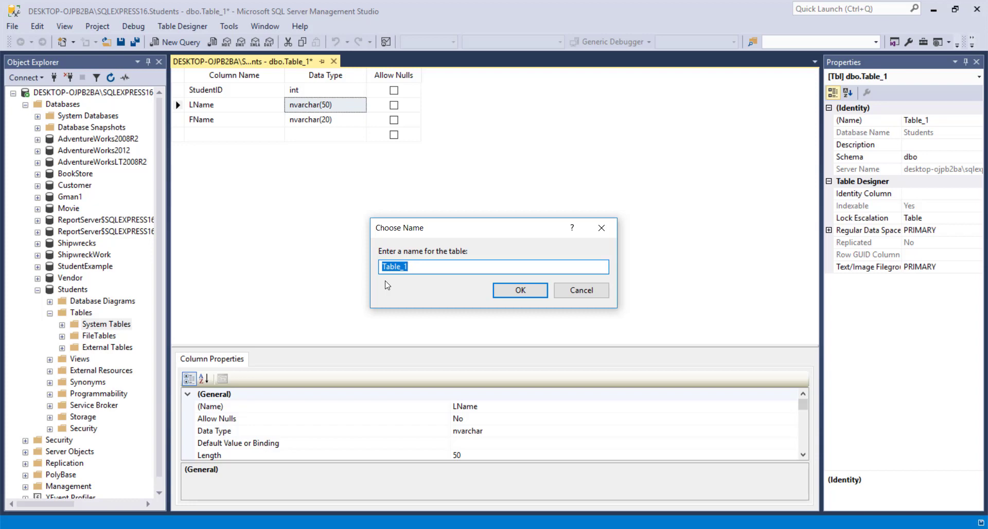
pyautogui.write('Studne')
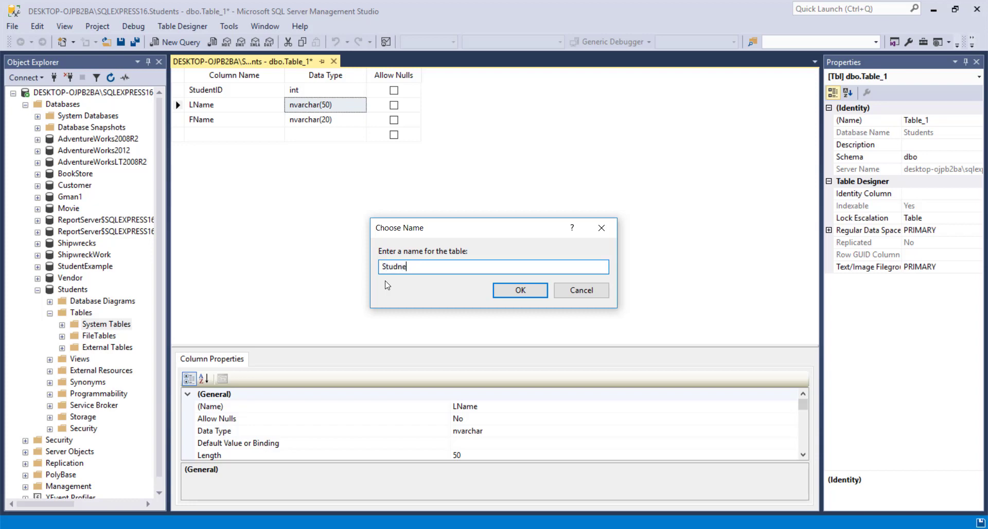
pyautogui.click(520, 290)
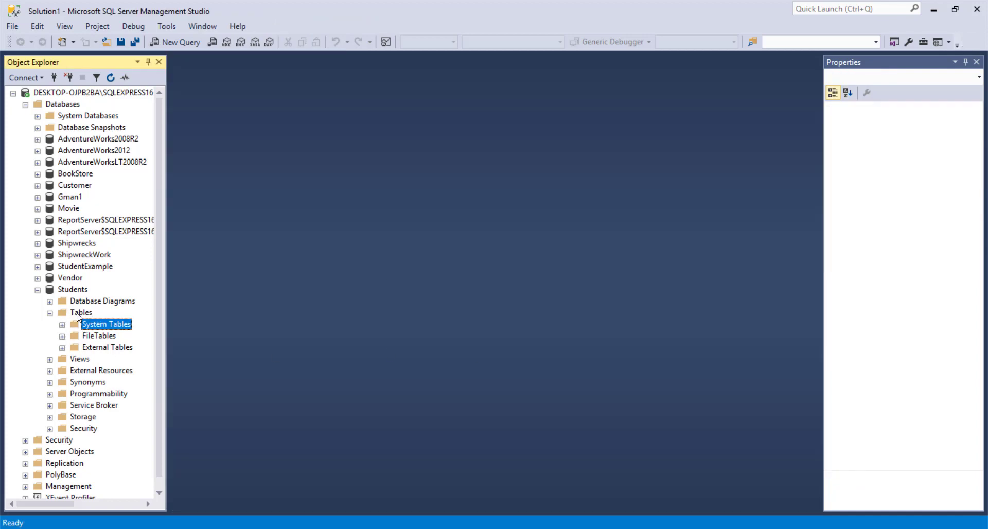
# Refresh the Students Tables list so dbo.Student appears, then select it.
pyautogui.click(81, 312)
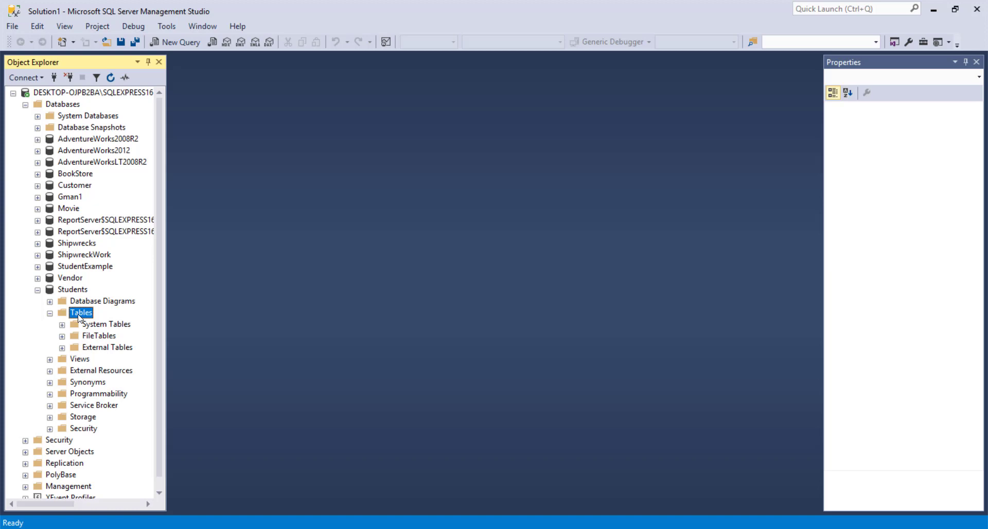
pyautogui.rightClick(81, 313)
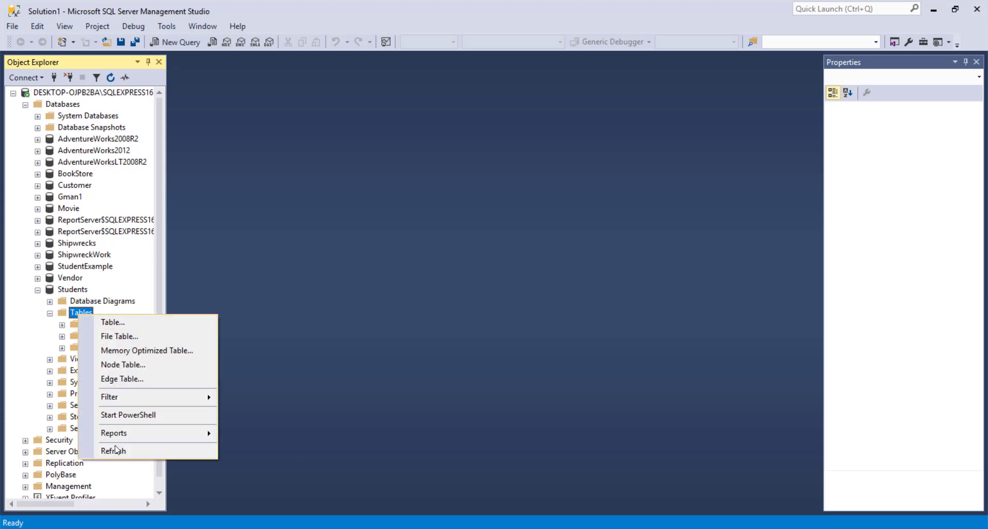
pyautogui.click(113, 450)
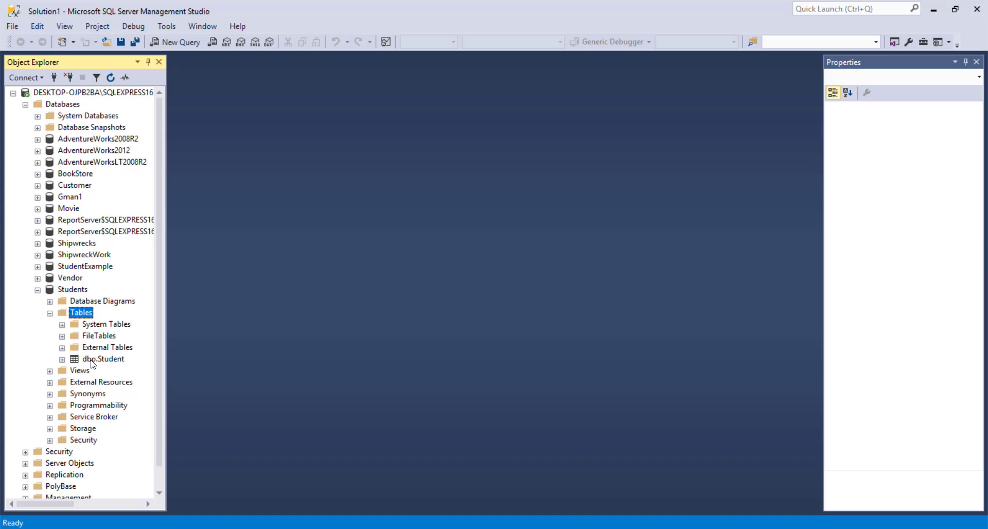
pyautogui.click(103, 359)
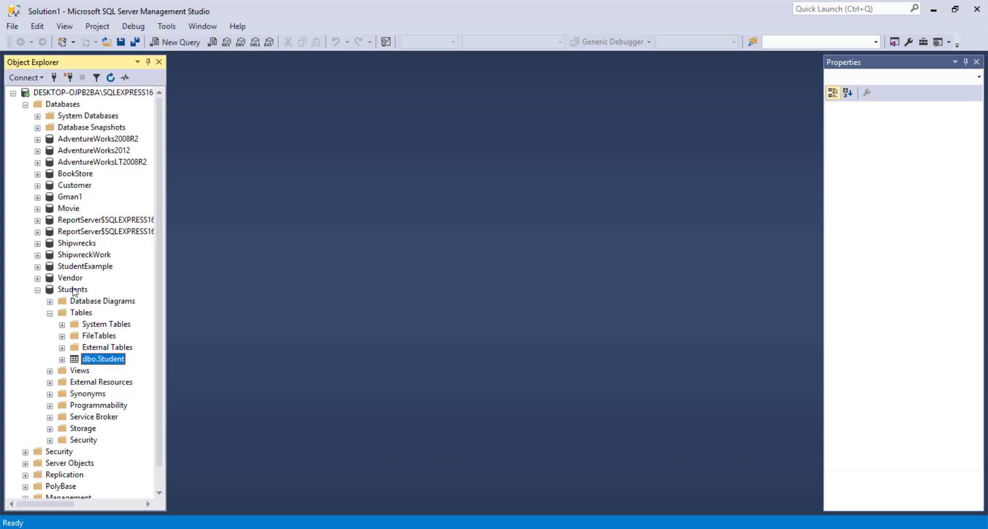
pyautogui.rightClick(103, 358)
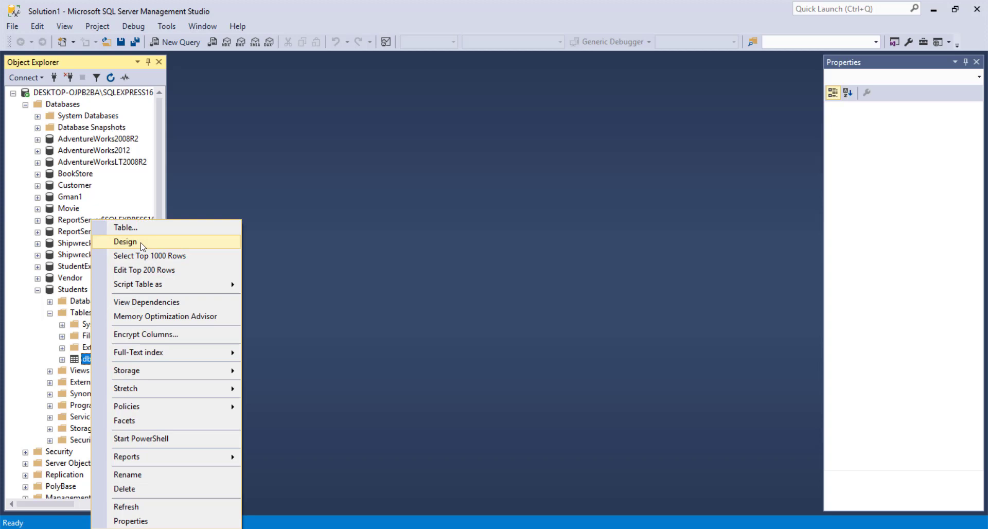
# Reopen dbo.Student in the designer and set StudentID as the primary key.
pyautogui.click(124, 242)
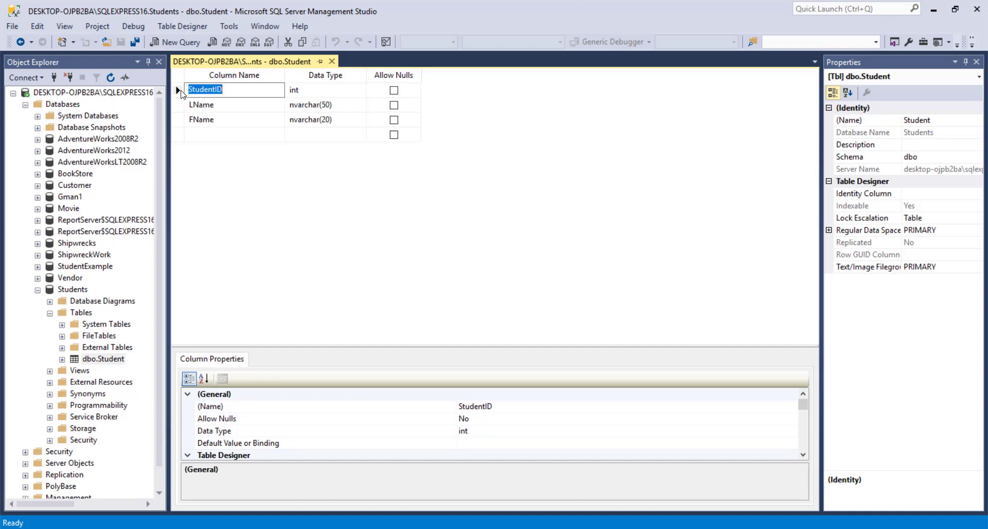
pyautogui.rightClick(179, 90)
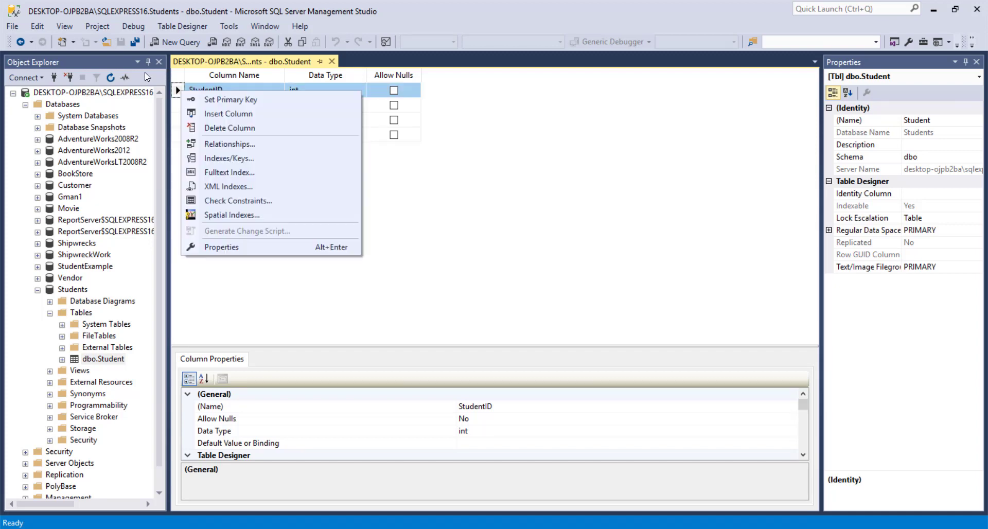
pyautogui.click(230, 100)
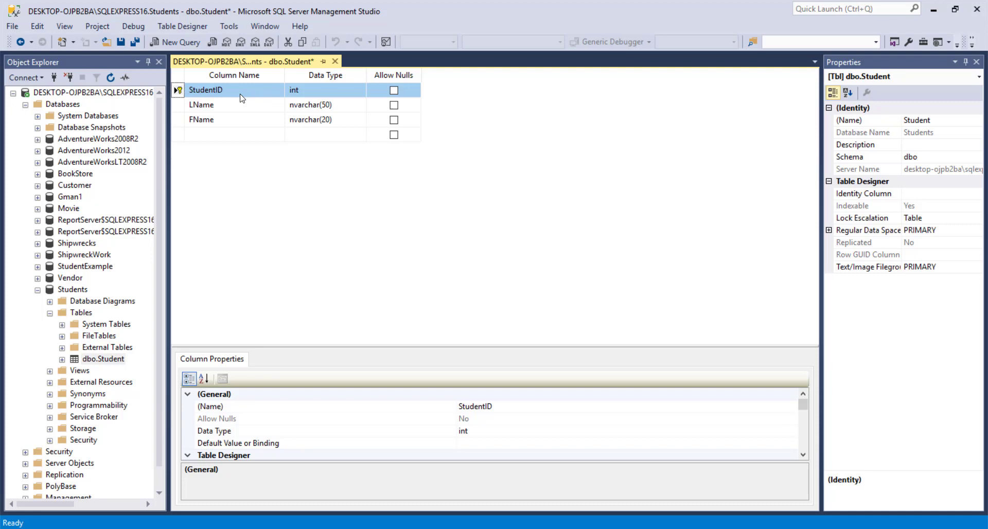
pyautogui.moveTo(269, 152)
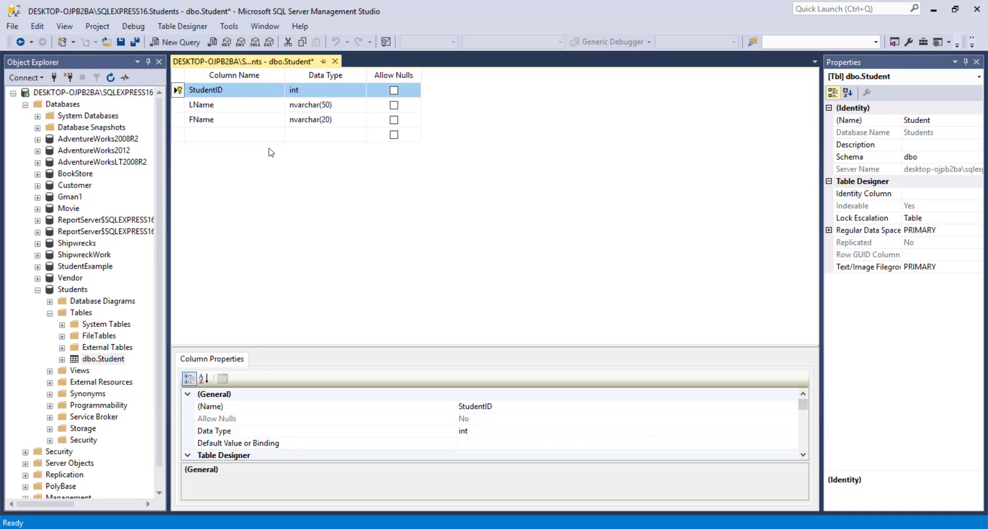
pyautogui.moveTo(372, 347)
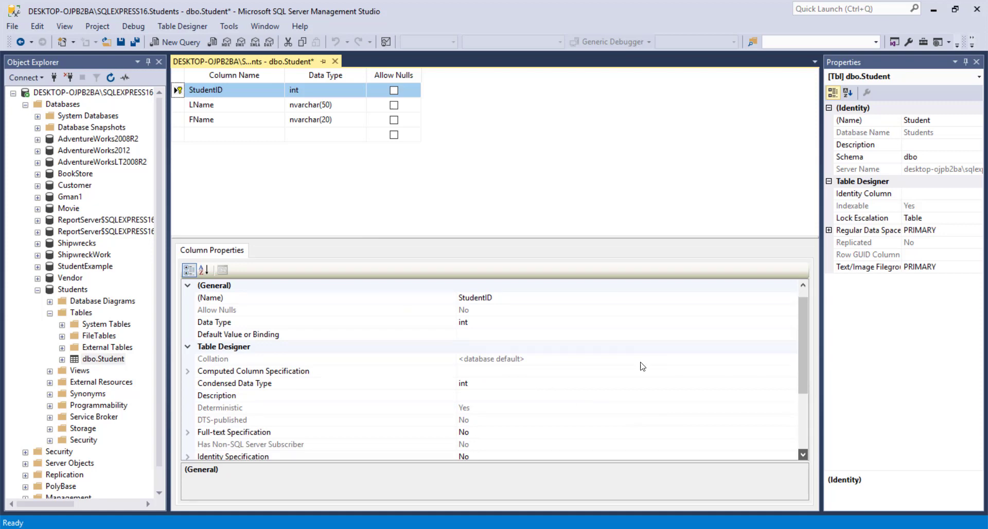
# In Column Properties set StudentID's Is Identity to Yes with increment and seed 1.
pyautogui.scroll(-3)
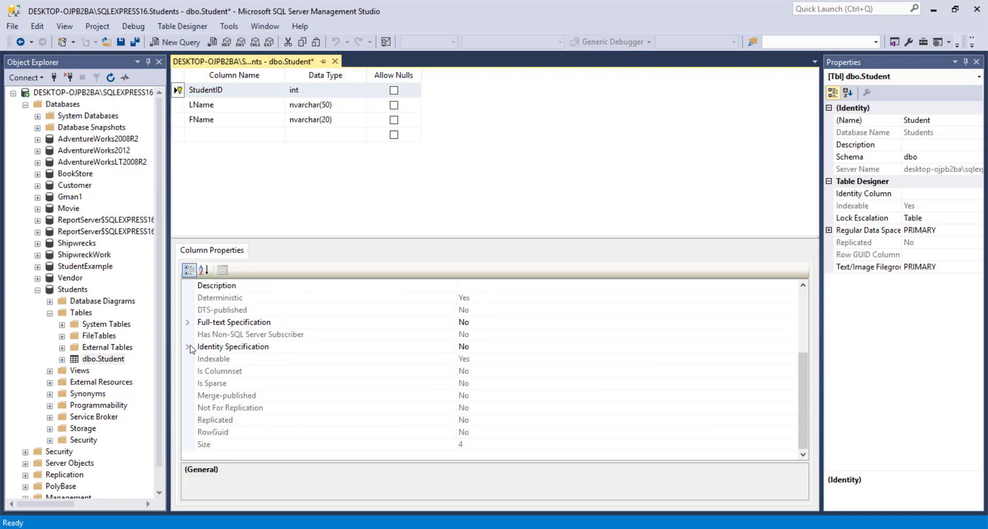
pyautogui.click(188, 347)
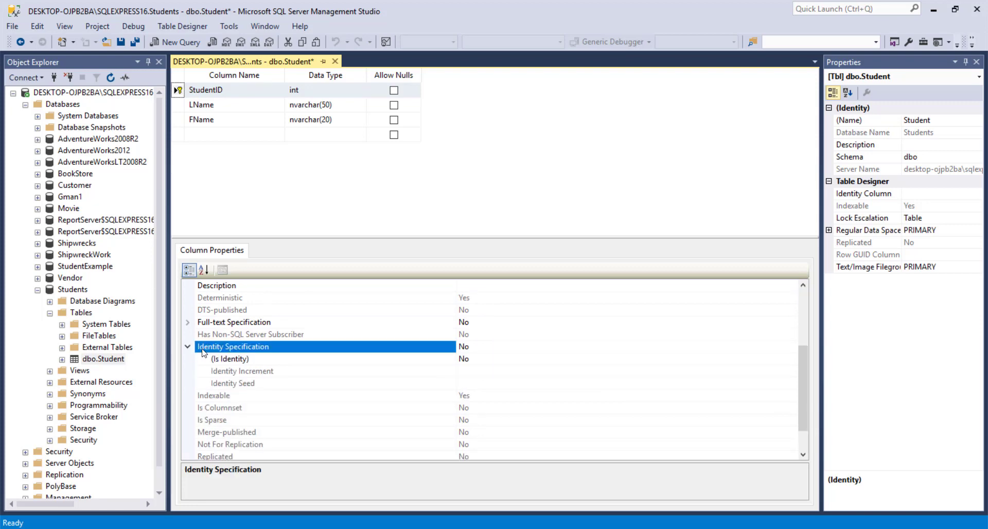
pyautogui.click(230, 360)
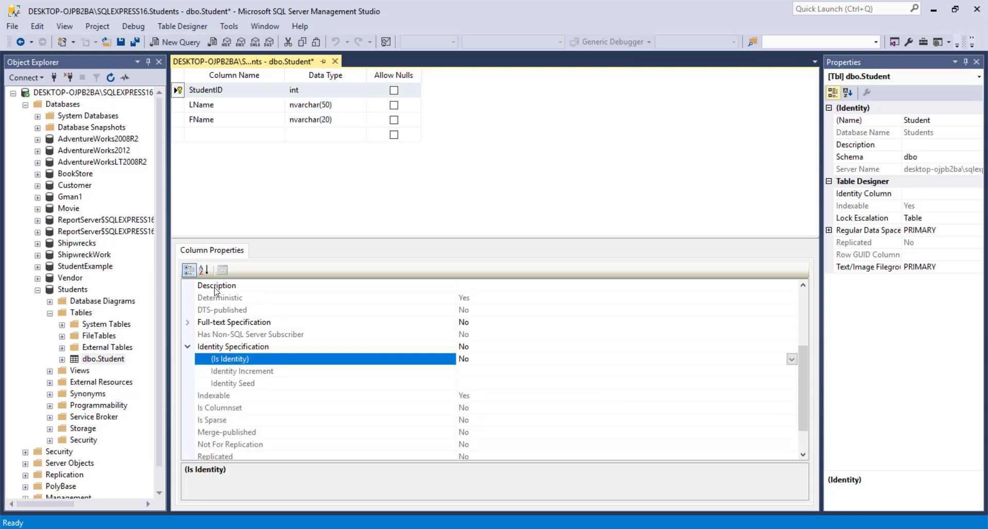
pyautogui.moveTo(719, 376)
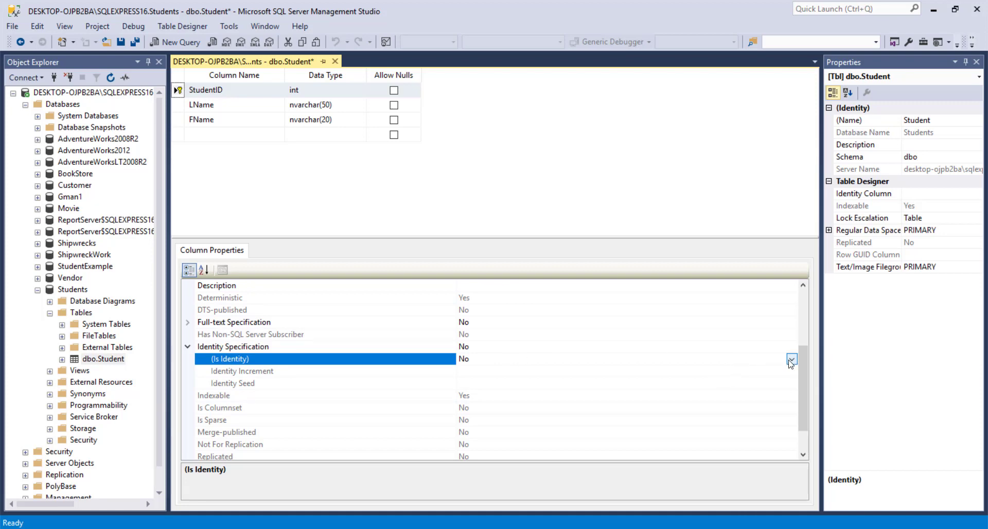
pyautogui.moveTo(602, 301)
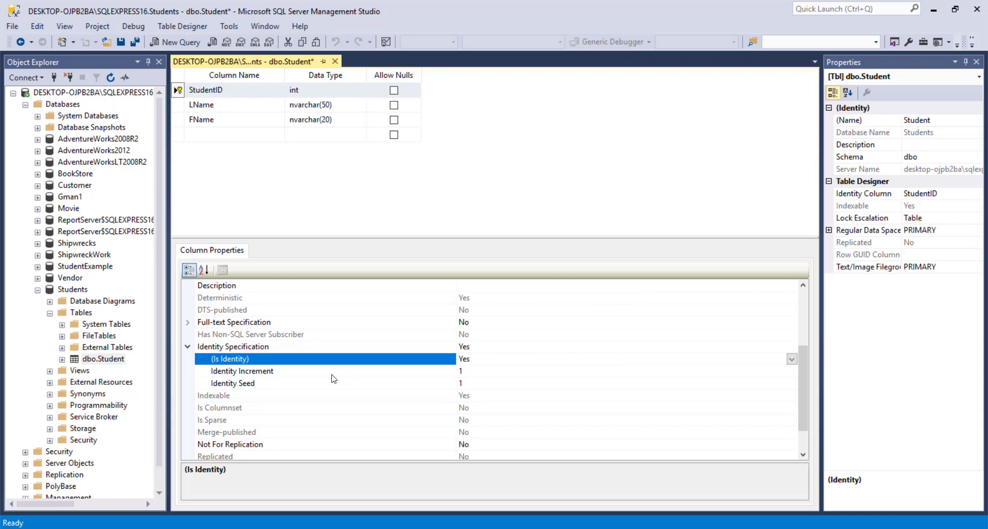
pyautogui.moveTo(441, 388)
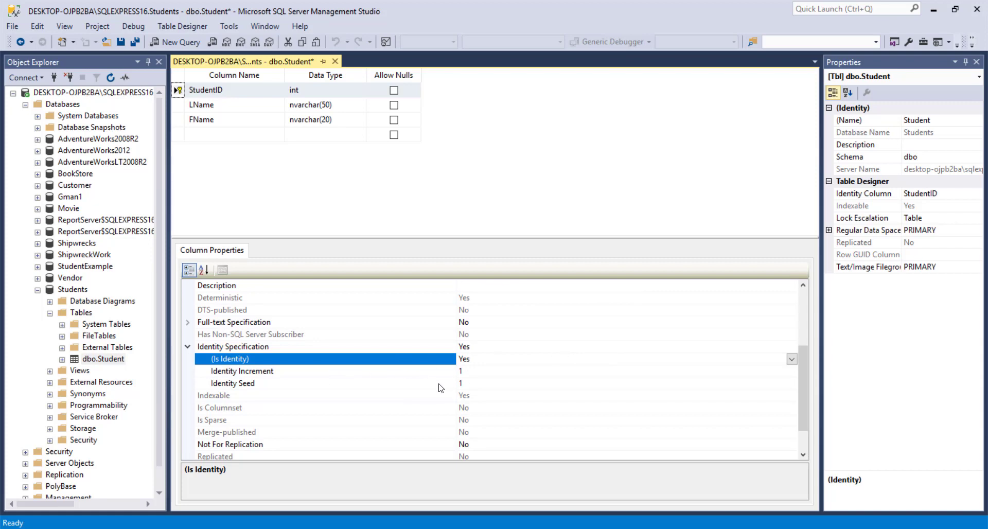
pyautogui.moveTo(469, 385)
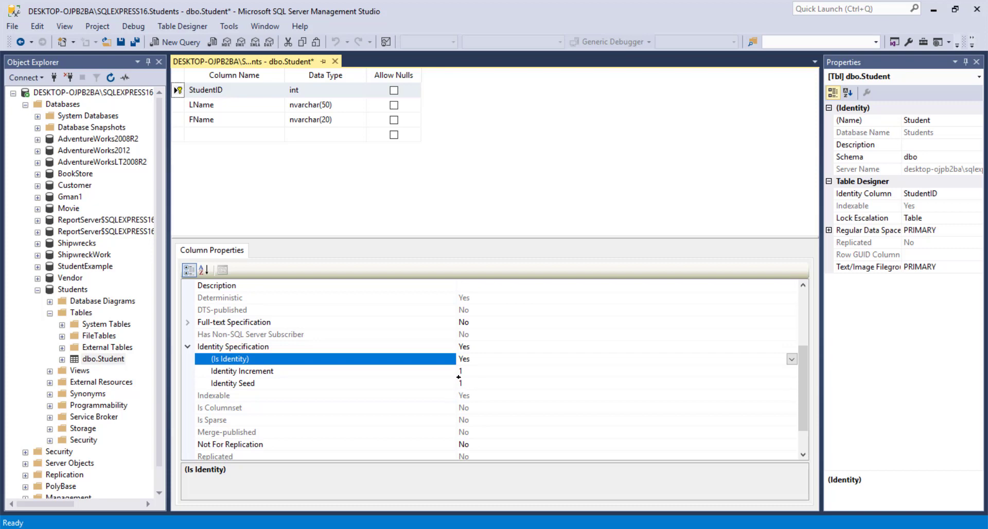
pyautogui.click(242, 371)
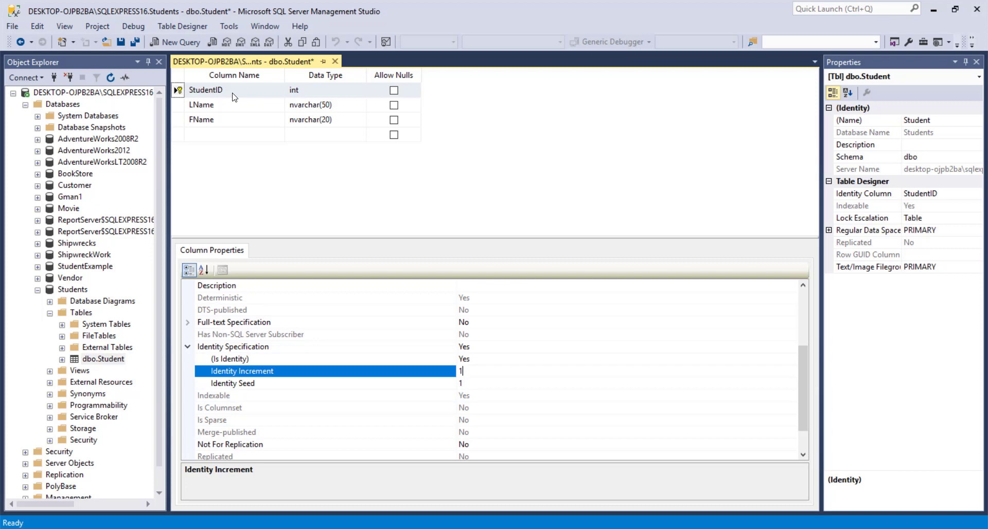
pyautogui.moveTo(335, 62)
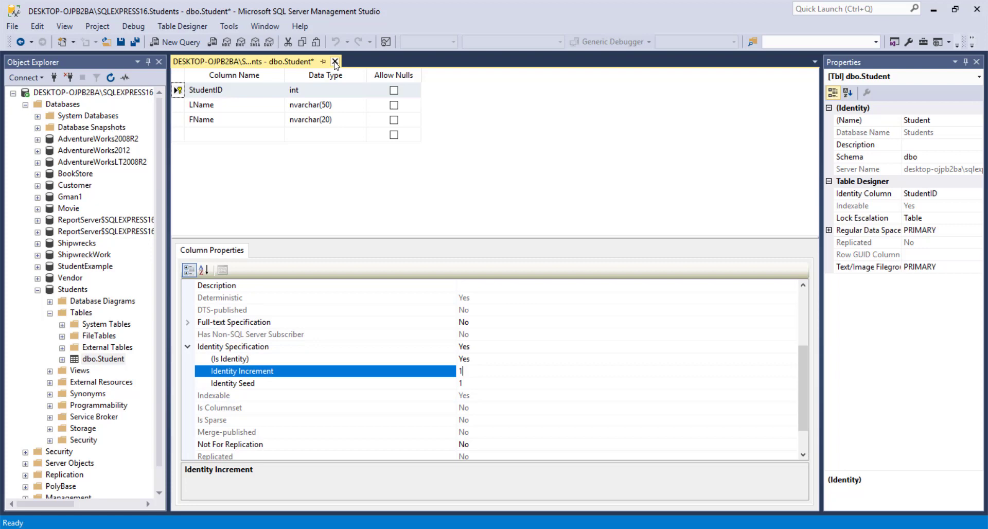
# Close the dbo.Student design, attempt saving, then cancel at the blocked-save warning.
pyautogui.click(336, 62)
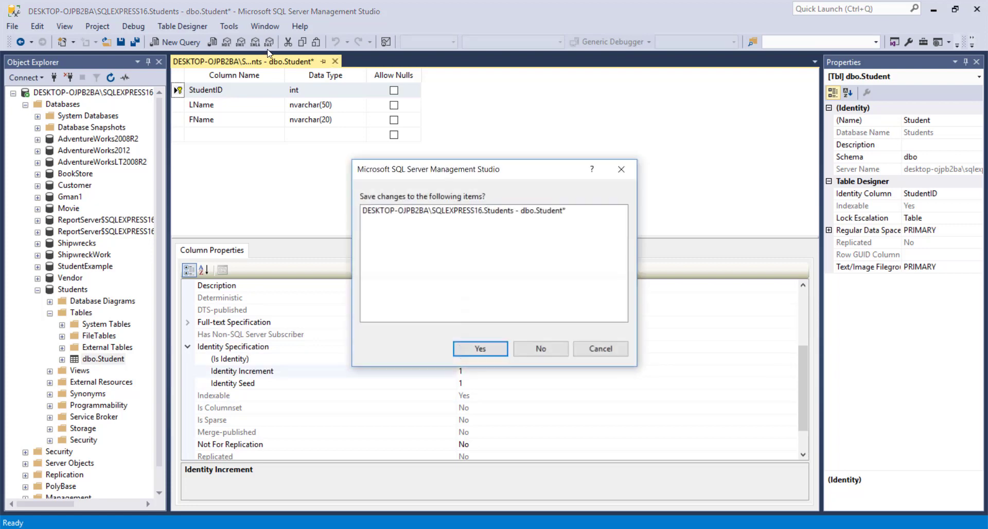
pyautogui.click(480, 348)
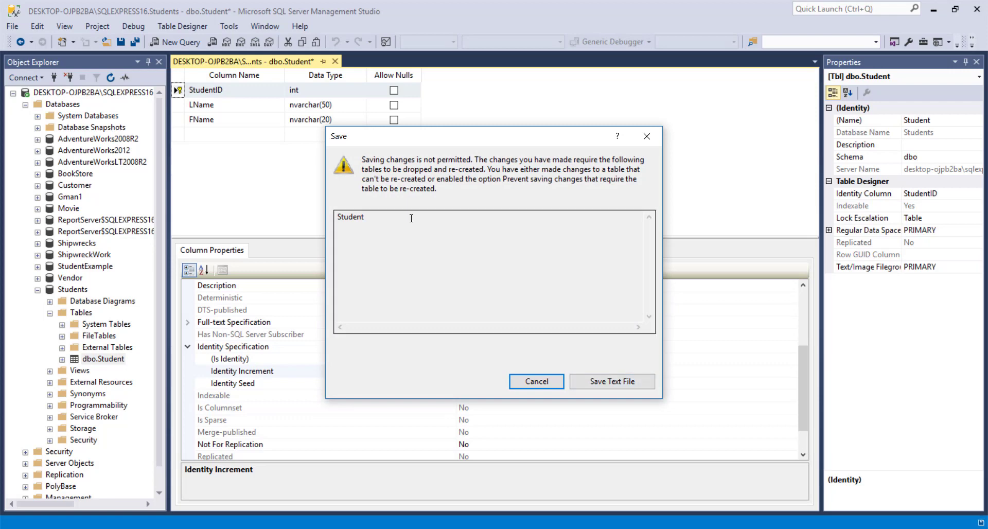
pyautogui.moveTo(434, 166)
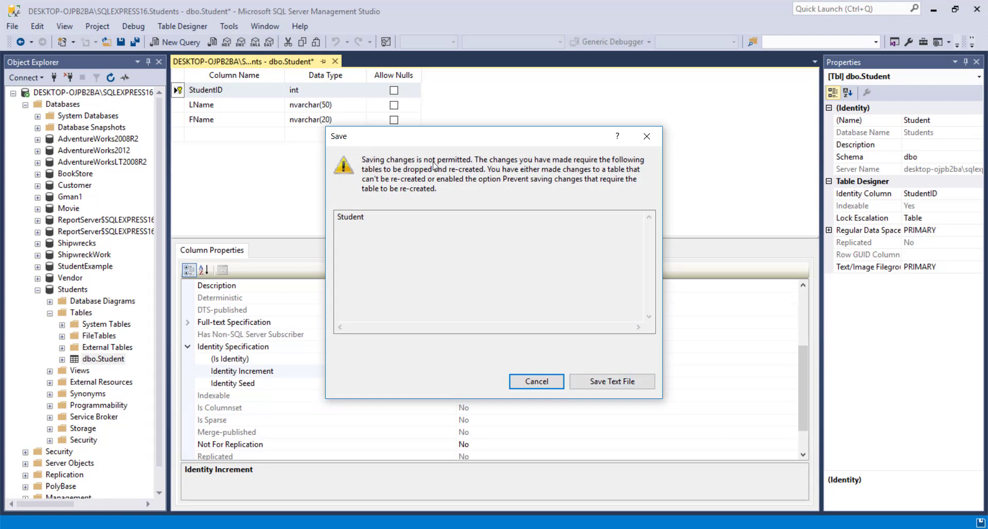
pyautogui.moveTo(536, 170)
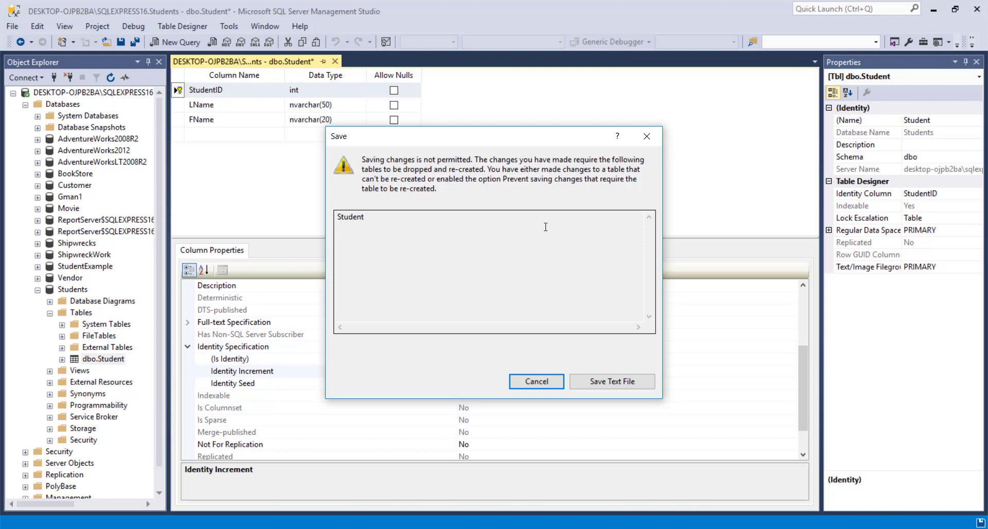
pyautogui.moveTo(546, 303)
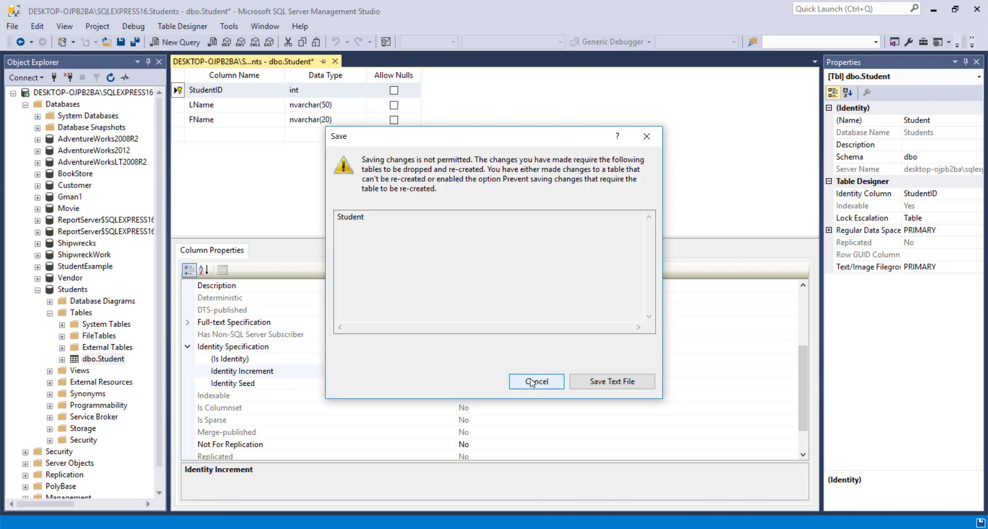
pyautogui.click(536, 381)
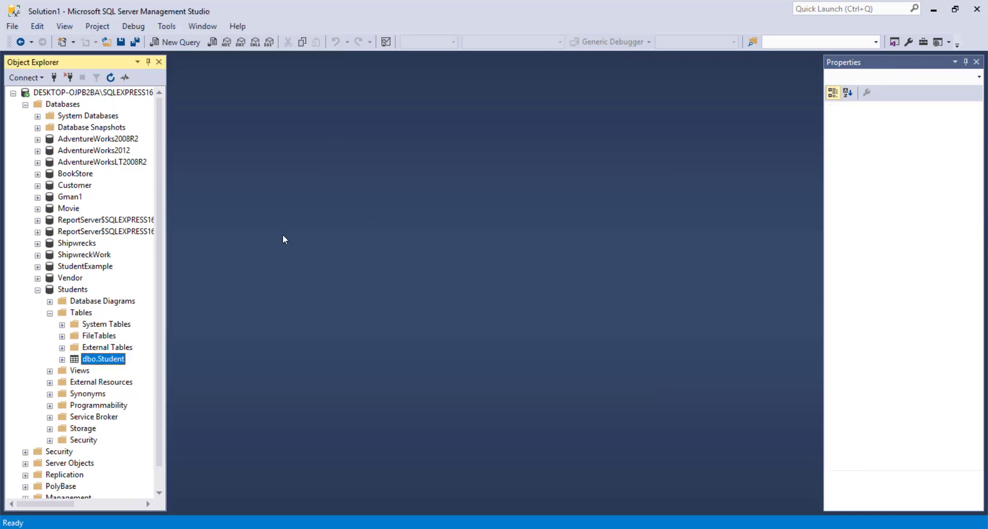
pyautogui.moveTo(250, 172)
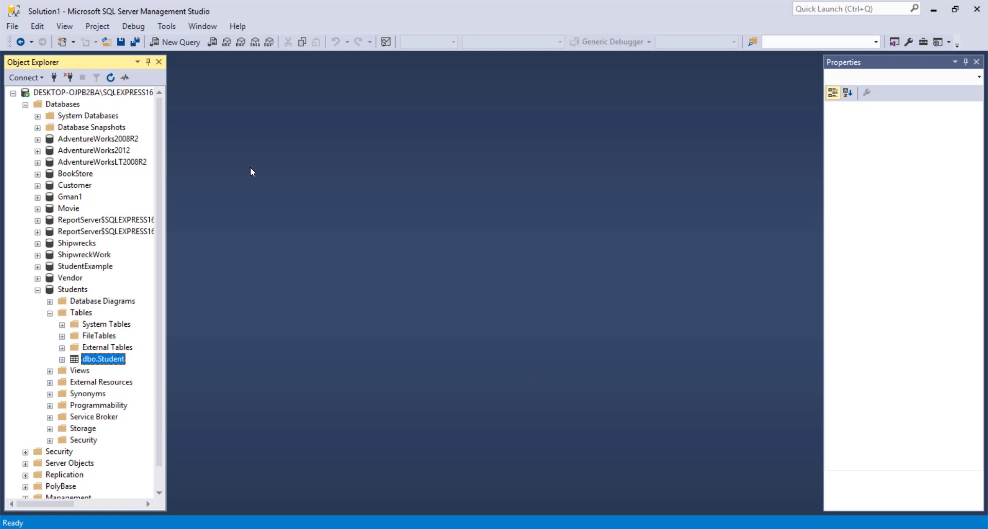
# Reach the Table and Database Designers page in the Tools > Options settings.
pyautogui.click(514, 409)
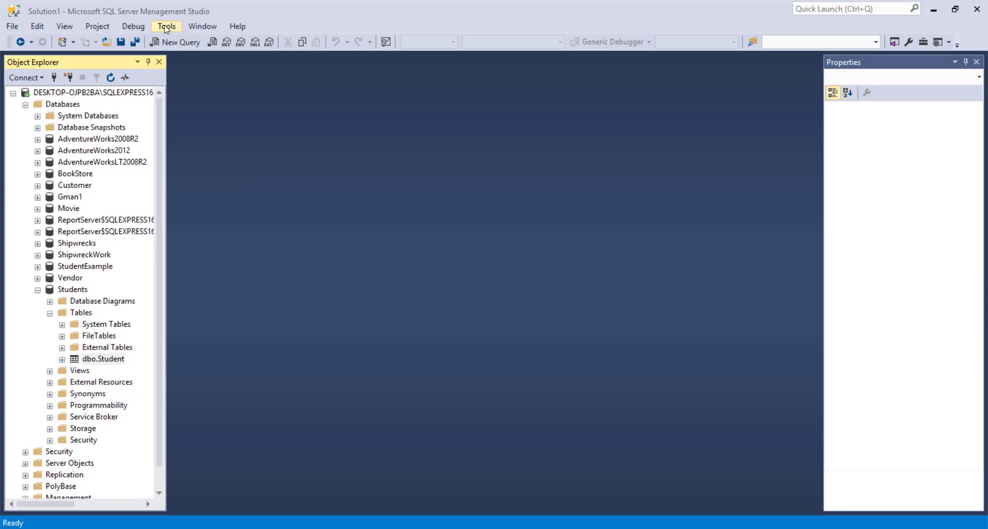
pyautogui.click(166, 25)
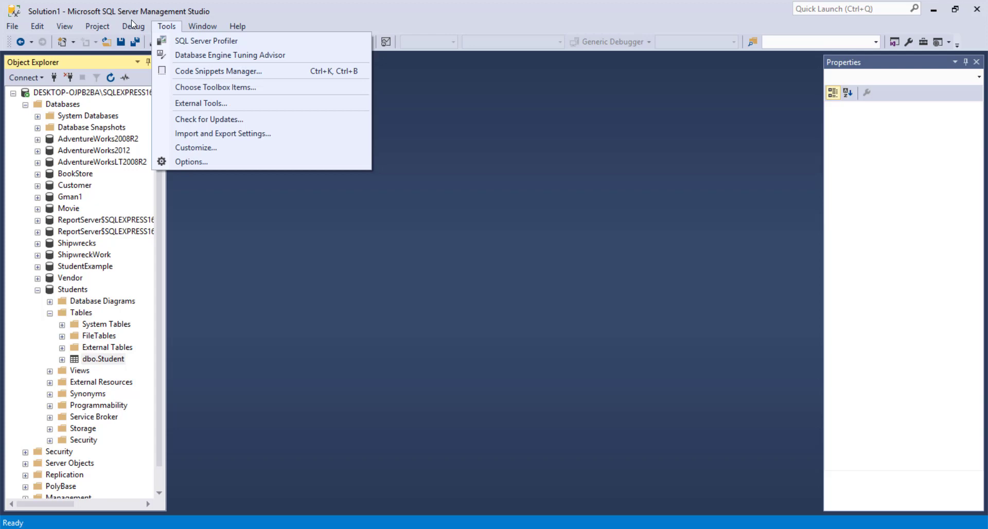
pyautogui.moveTo(201, 103)
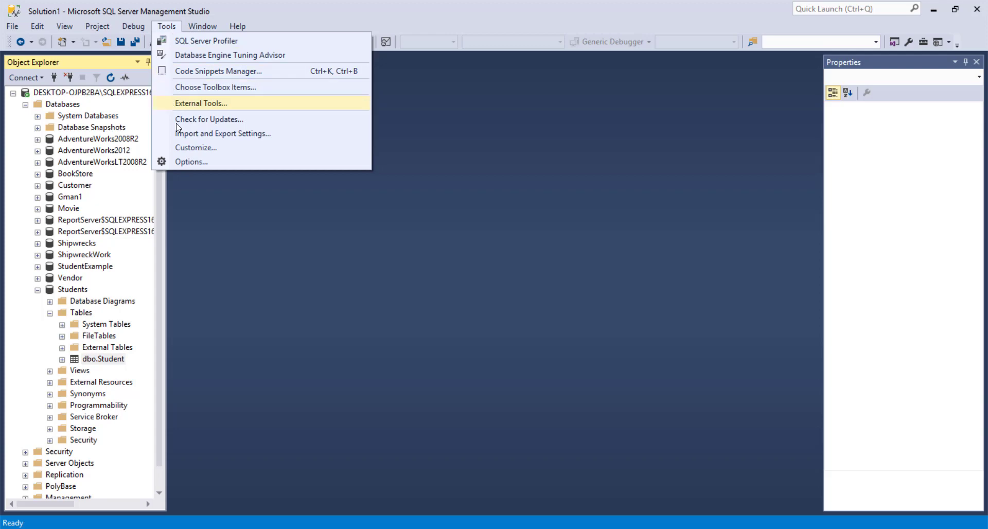
pyautogui.click(191, 161)
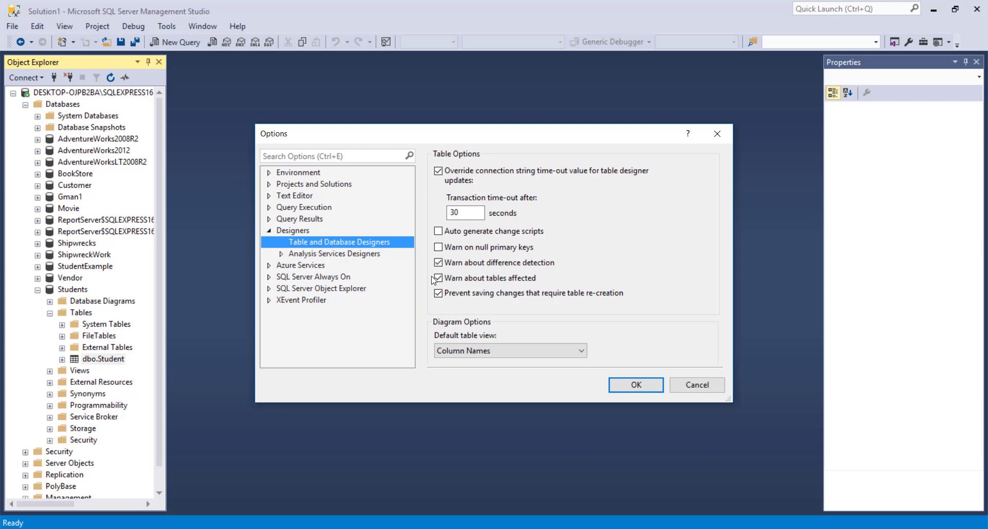
# Turn off 'Prevent saving changes that require table re-creation' and confirm with OK.
pyautogui.click(438, 293)
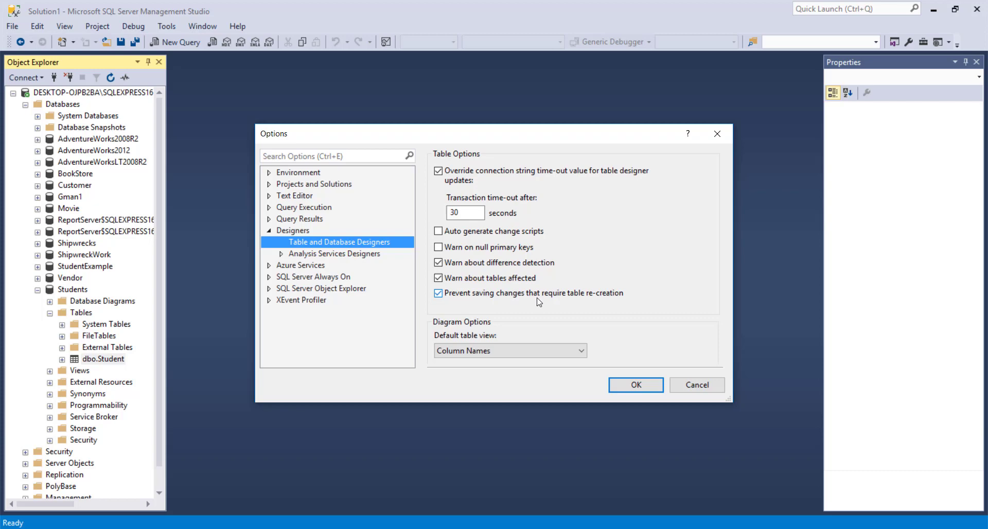
pyautogui.moveTo(480, 301)
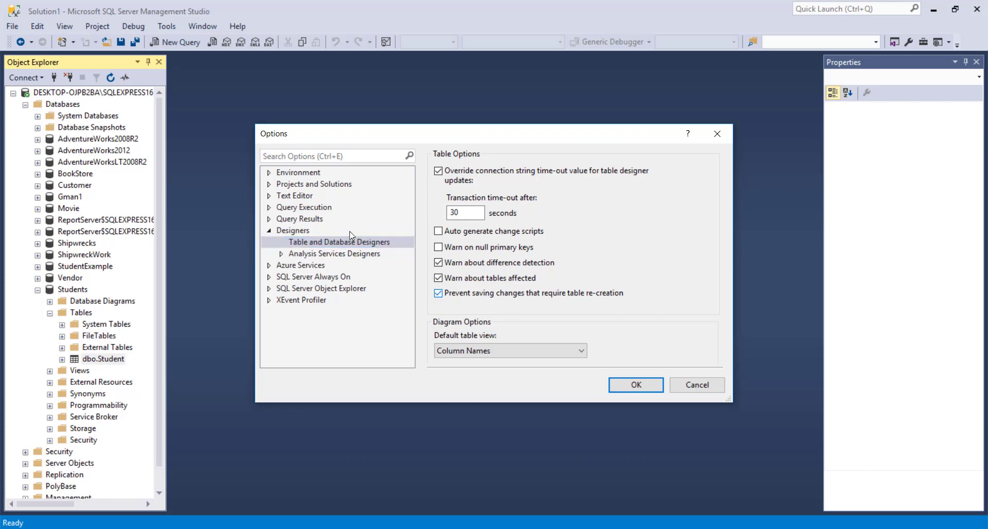
pyautogui.click(438, 293)
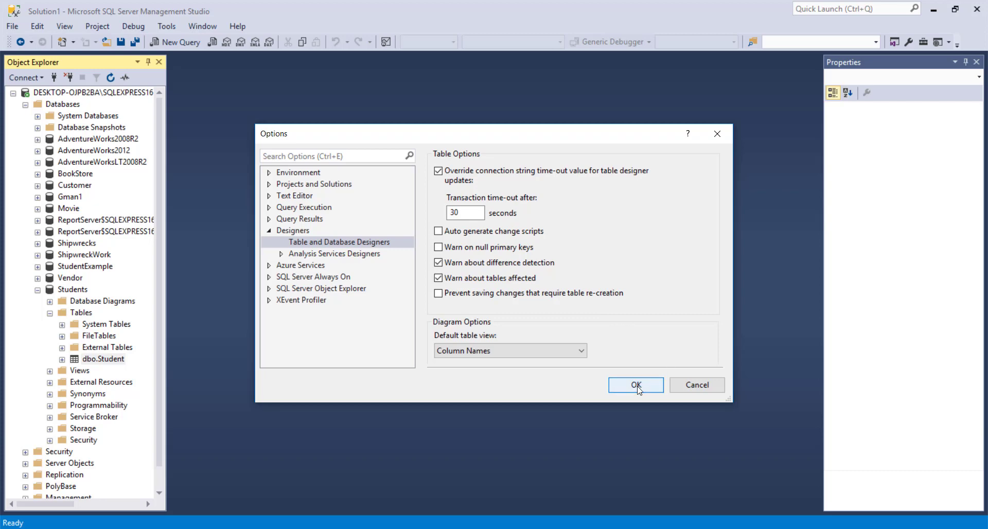
pyautogui.click(635, 385)
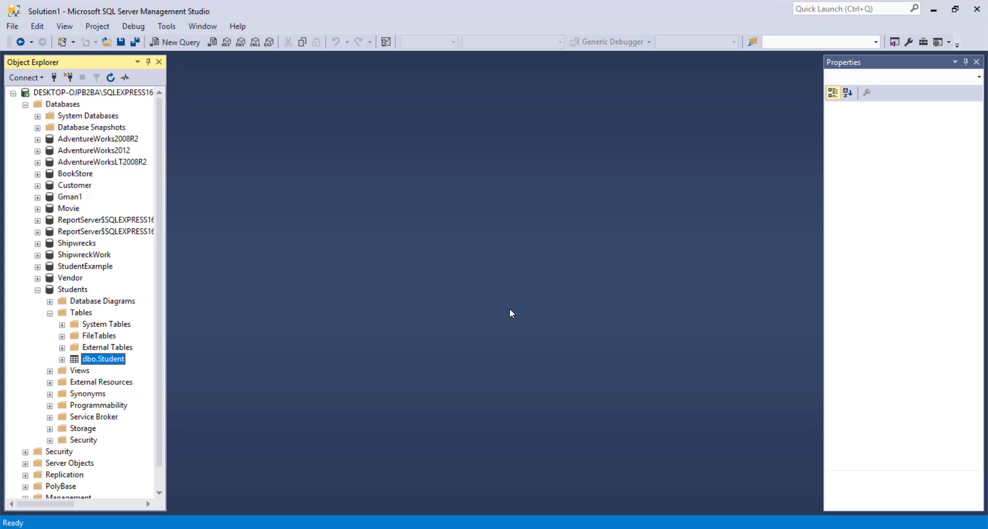
pyautogui.moveTo(290, 369)
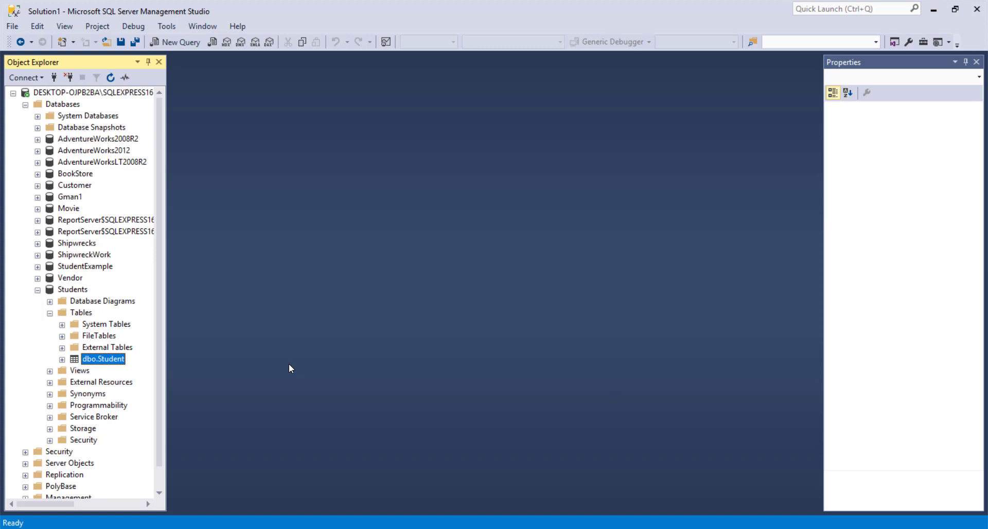
pyautogui.moveTo(280, 371)
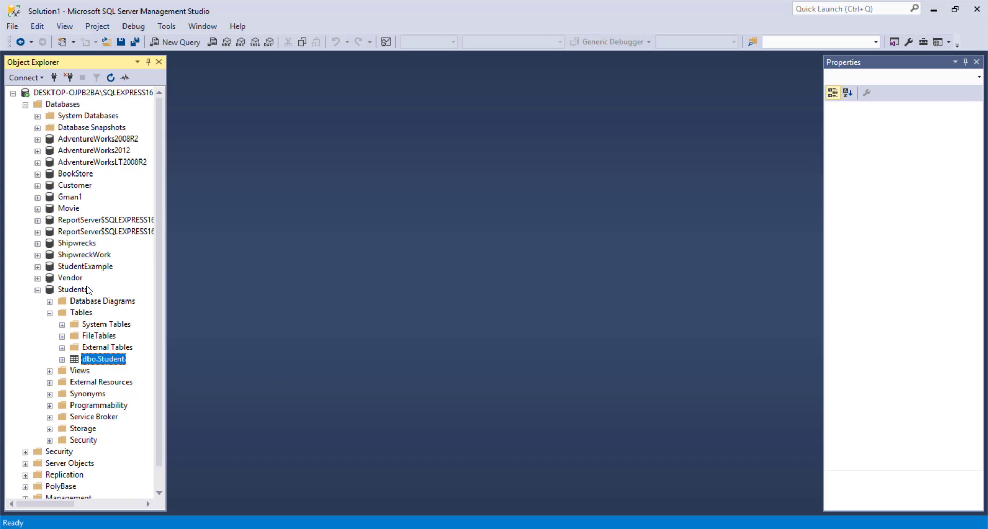
# In the dbo.Student design, make StudentID the primary key.
pyautogui.rightClick(103, 358)
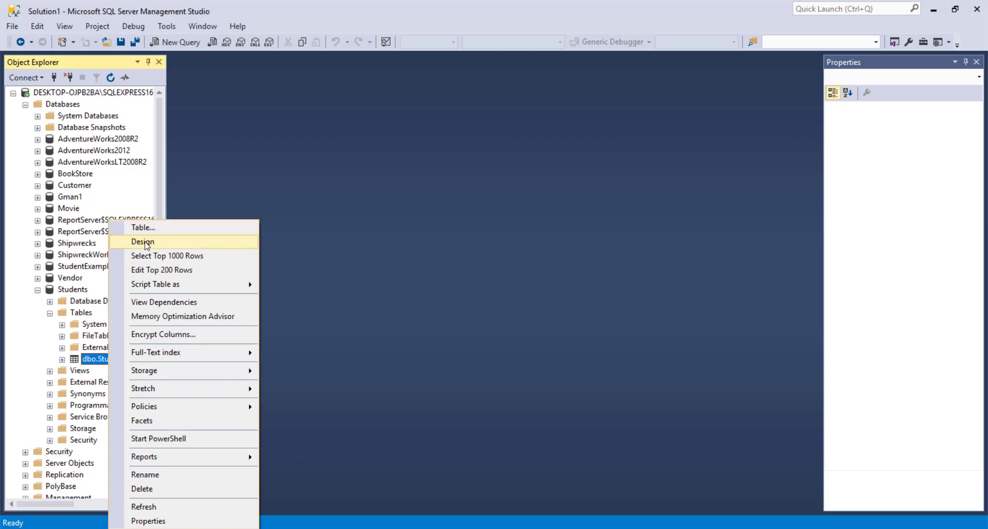
pyautogui.click(142, 241)
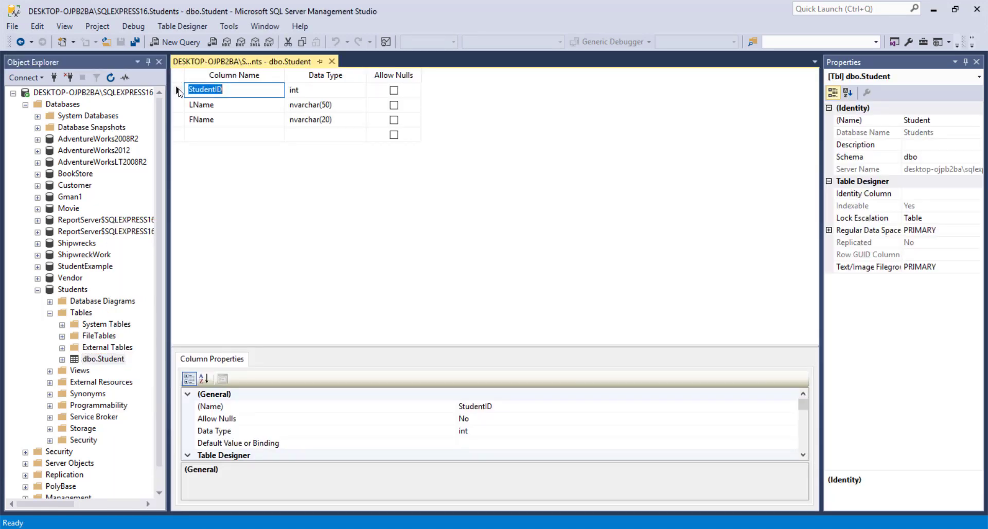
pyautogui.rightClick(179, 89)
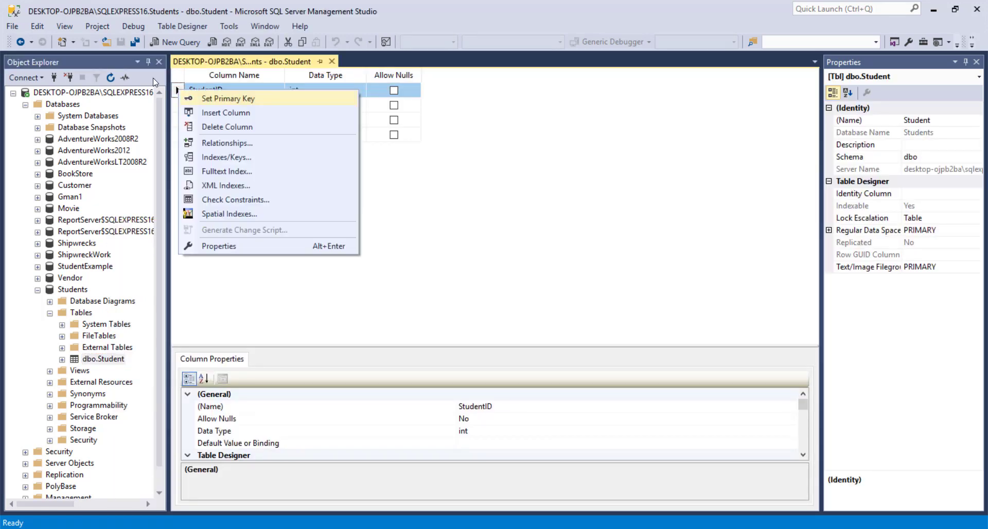
pyautogui.click(227, 98)
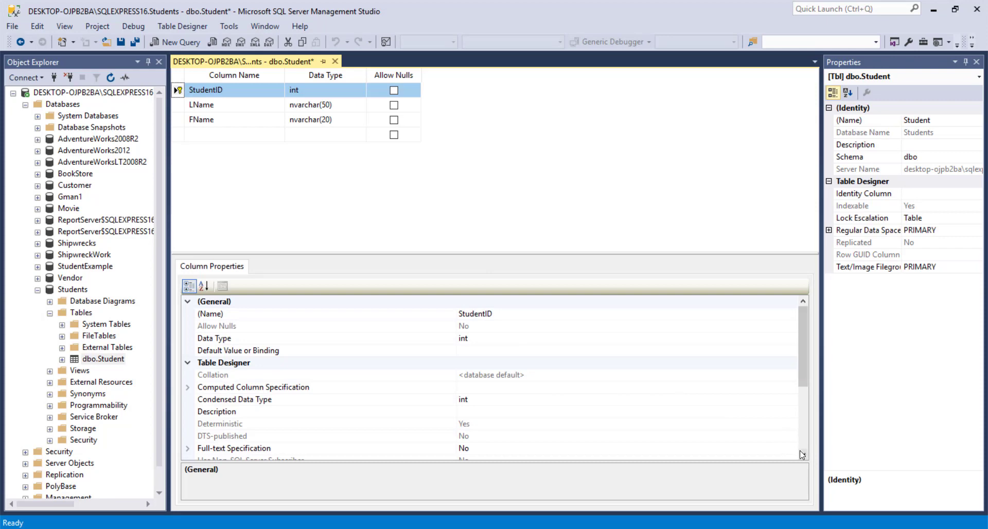
# Set StudentID's (Is Identity) property to Yes under Identity Specification.
pyautogui.scroll(-3)
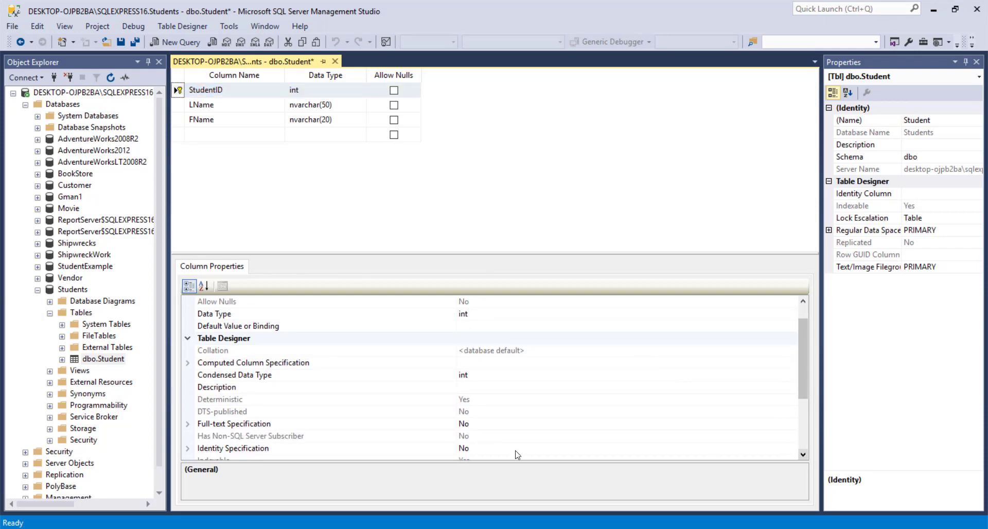
pyautogui.click(233, 448)
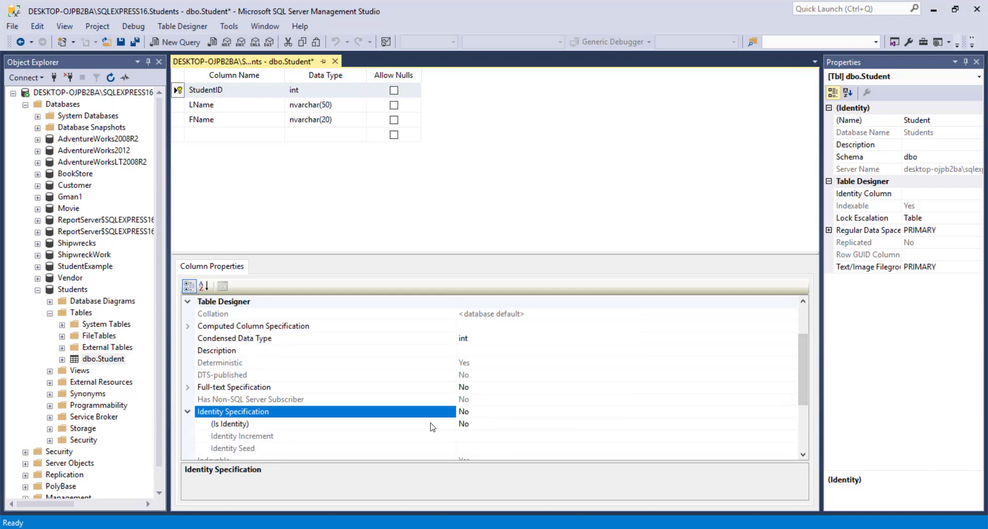
pyautogui.click(253, 423)
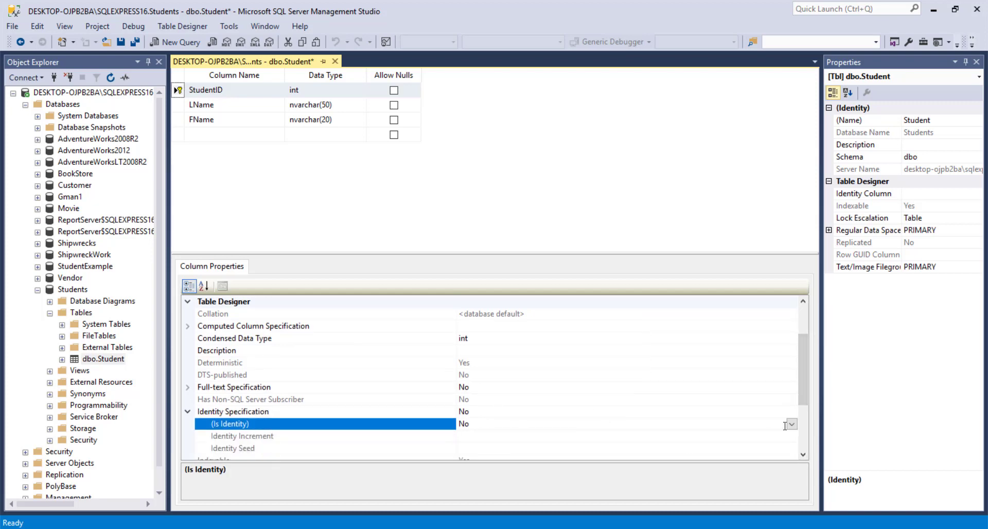
pyautogui.click(789, 424)
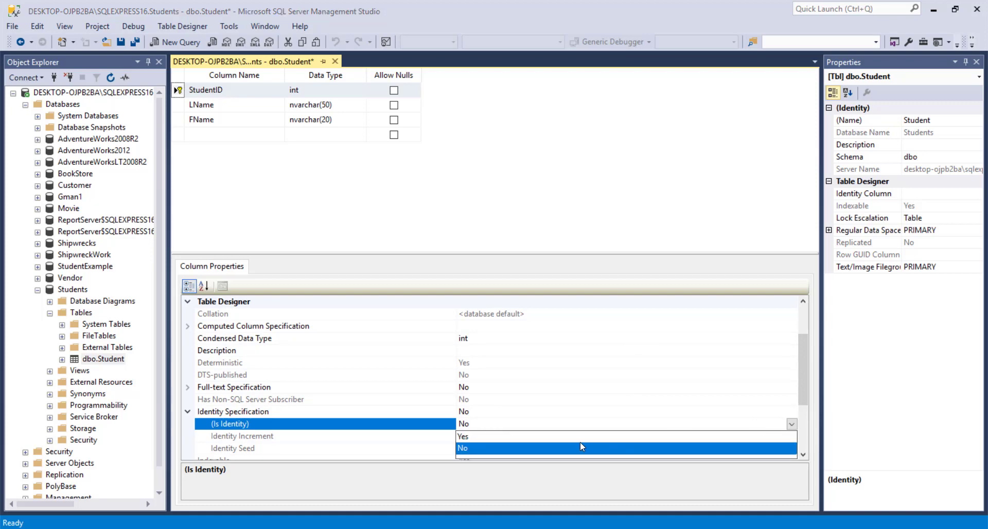
pyautogui.click(464, 436)
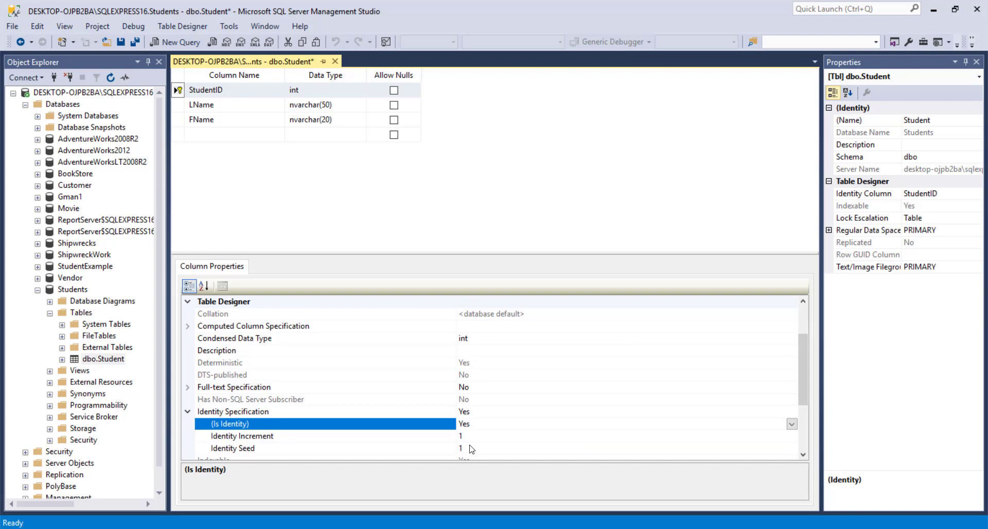
pyautogui.moveTo(336, 62)
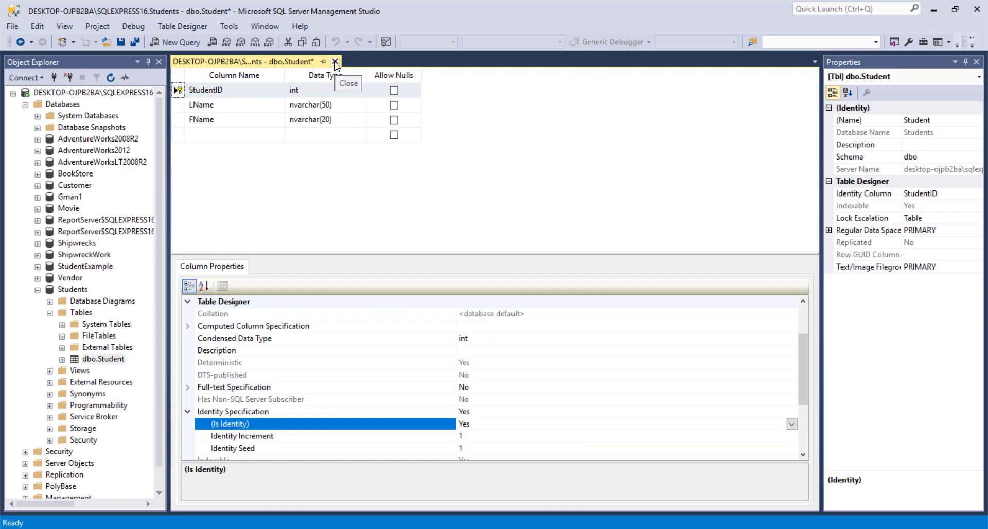
# Close the Student table design, saving the changes.
pyautogui.click(336, 62)
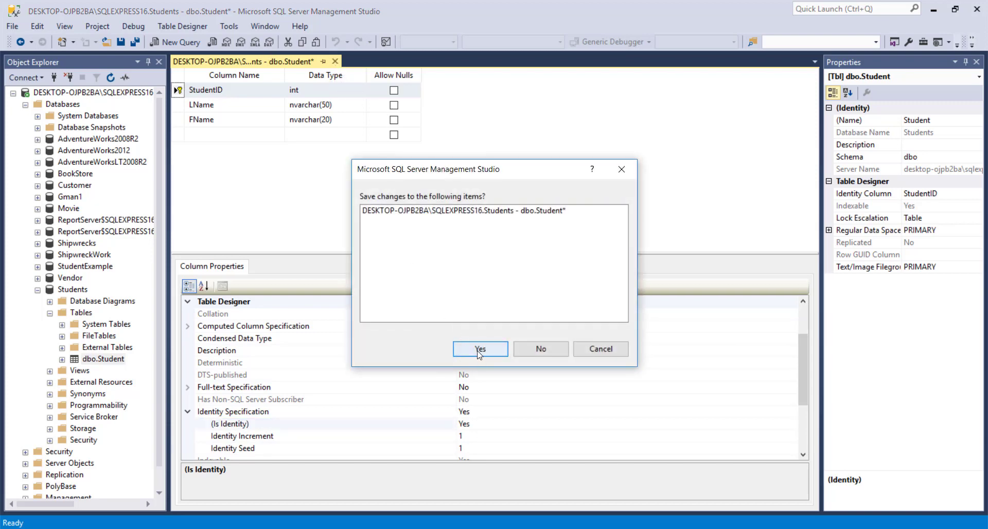
pyautogui.click(480, 349)
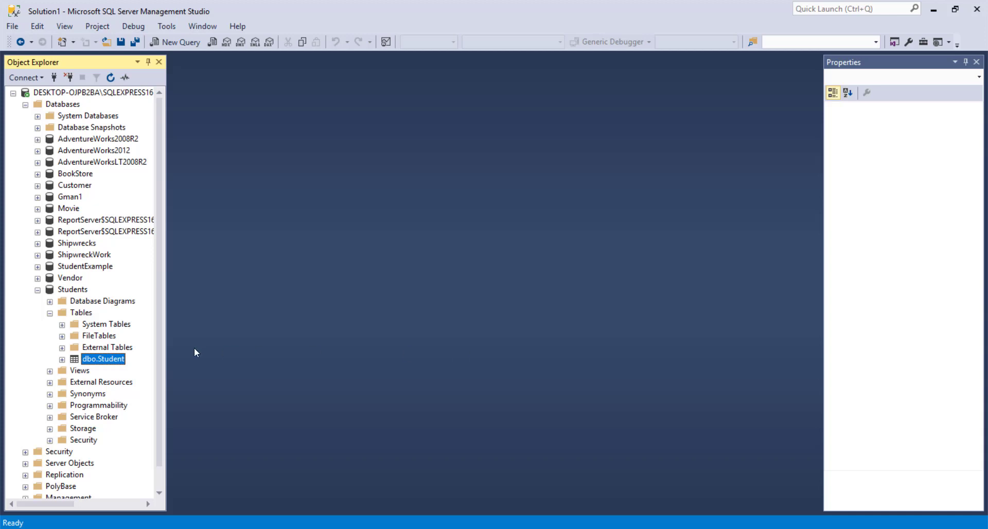
pyautogui.moveTo(125, 362)
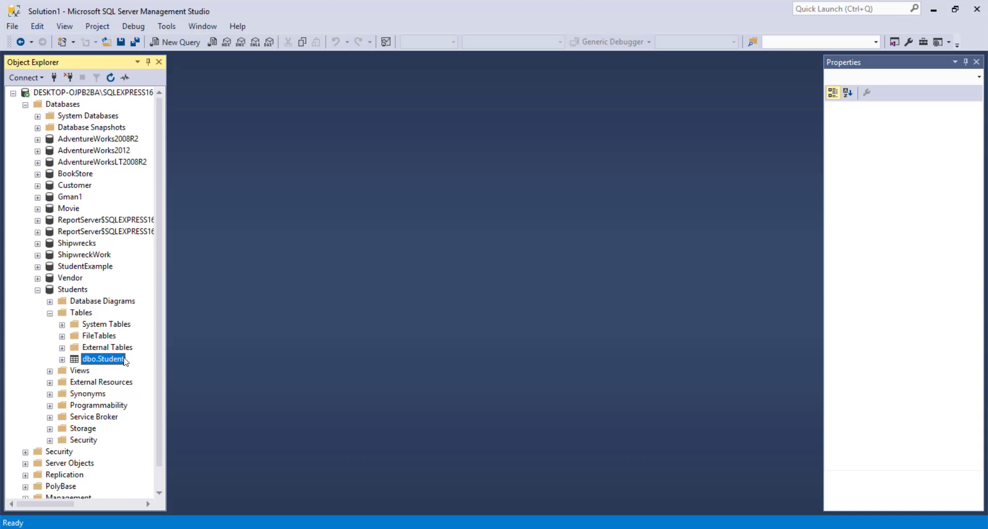
pyautogui.moveTo(100, 335)
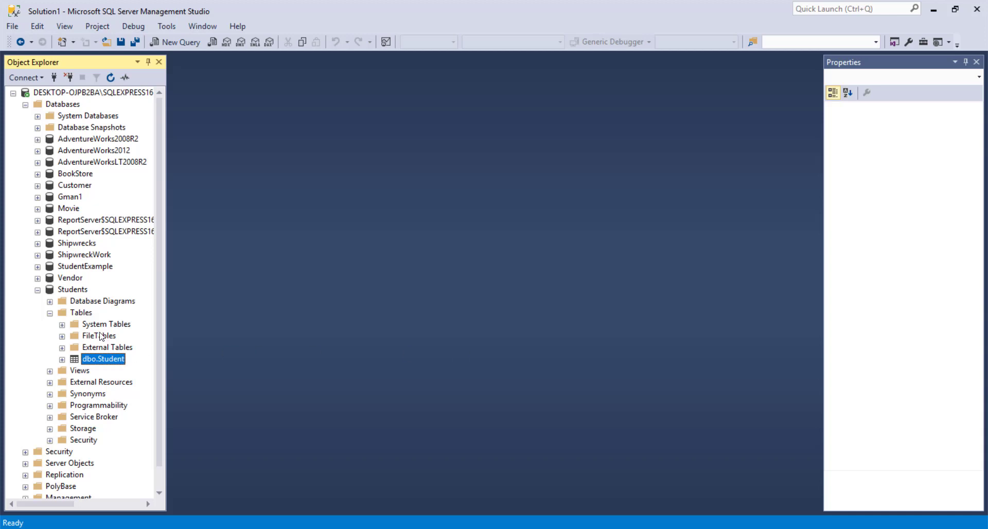
# Start a new table and name its first column CourseID.
pyautogui.rightClick(80, 313)
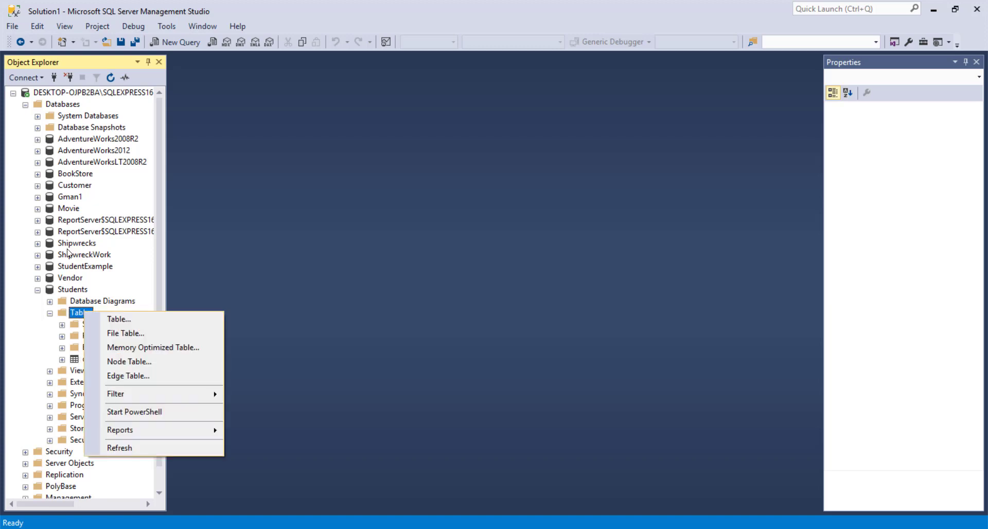
pyautogui.click(118, 319)
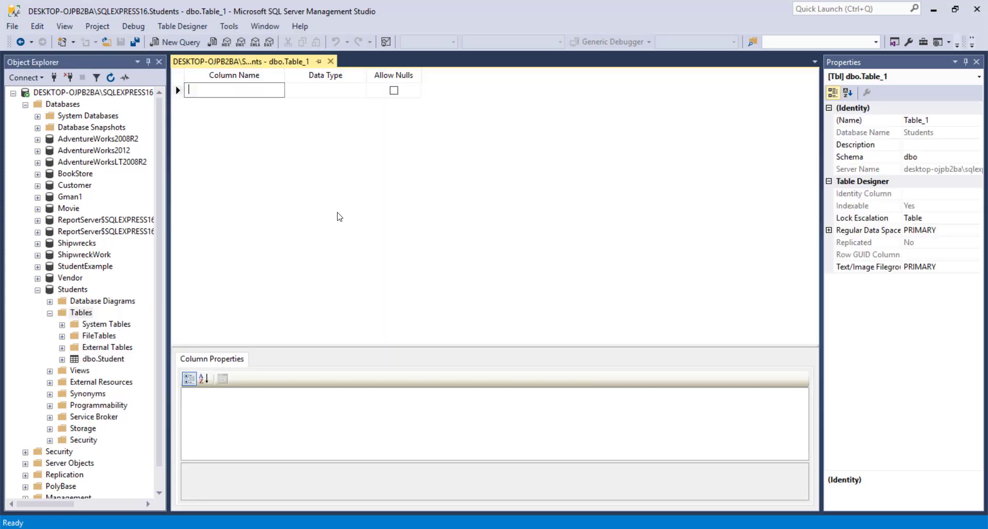
pyautogui.write('c')
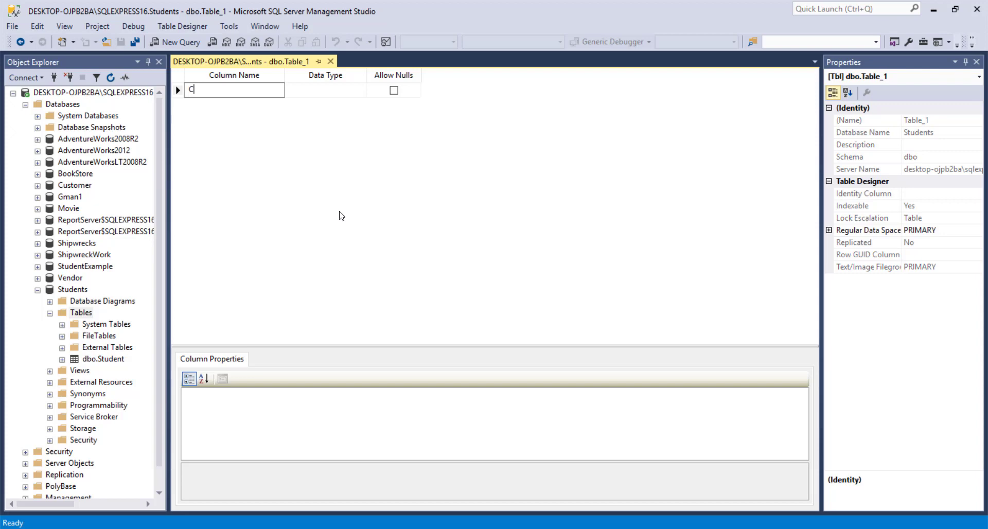
pyautogui.write('ourseID')
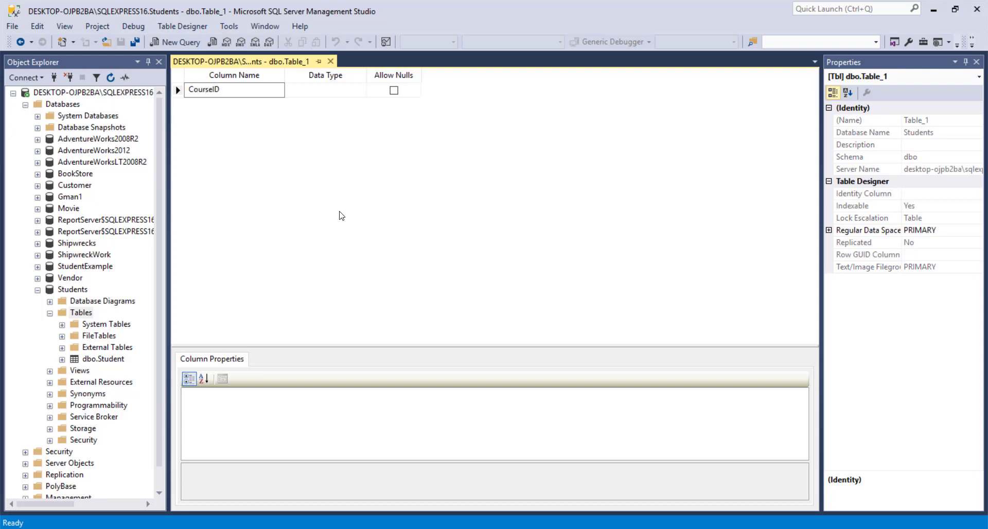
# Make CourseID an int that does not allow nulls.
pyautogui.click(323, 90)
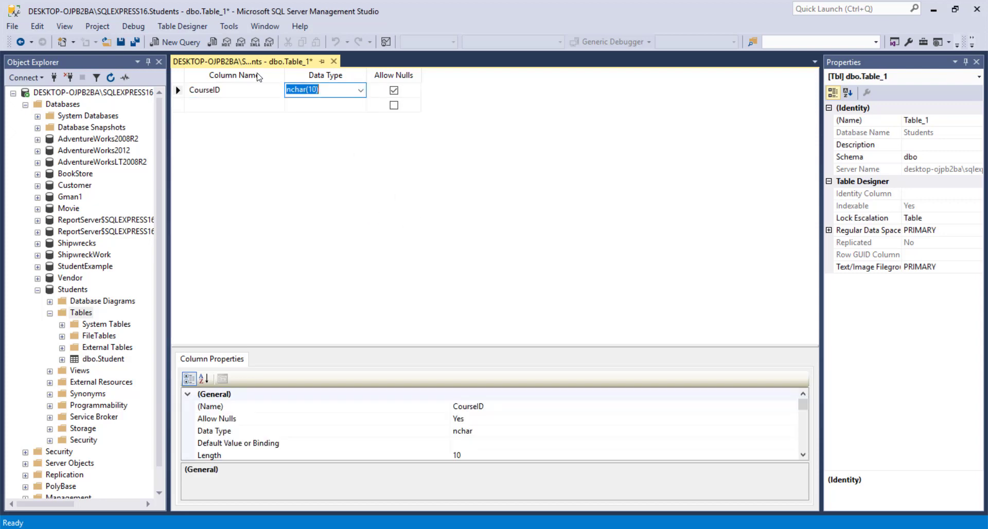
pyautogui.write('image')
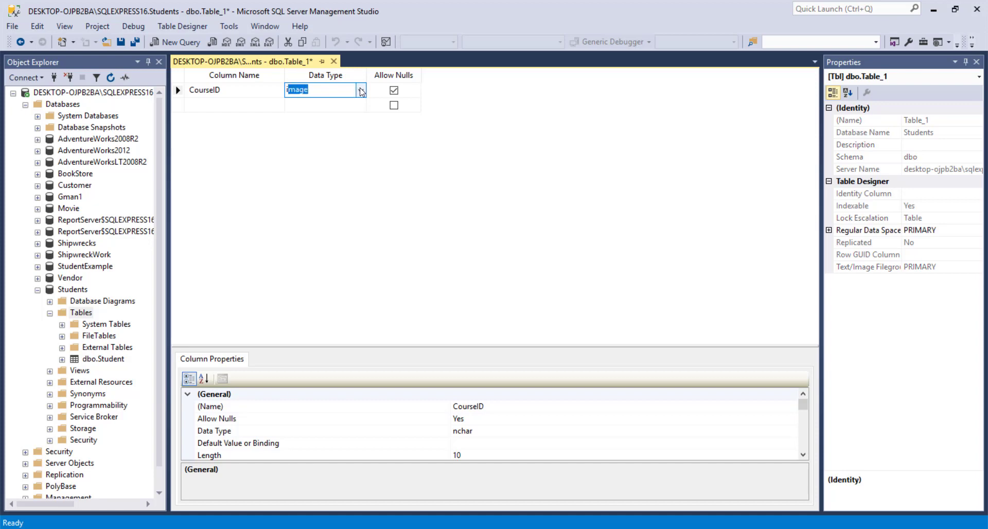
pyautogui.click(361, 90)
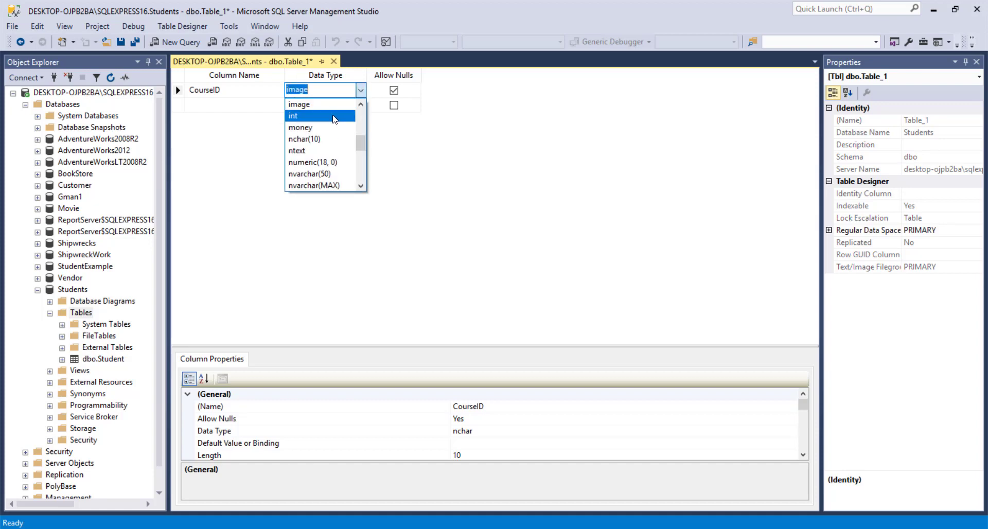
pyautogui.click(292, 116)
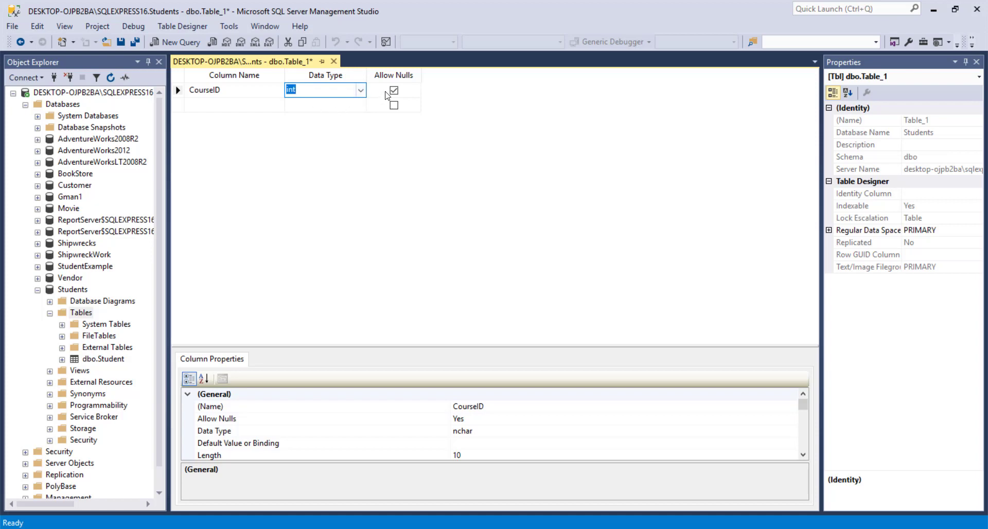
pyautogui.click(393, 90)
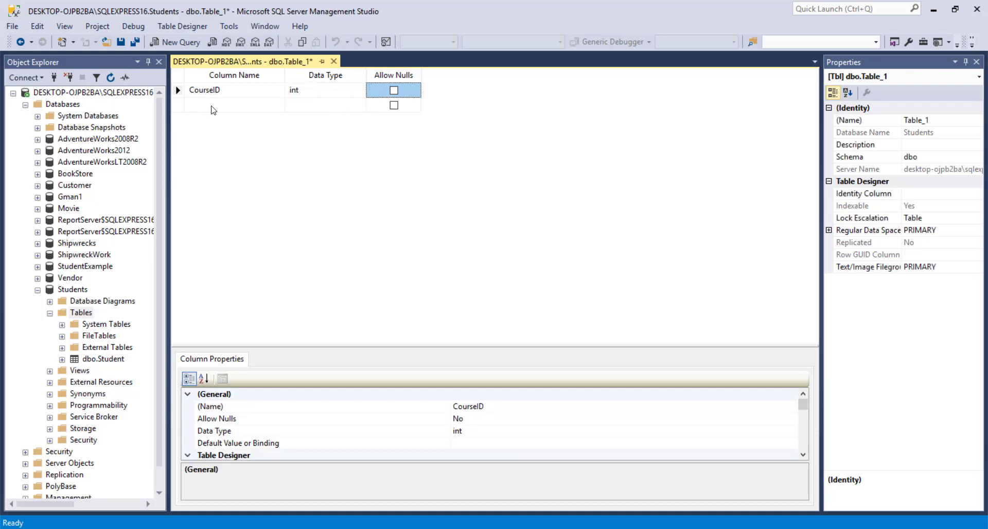
pyautogui.click(234, 105)
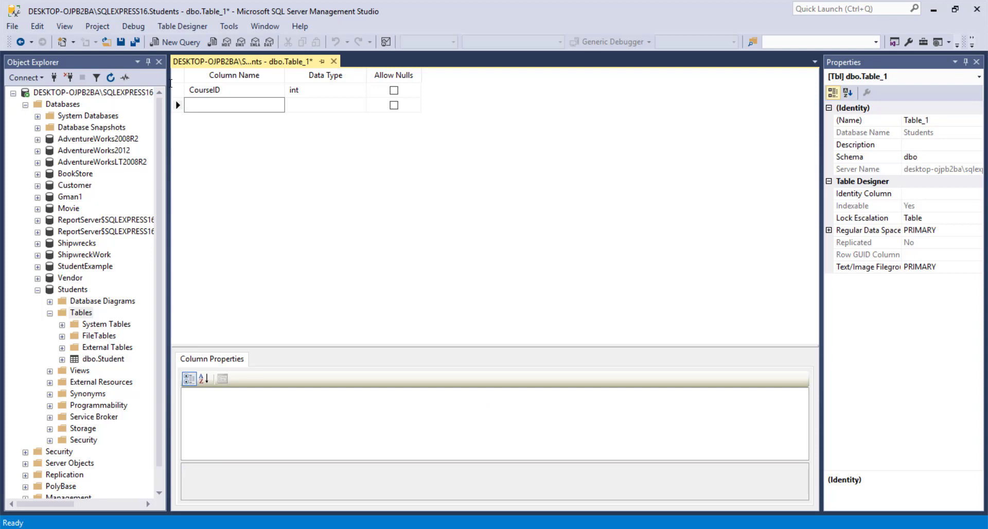
# Add a CourseName column of nvarchar(30) that does not allow nulls.
pyautogui.write('C')
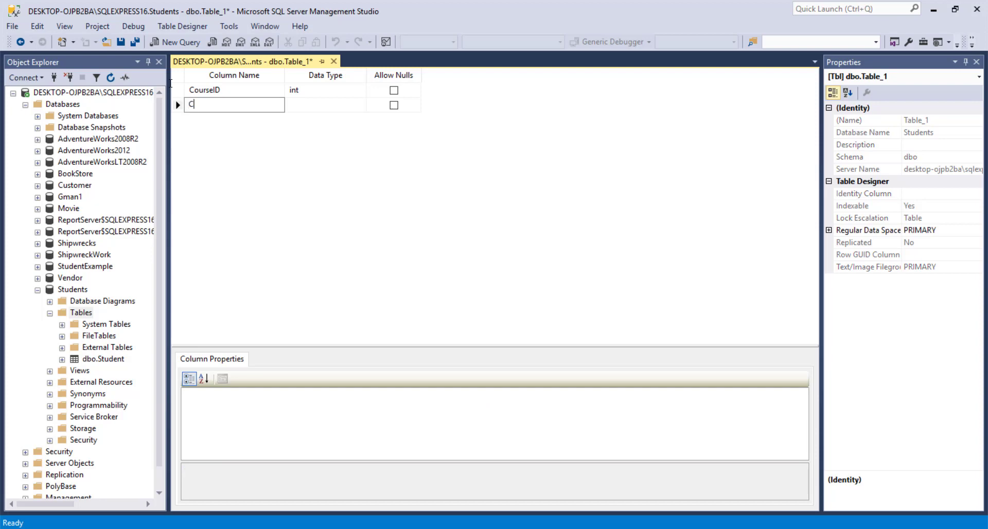
pyautogui.write('ourseNAme')
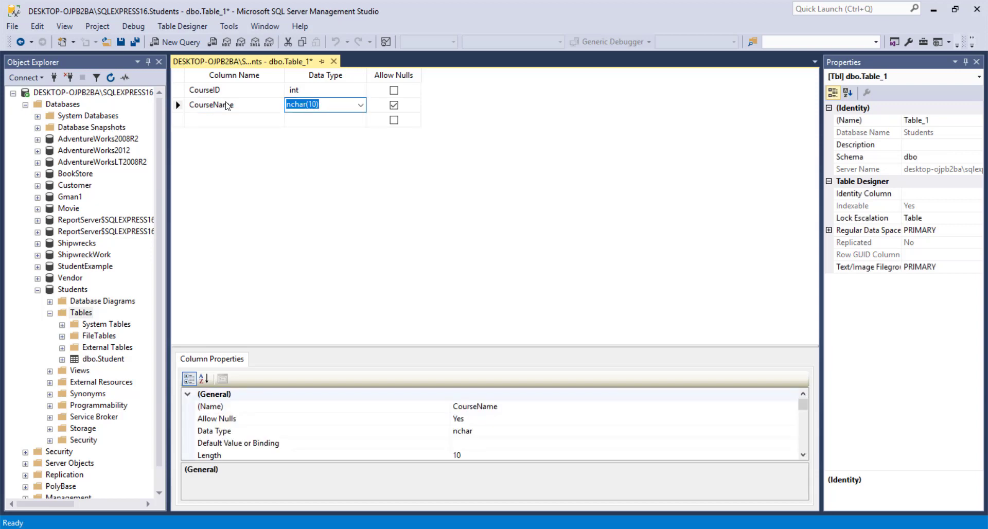
pyautogui.click(360, 105)
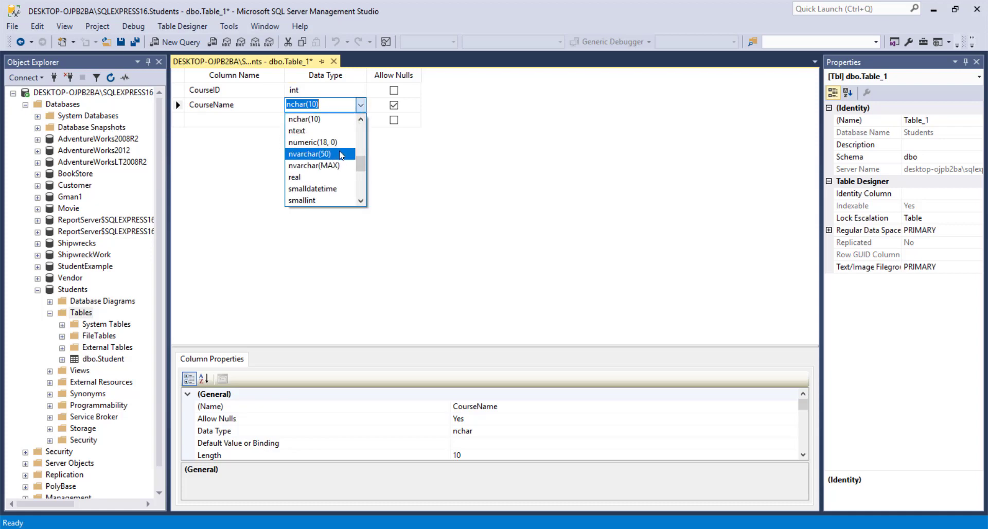
pyautogui.click(309, 153)
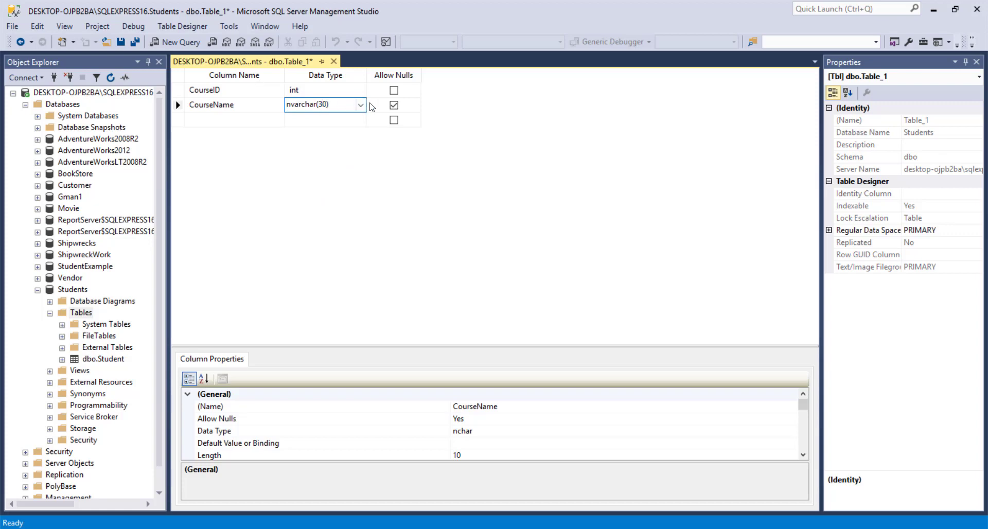
pyautogui.click(393, 104)
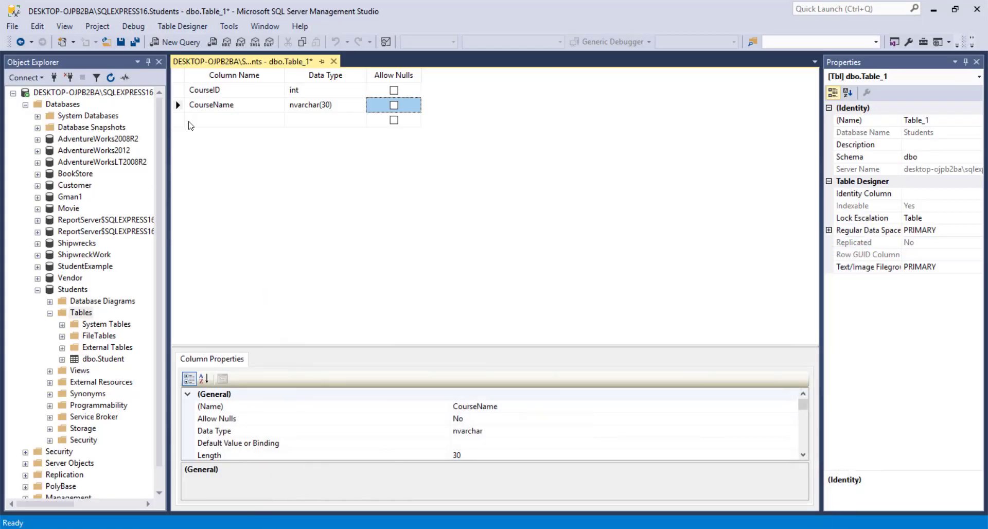
# Add a nullable CourseDesc column of nvarchar(50).
pyautogui.click(234, 119)
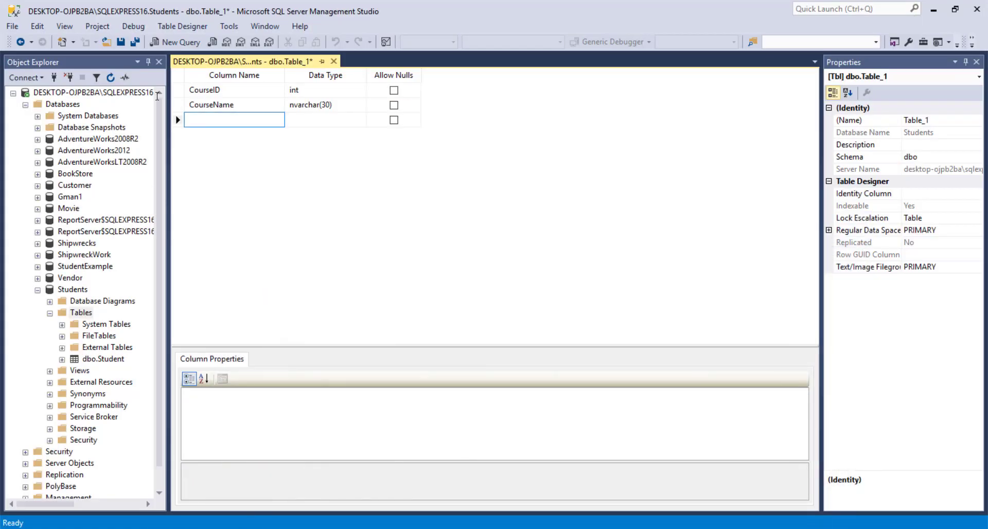
pyautogui.write('CourseDesc')
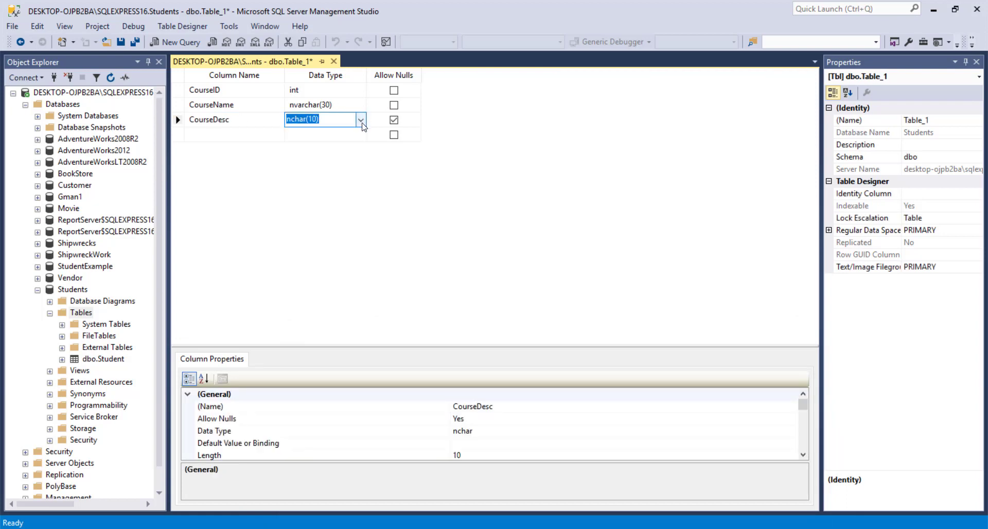
pyautogui.click(361, 119)
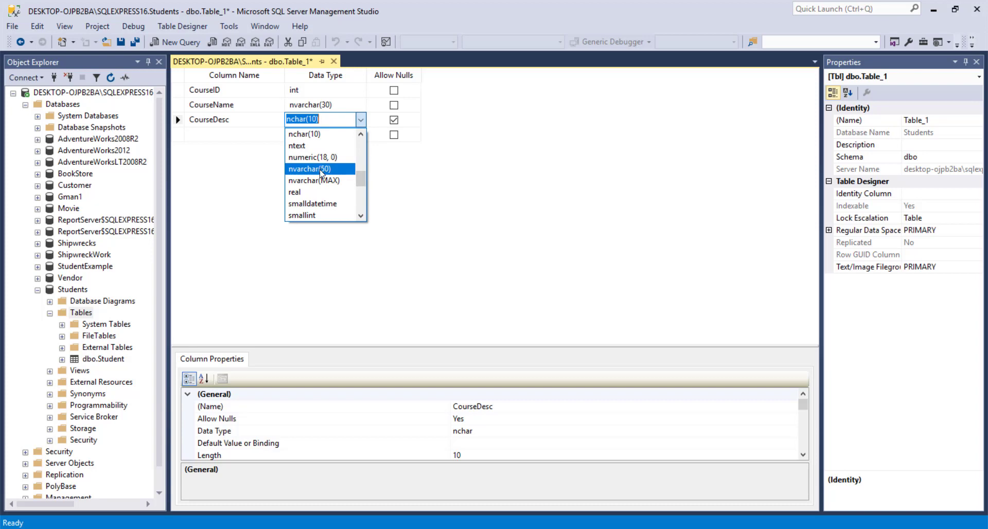
pyautogui.click(307, 169)
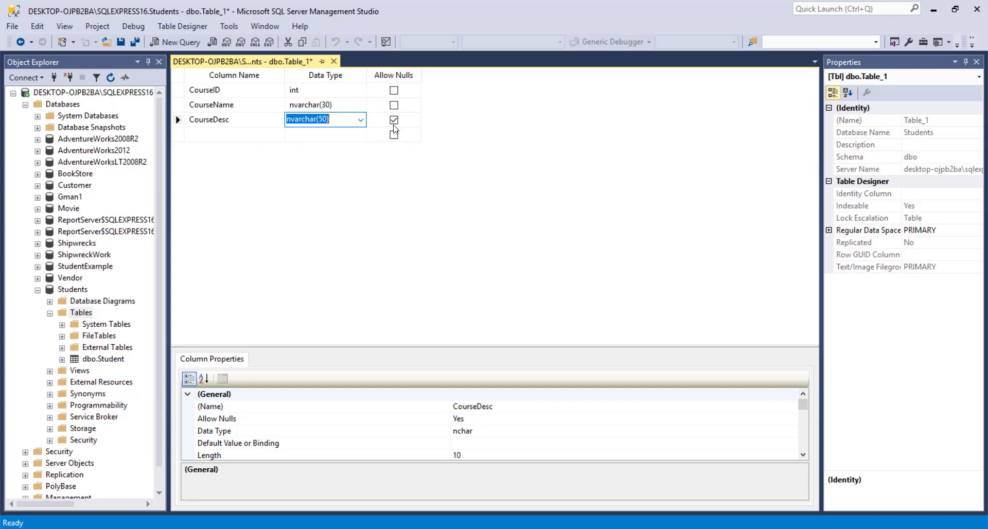
pyautogui.click(393, 120)
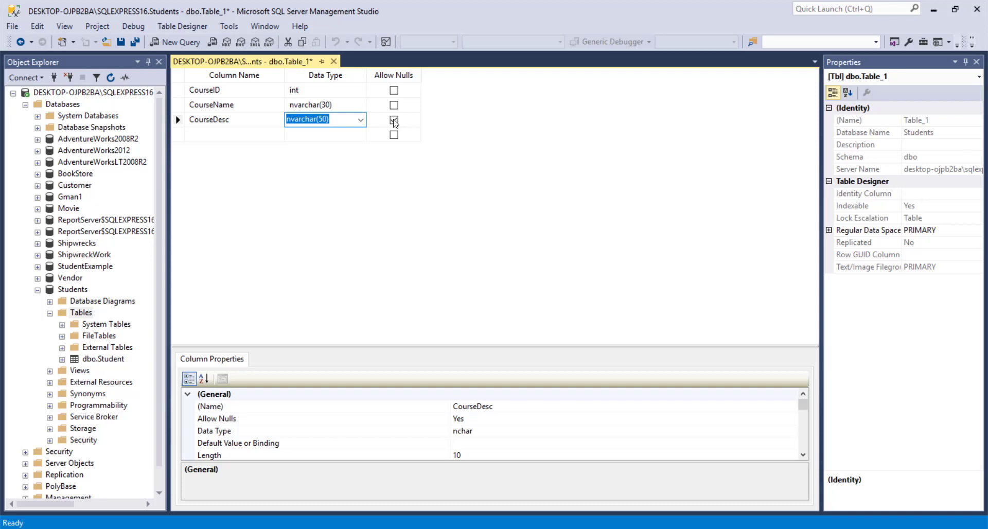
pyautogui.click(394, 121)
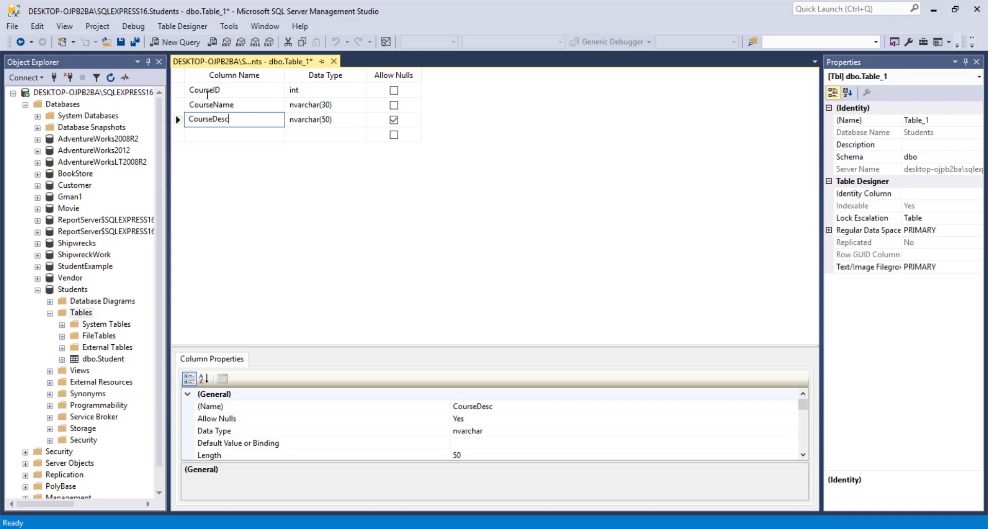
# Add a ProfessorID column typed int.
pyautogui.click(234, 134)
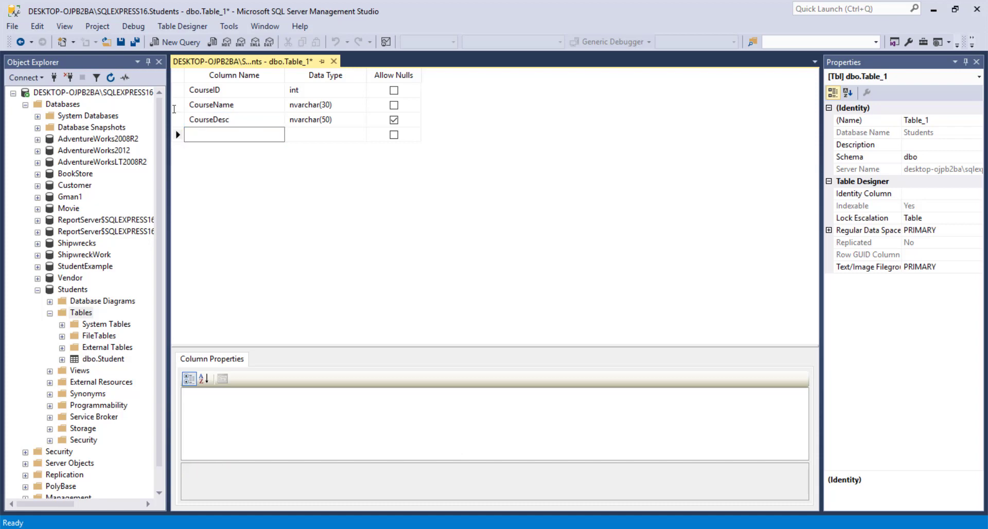
pyautogui.write('Profer')
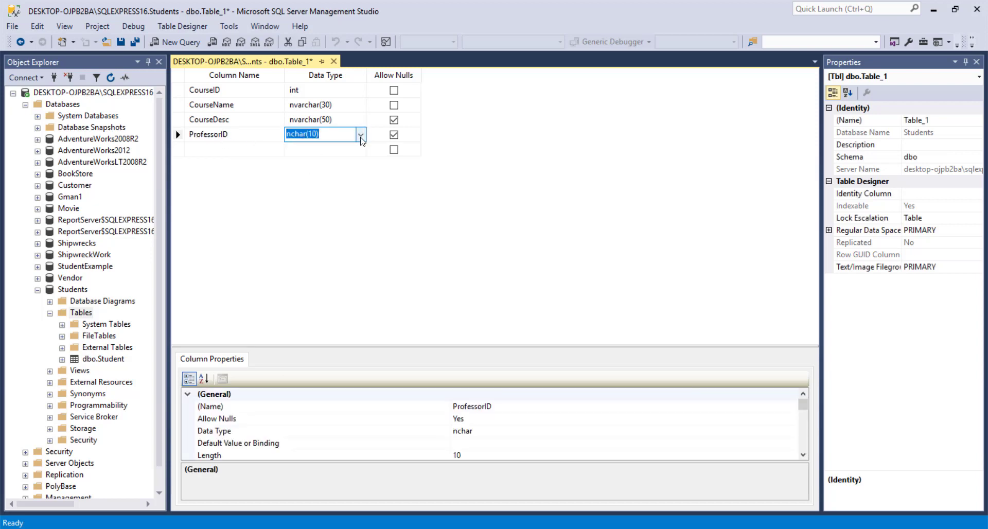
pyautogui.click(360, 134)
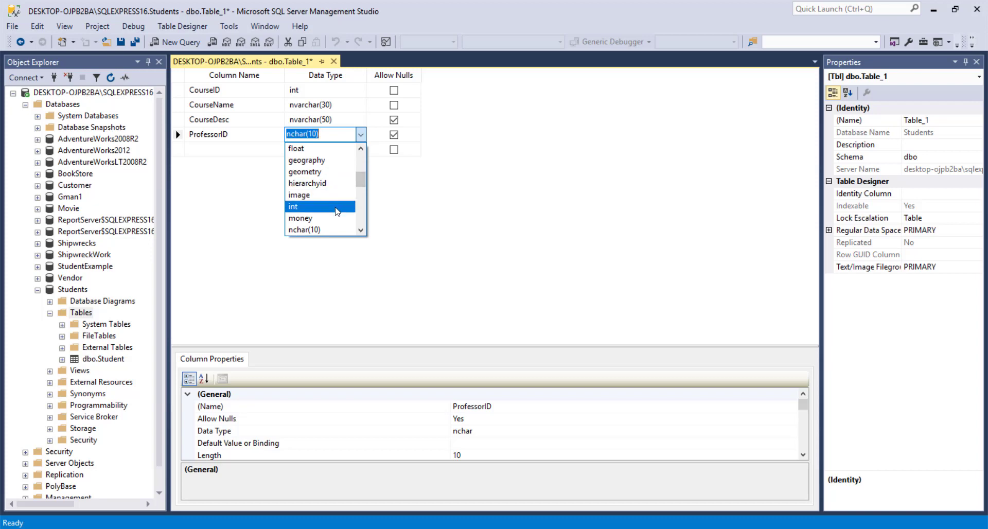
pyautogui.click(294, 206)
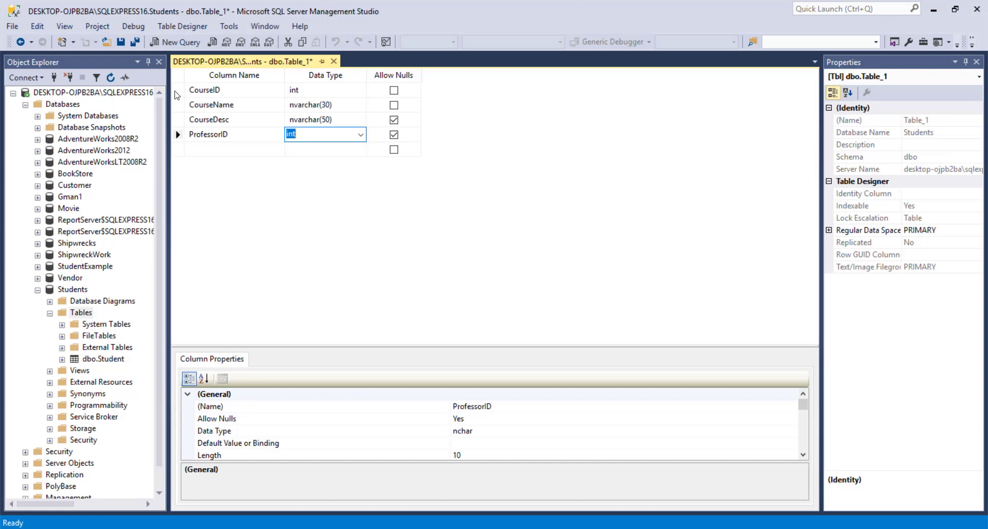
# Make CourseID the primary key and save the table as Course.
pyautogui.rightClick(202, 89)
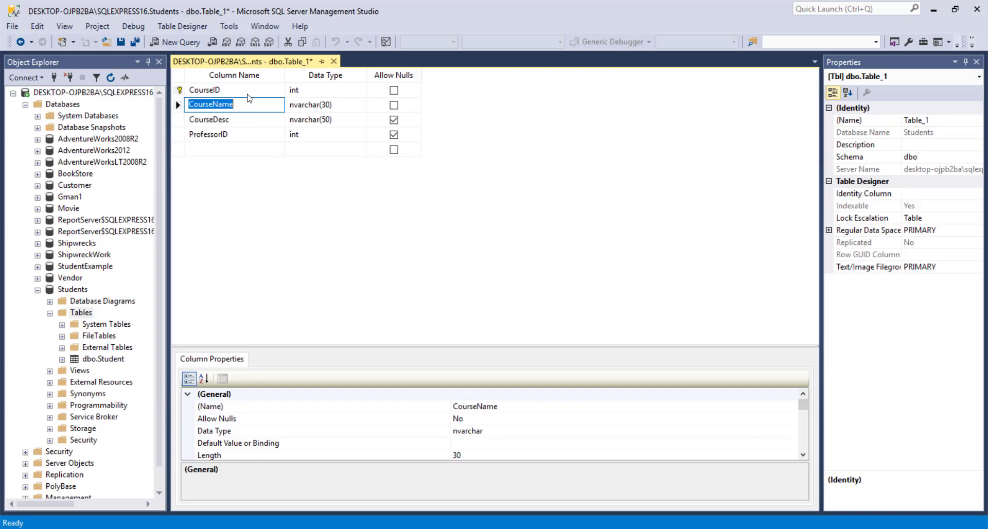
pyautogui.moveTo(326, 72)
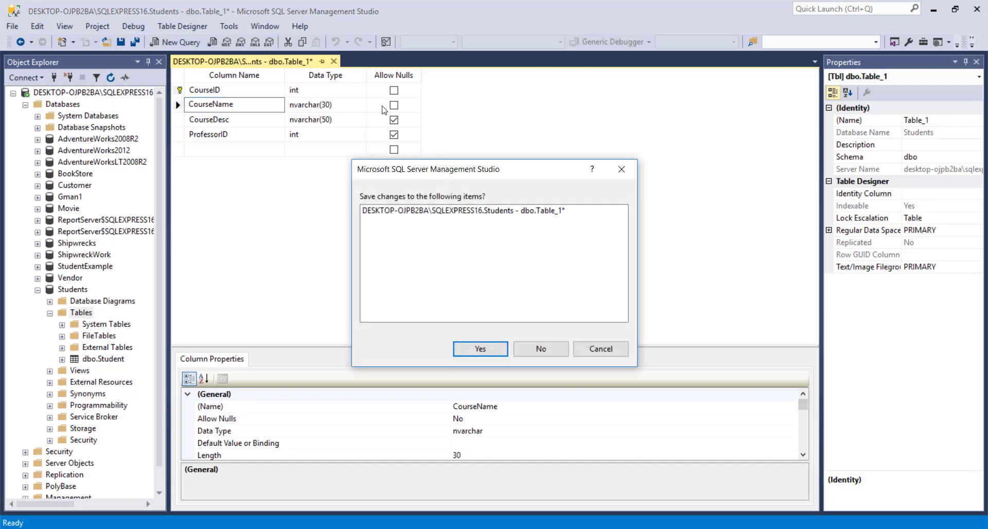
pyautogui.click(479, 349)
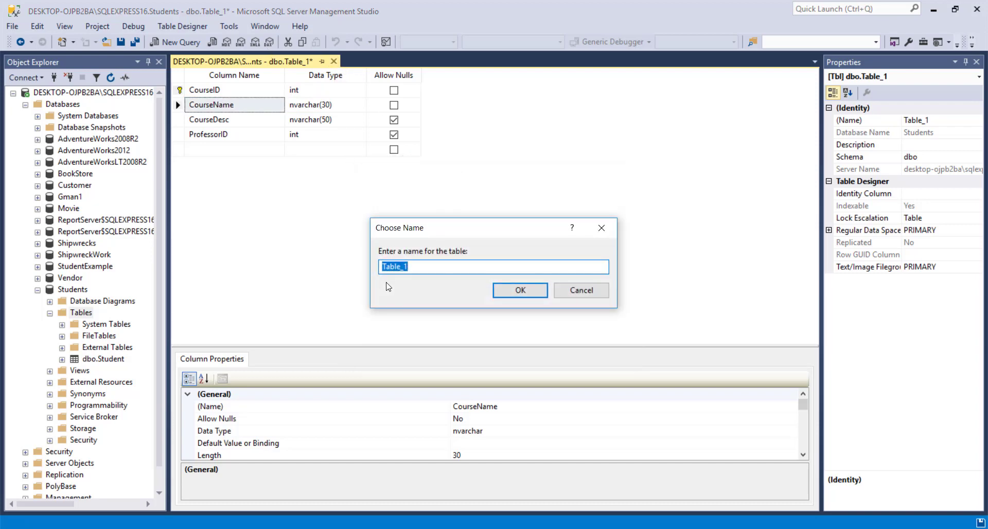
pyautogui.write('C')
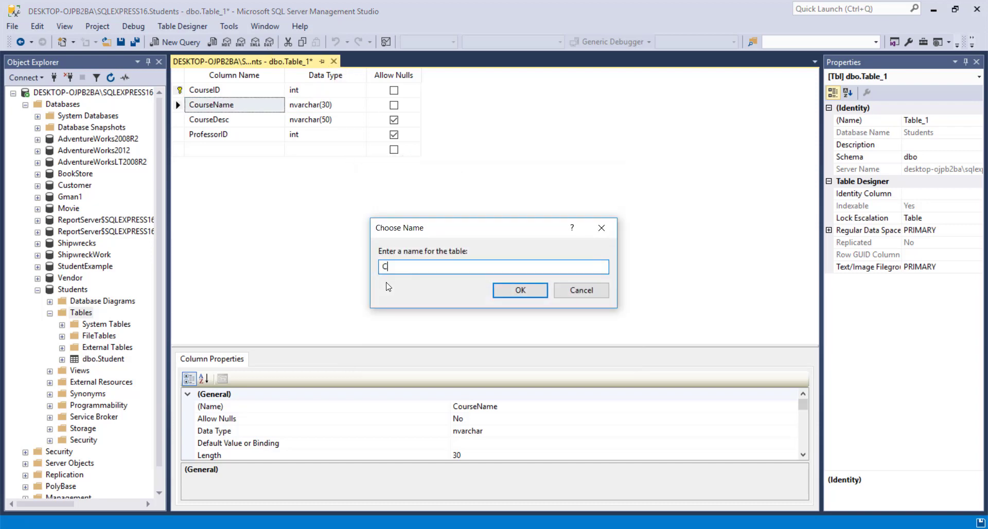
pyautogui.write('ourse')
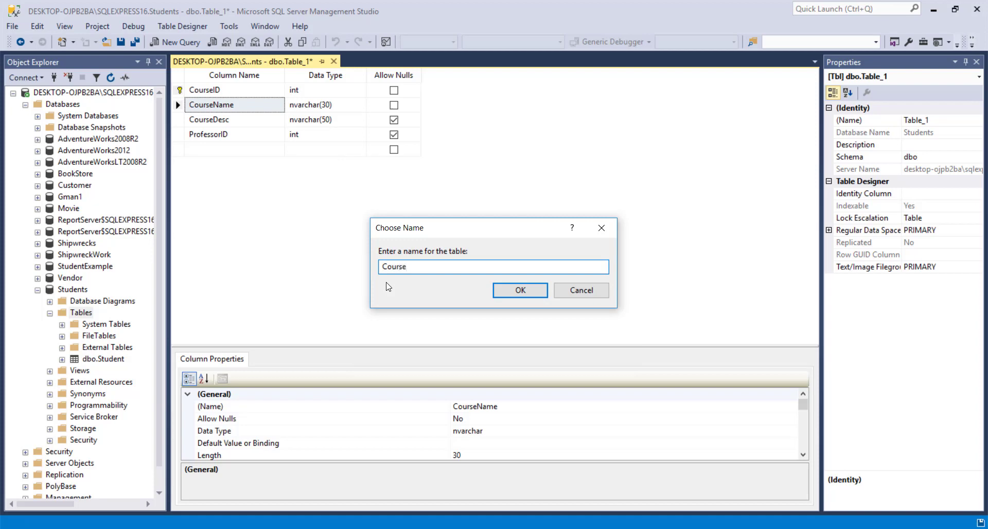
pyautogui.click(519, 290)
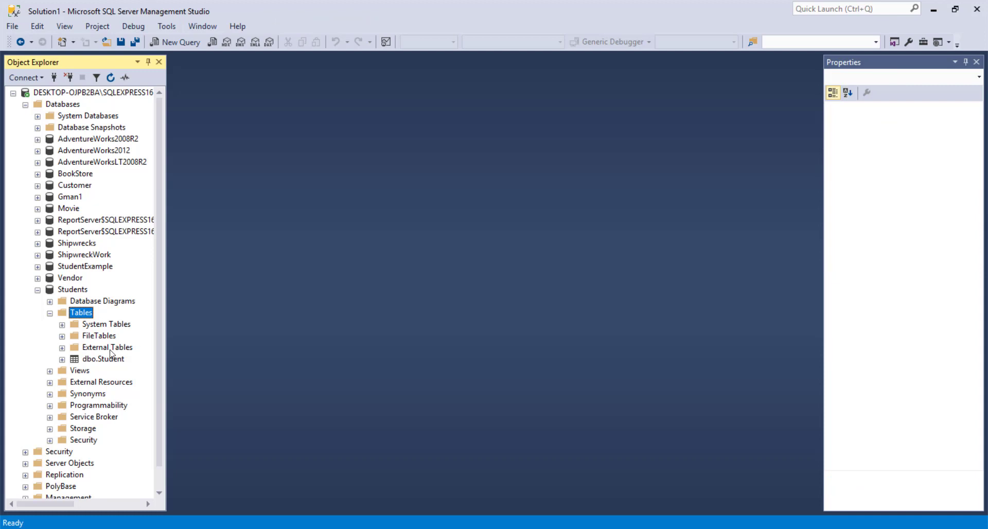
pyautogui.moveTo(69, 253)
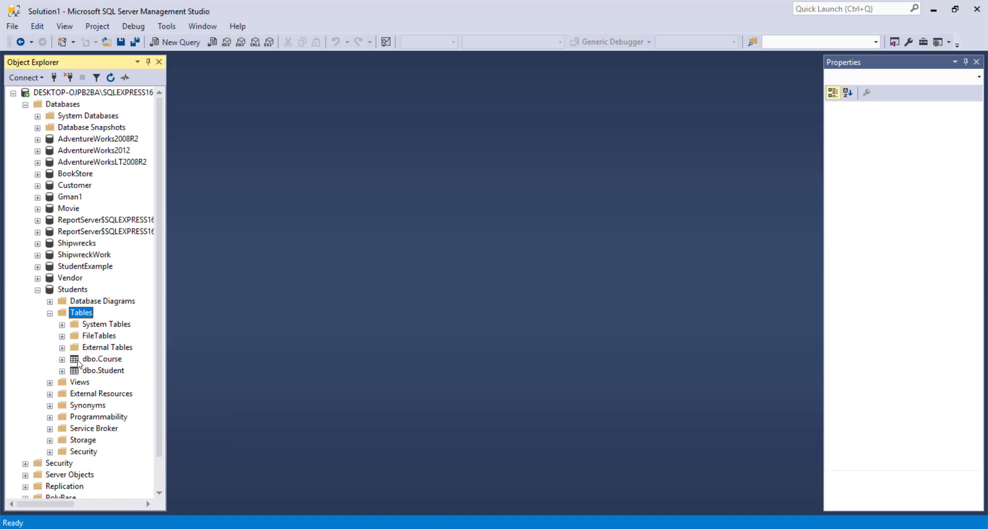
pyautogui.click(62, 360)
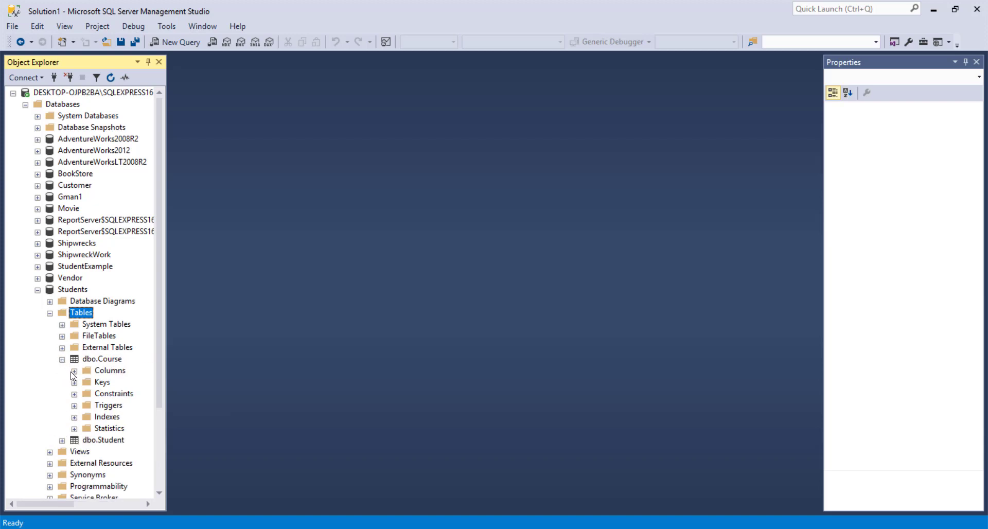
pyautogui.click(73, 371)
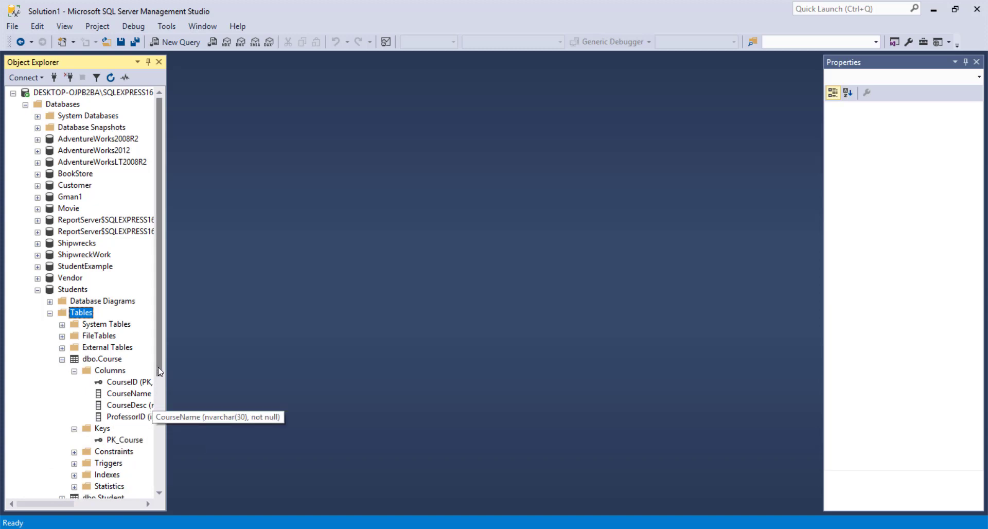
pyautogui.moveTo(167, 383)
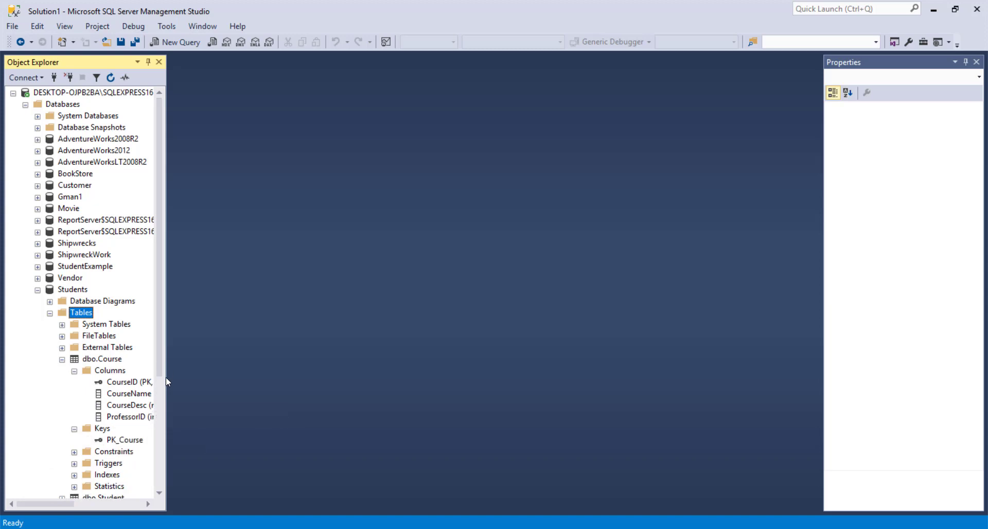
pyautogui.moveTo(165, 466)
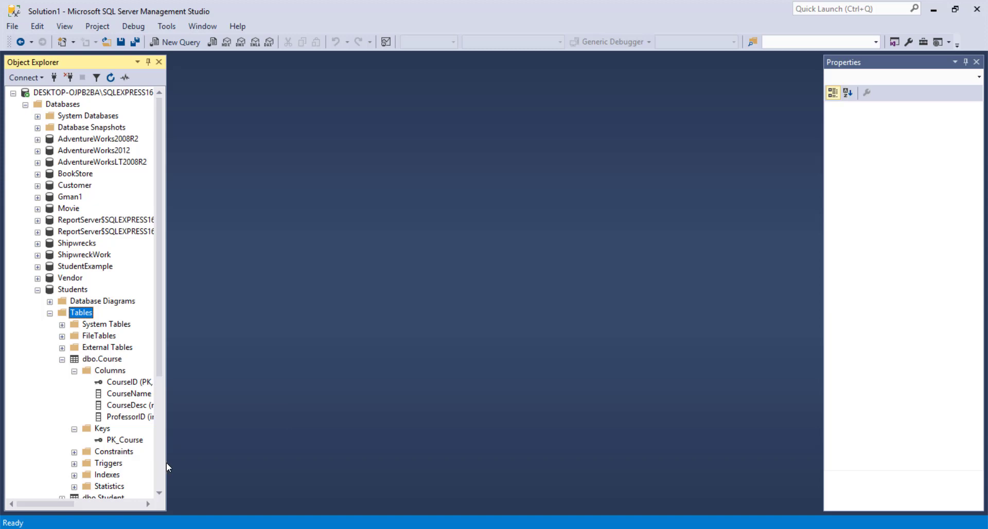
pyautogui.moveTo(67, 362)
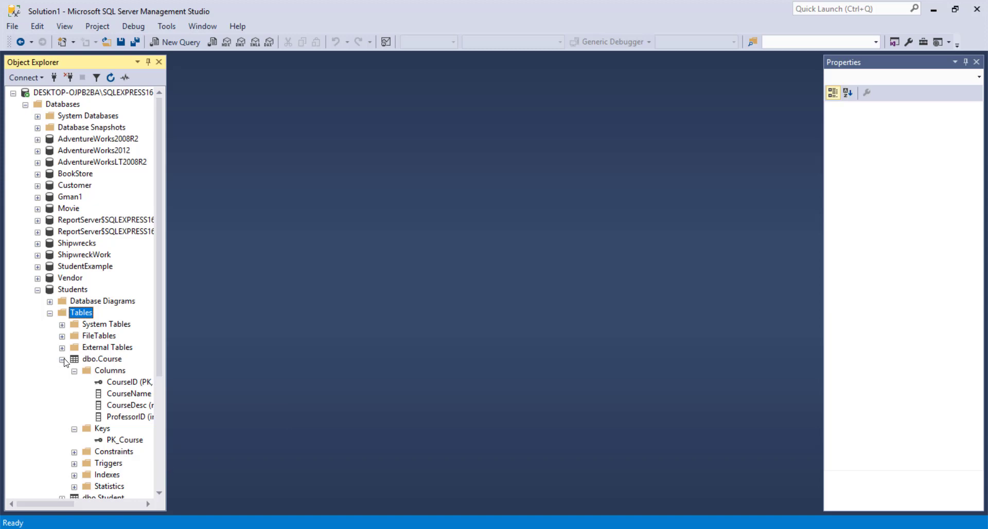
pyautogui.click(62, 359)
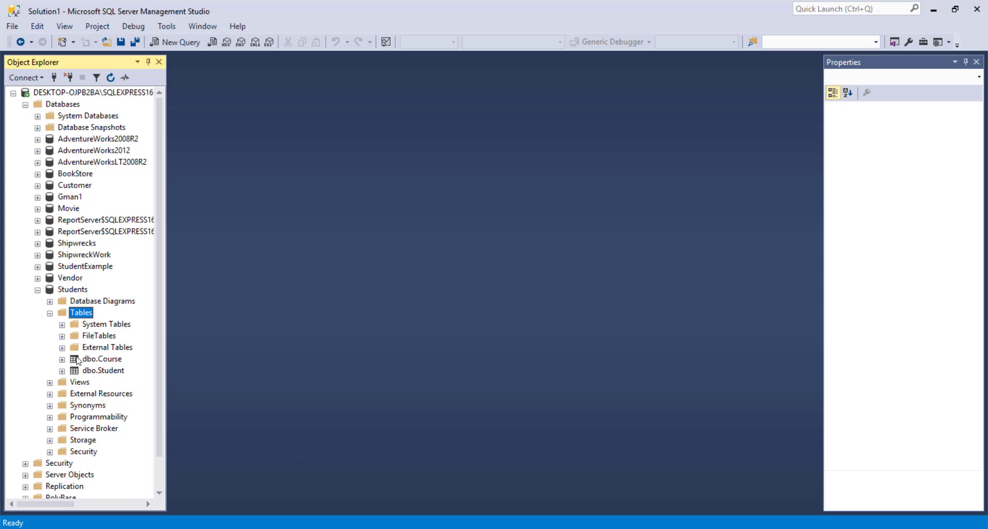
# Scroll the Object Explorer tree and select the Students database showing all seven tables.
pyautogui.scroll(-3)
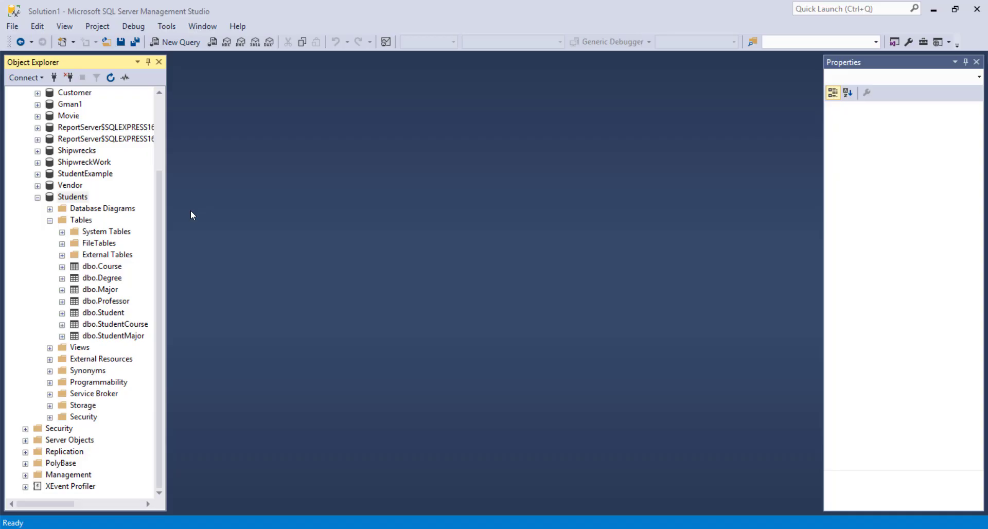
pyautogui.moveTo(133, 252)
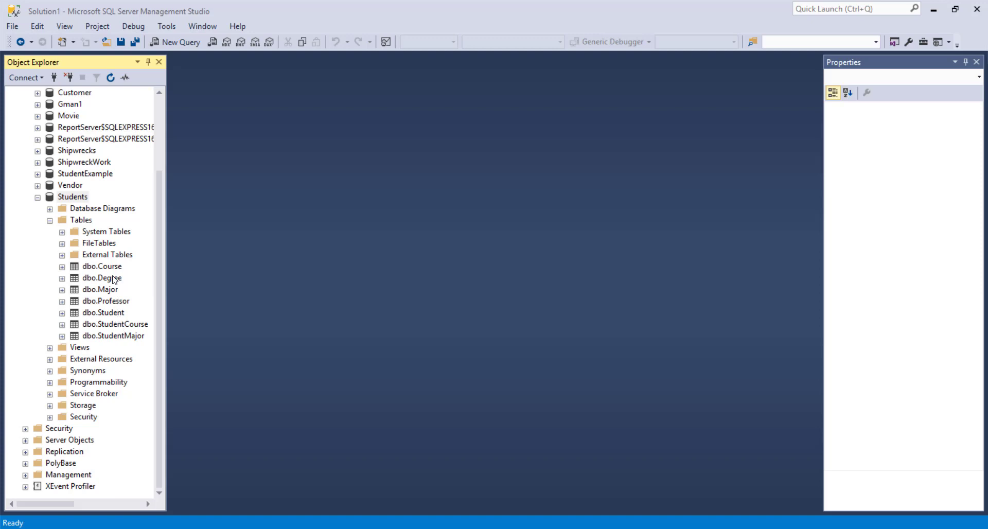
pyautogui.moveTo(106, 286)
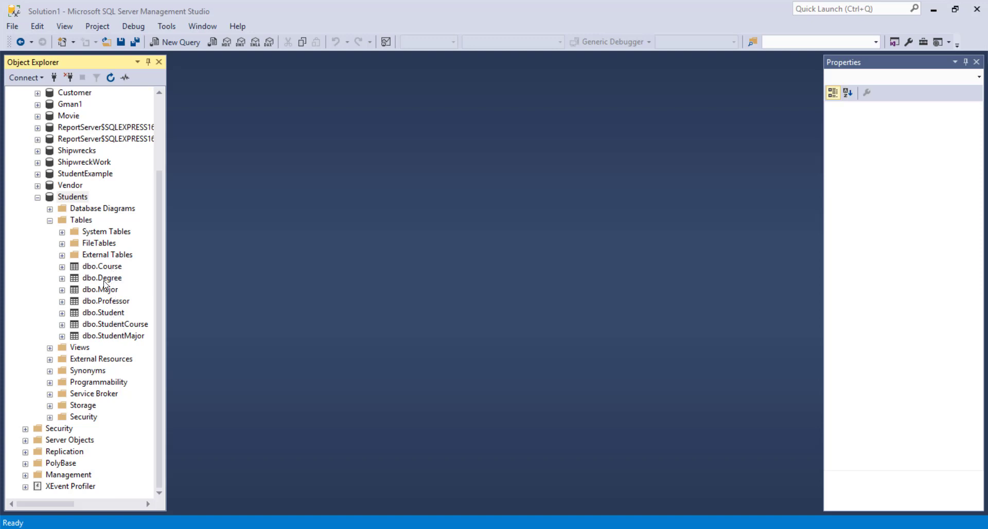
pyautogui.click(73, 196)
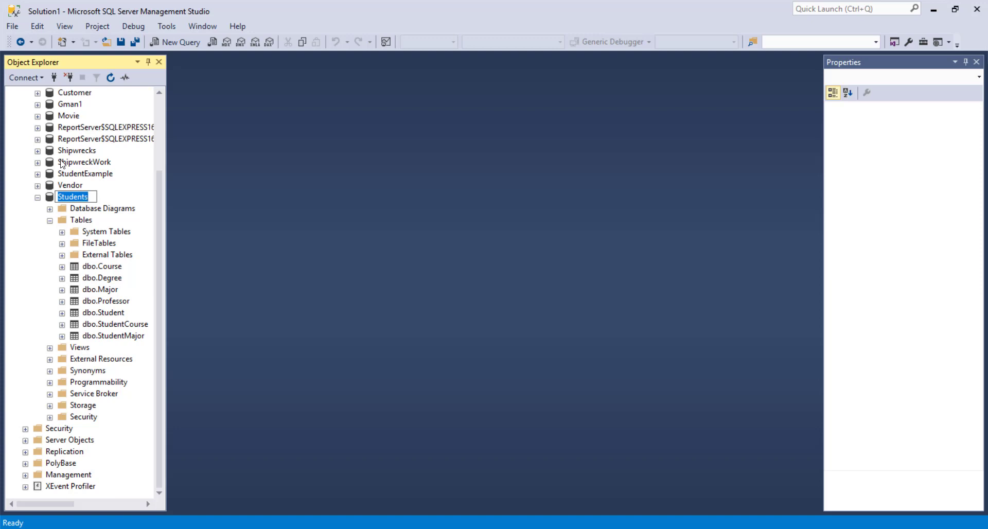
pyautogui.click(166, 26)
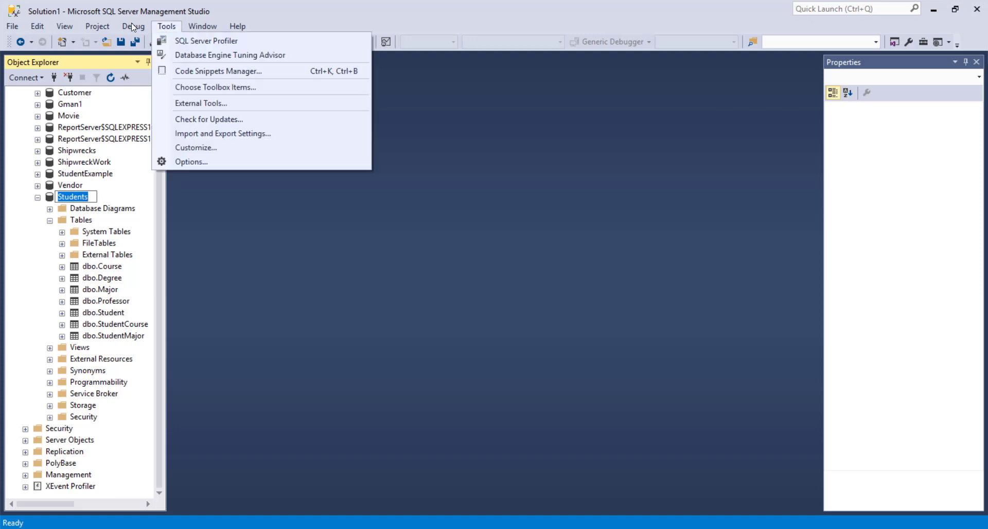
# In Options > Fonts and Colors, set the Environment Font to Arial at size 12.
pyautogui.click(190, 161)
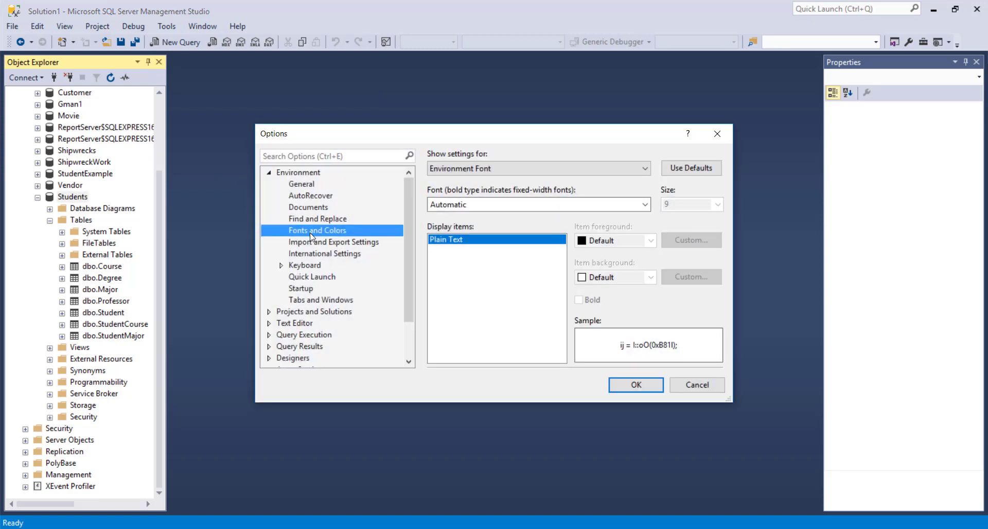
pyautogui.moveTo(286, 178)
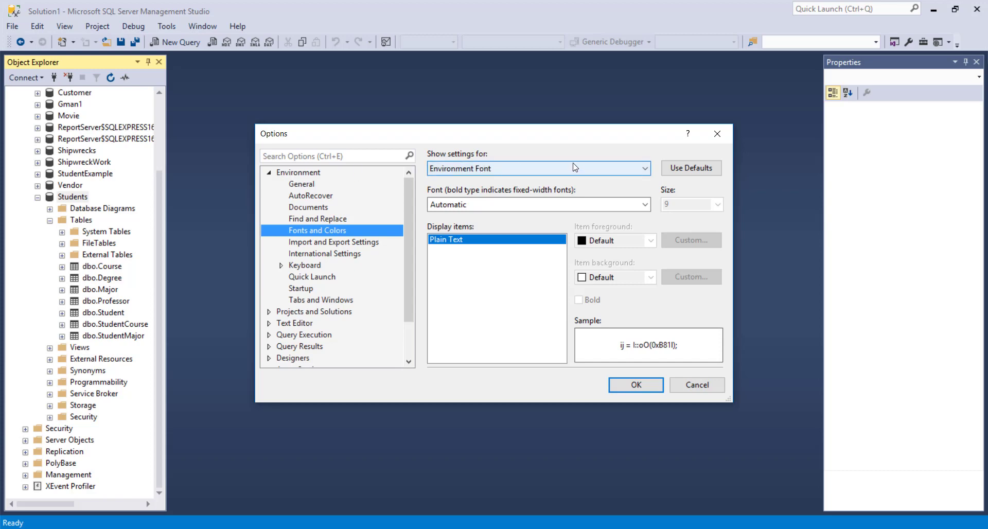
pyautogui.click(643, 168)
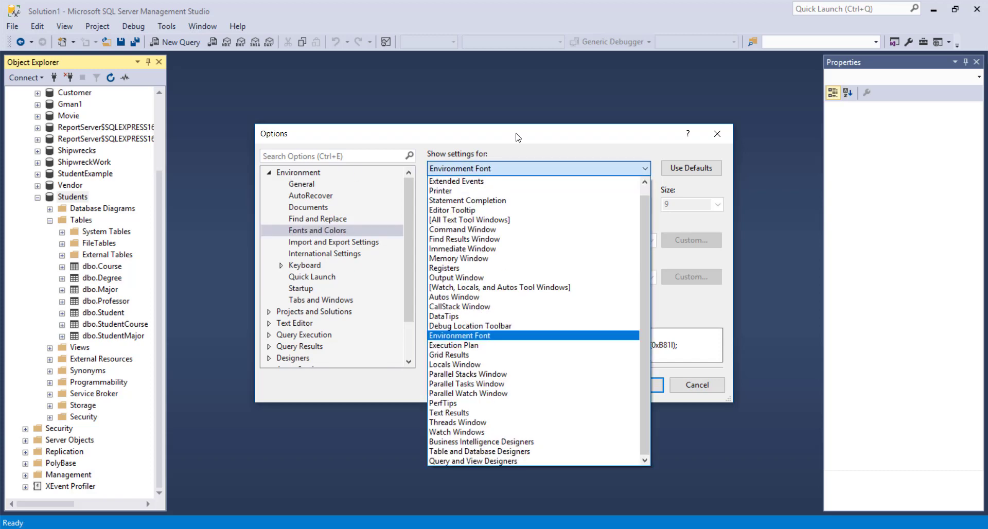
pyautogui.click(460, 335)
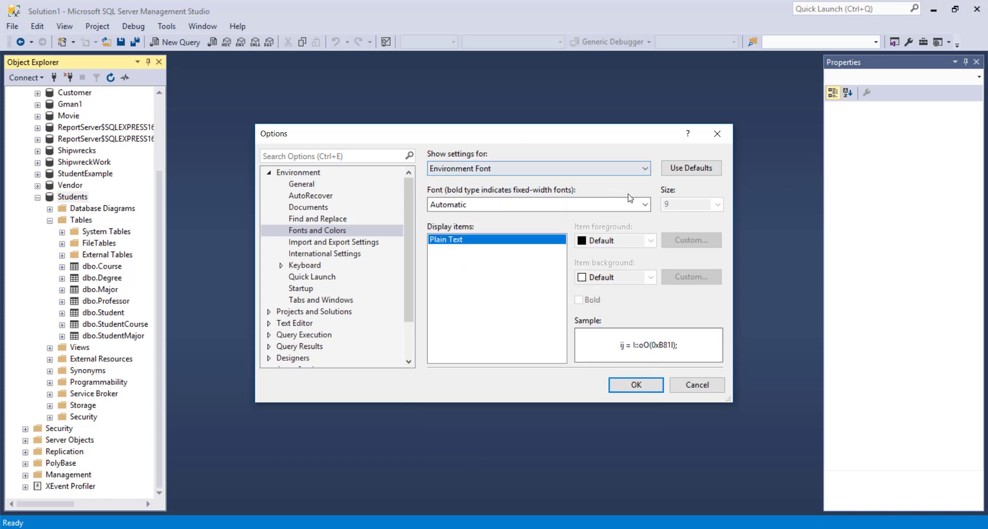
pyautogui.click(643, 205)
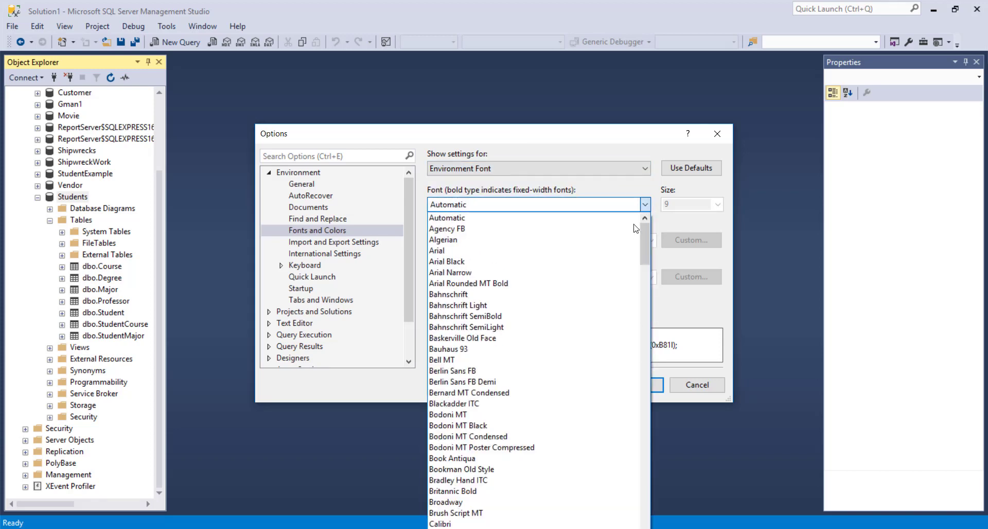
pyautogui.click(436, 250)
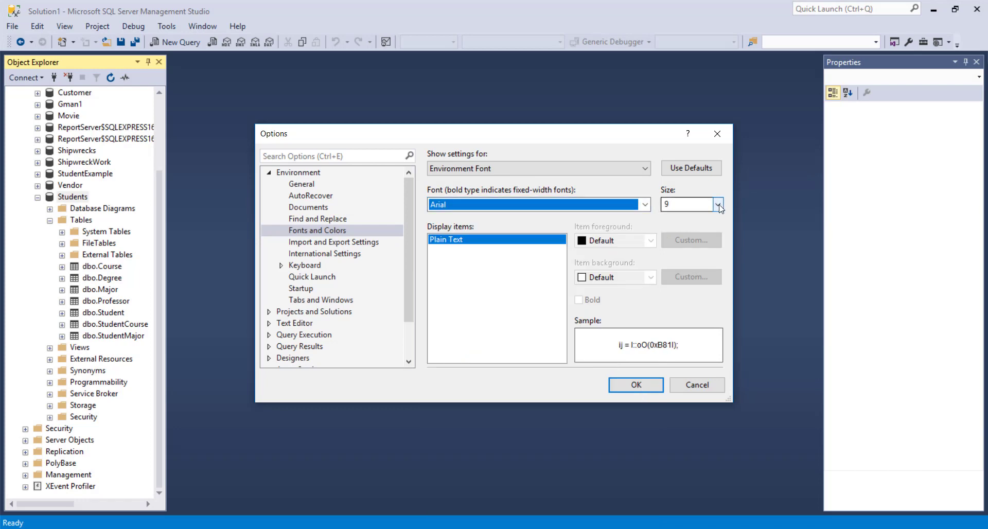
pyautogui.click(717, 204)
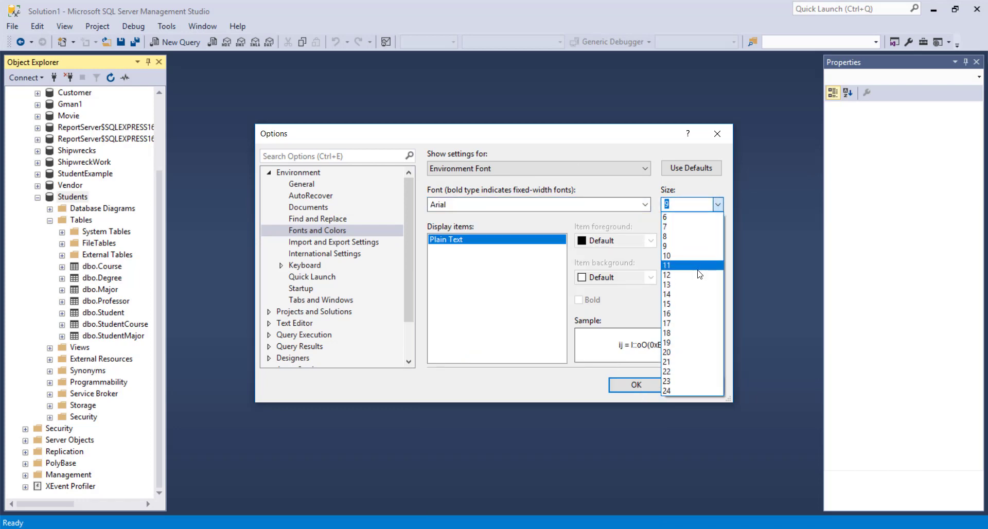
pyautogui.click(666, 275)
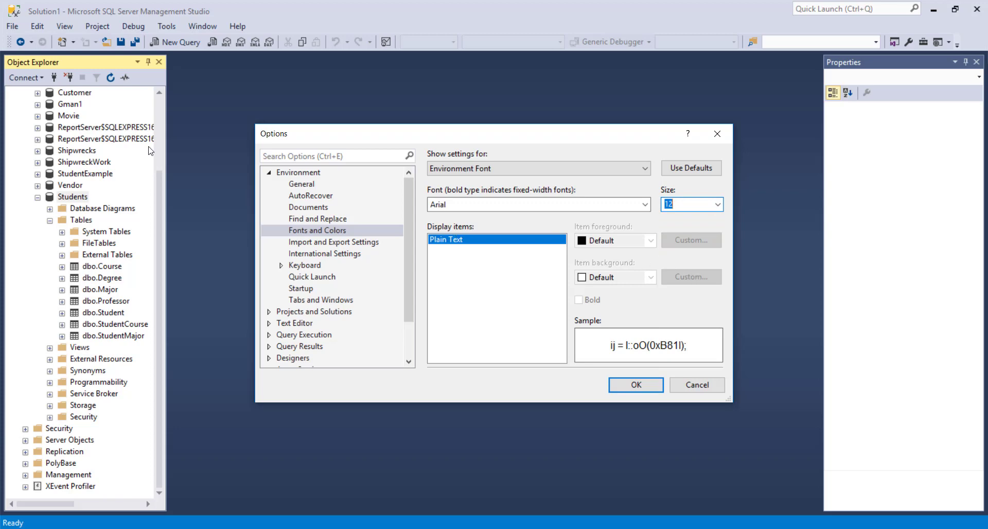
pyautogui.moveTo(546, 312)
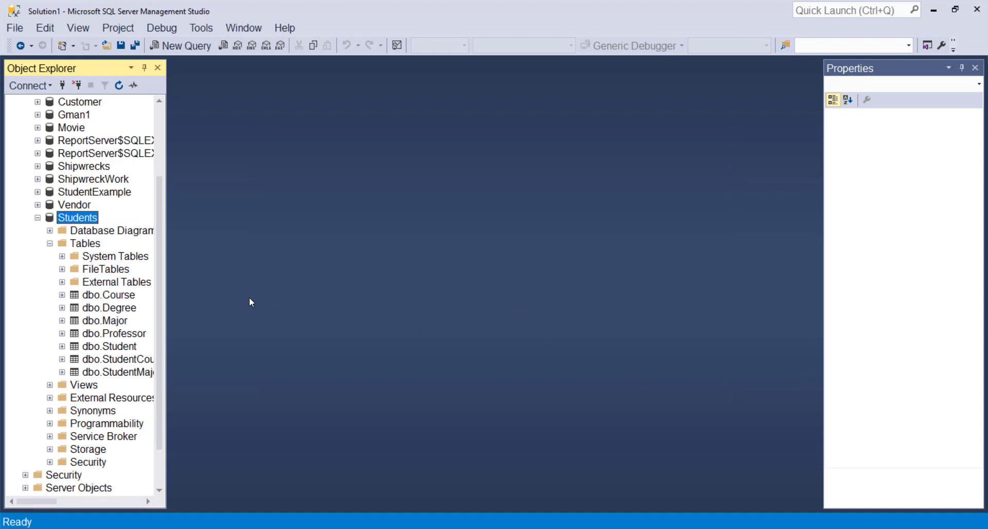
pyautogui.moveTo(143, 285)
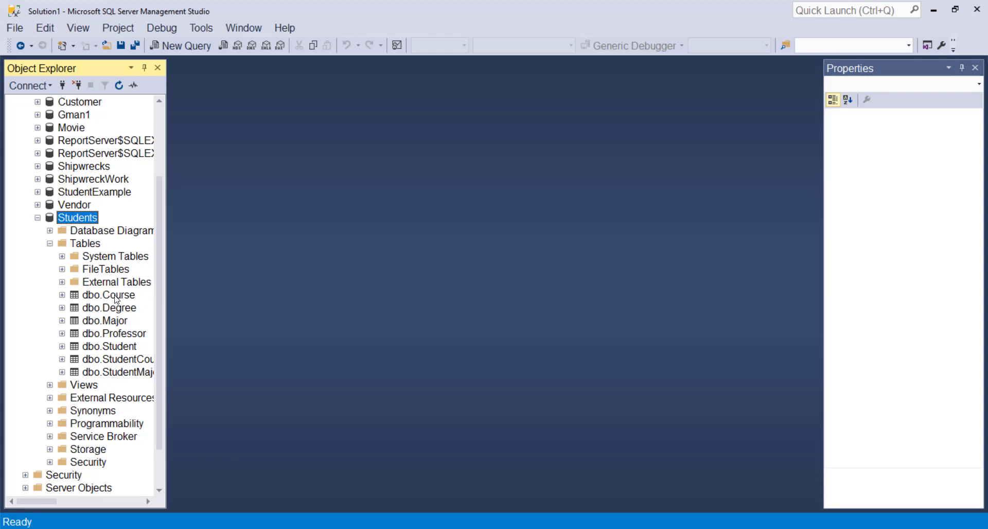
# View dbo.Professor's design, then expand it in the tree to show ProfessorID, LName and FName.
pyautogui.rightClick(114, 334)
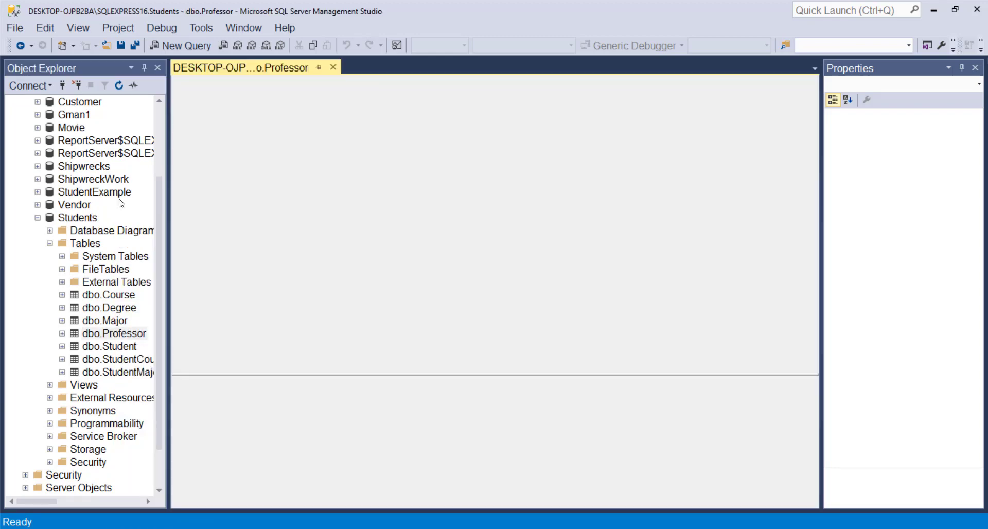
pyautogui.doubleClick(115, 333)
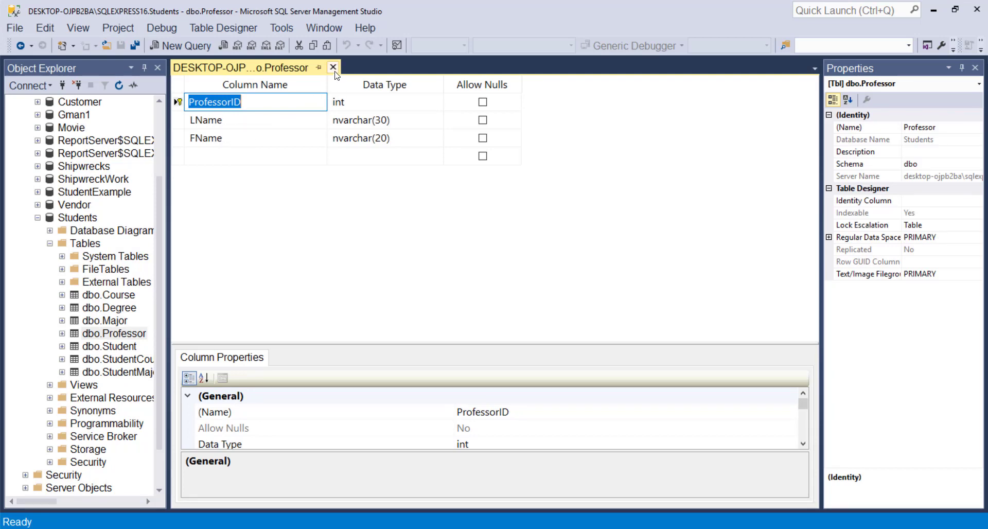
pyautogui.click(333, 67)
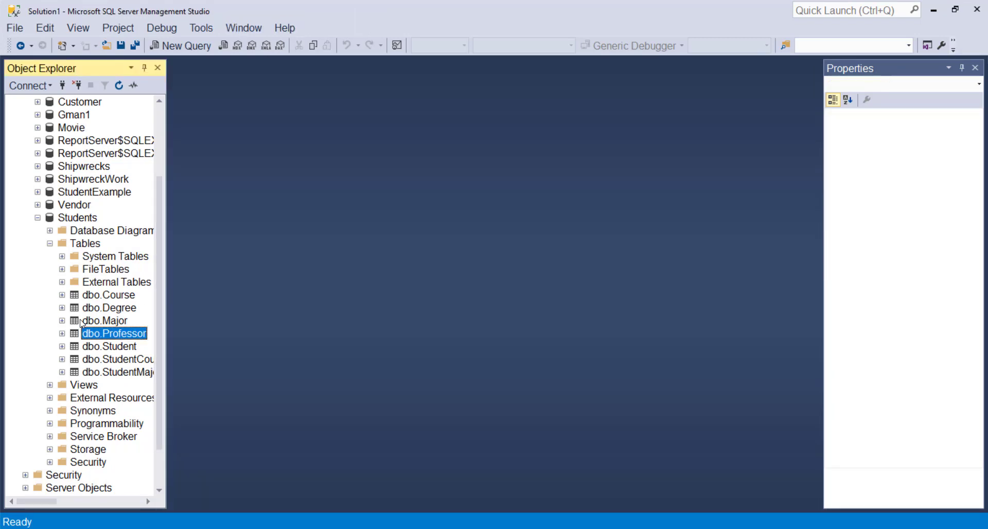
pyautogui.click(61, 333)
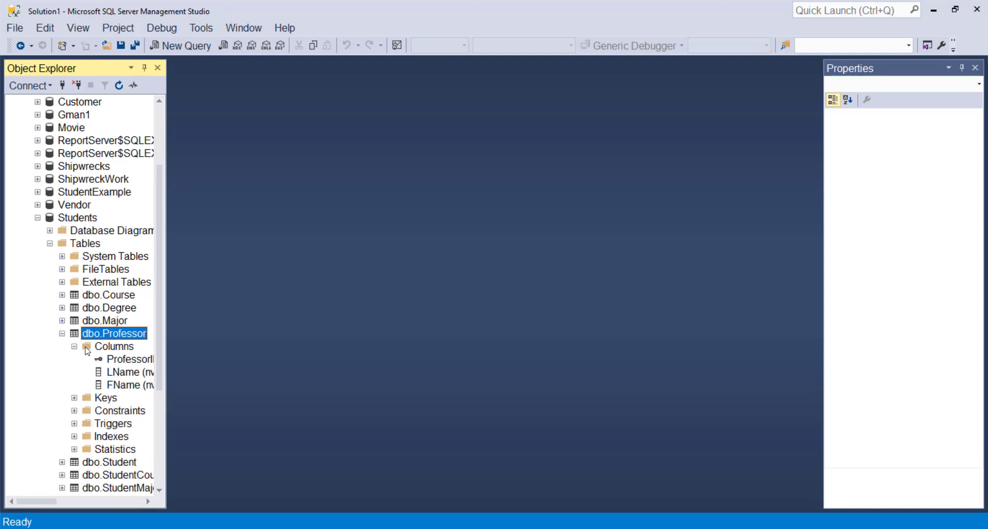
pyautogui.moveTo(145, 490)
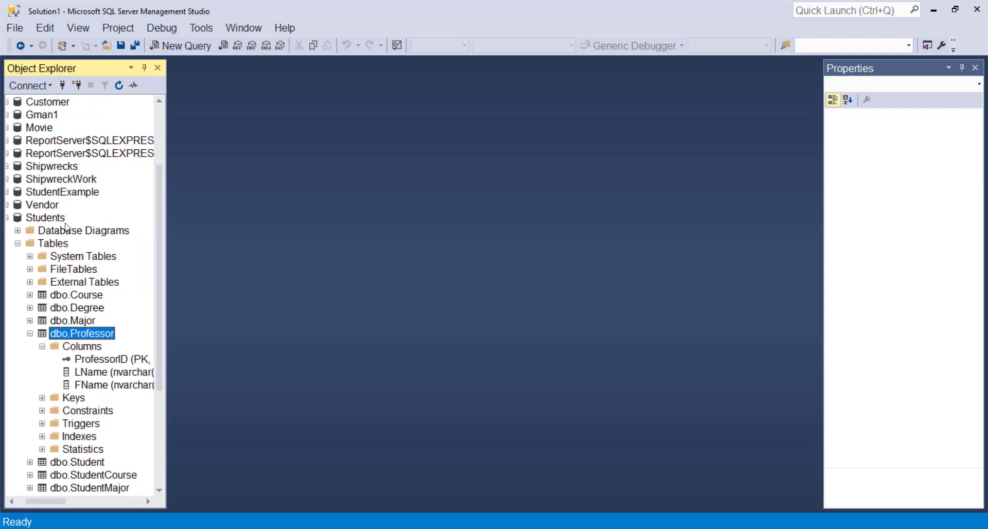
pyautogui.moveTo(74, 225)
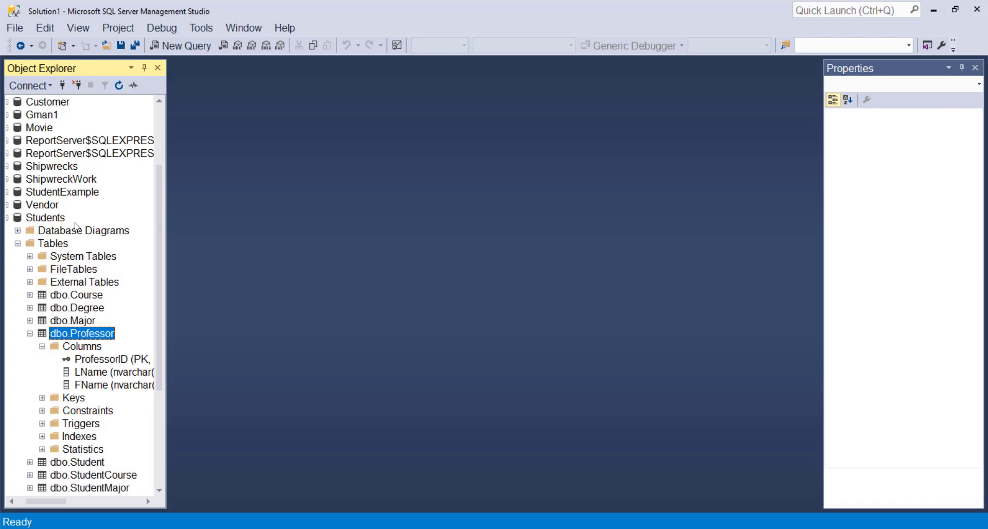